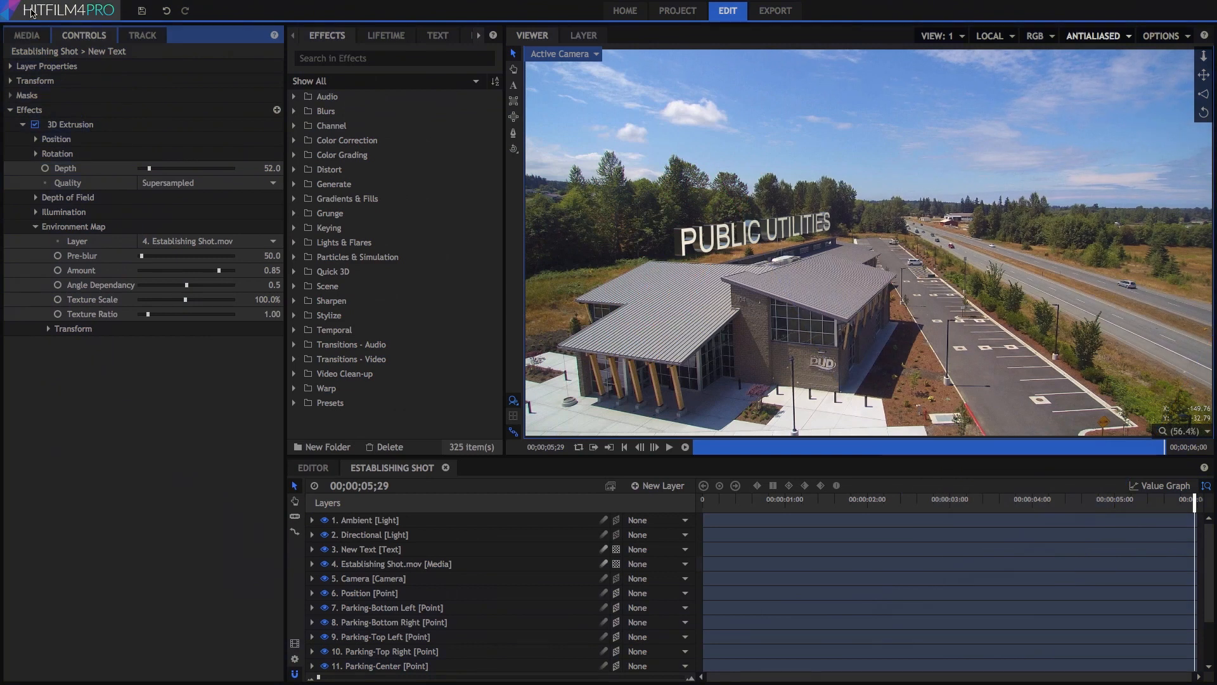
mouse_move(118, 10)
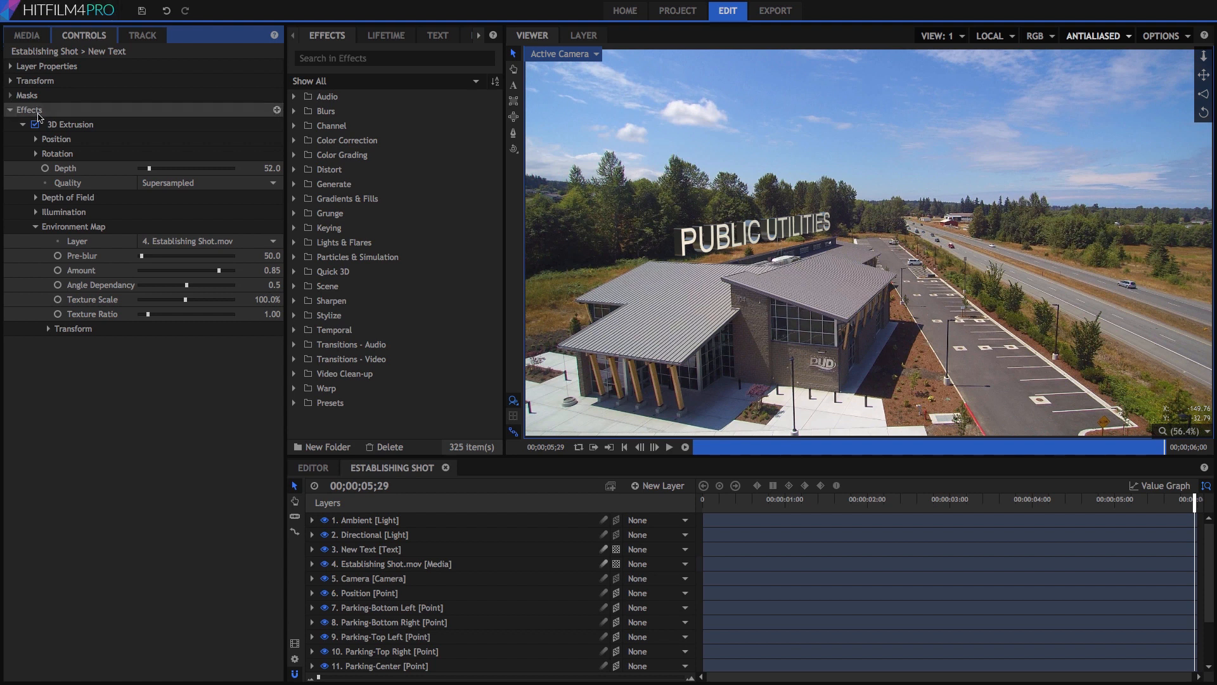
- Select the New Text layer, expand the Camera layer, and preview the tracked shot from the start
left_click(70, 124)
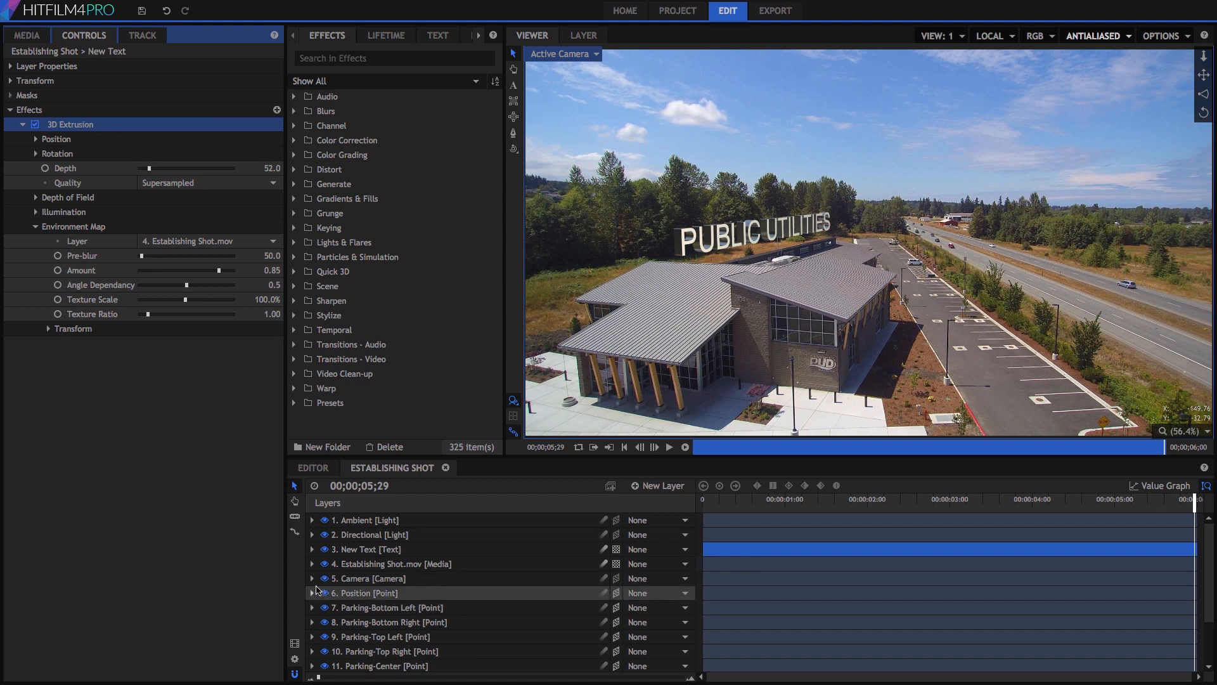
mouse_move(312, 581)
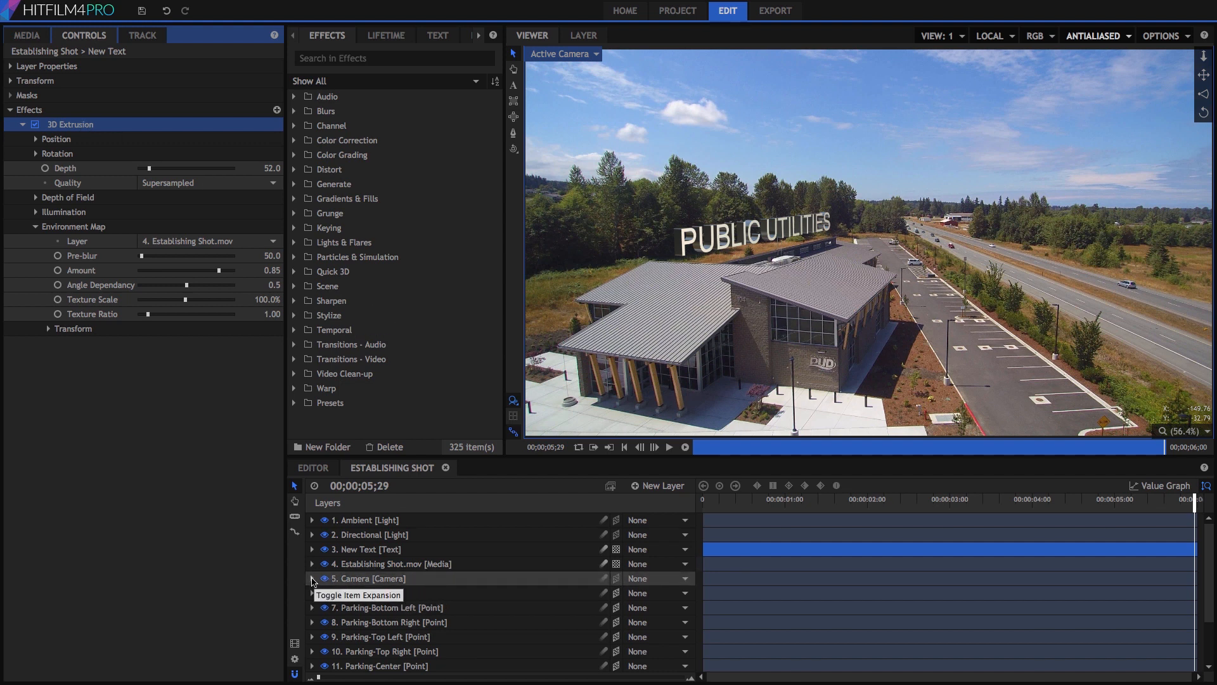
left_click(312, 578)
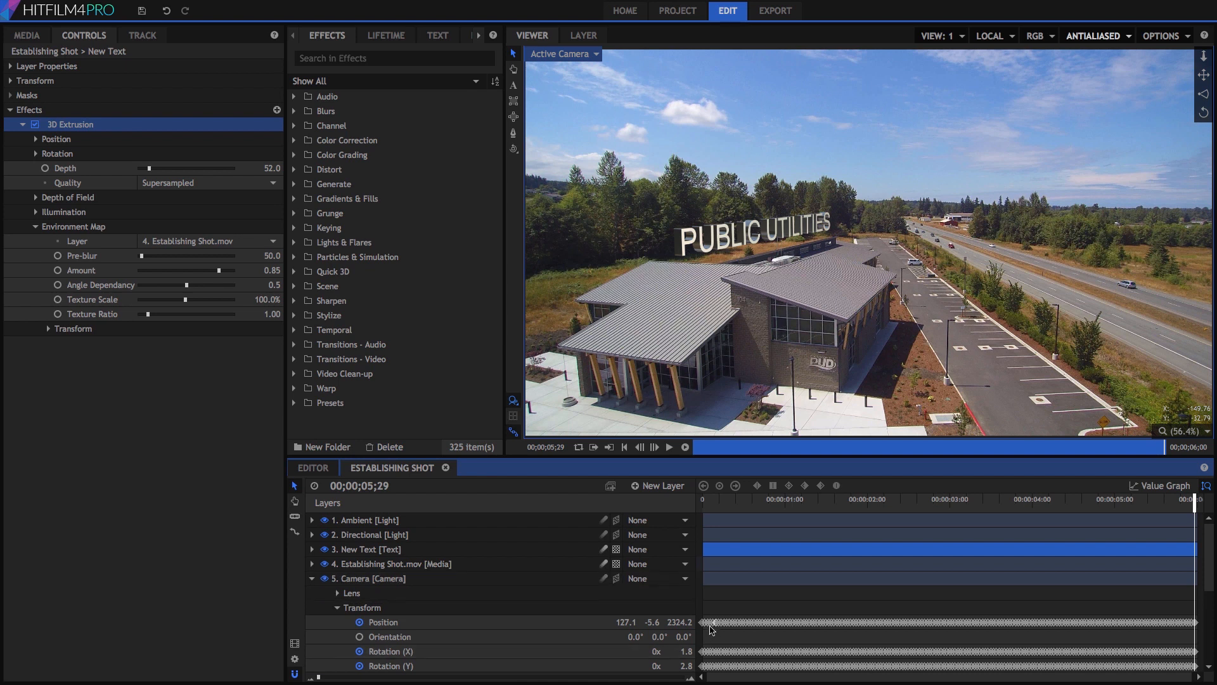
mouse_move(1103, 654)
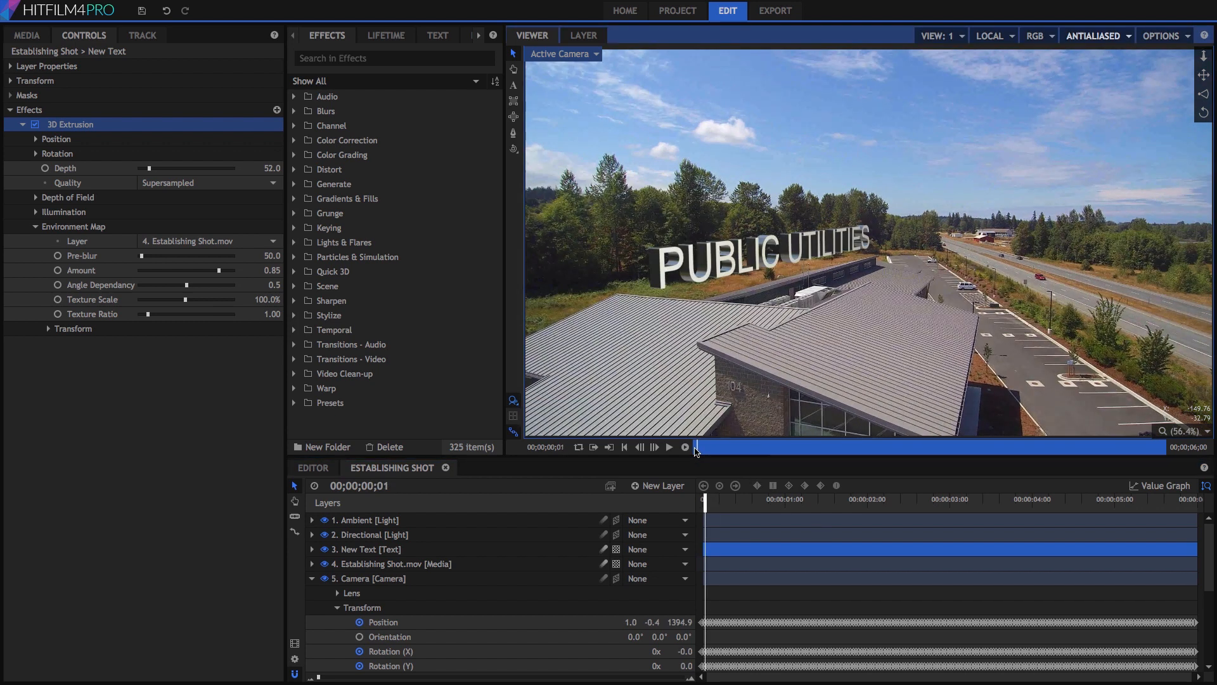
left_click(623, 446)
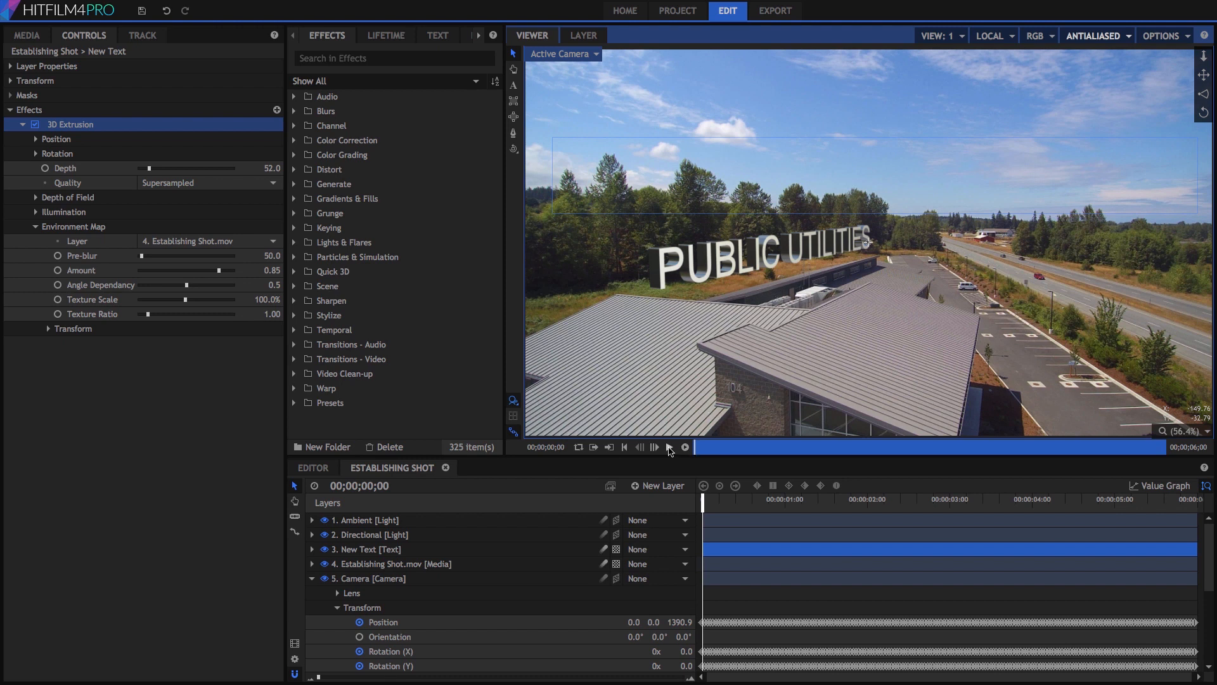
left_click(670, 447)
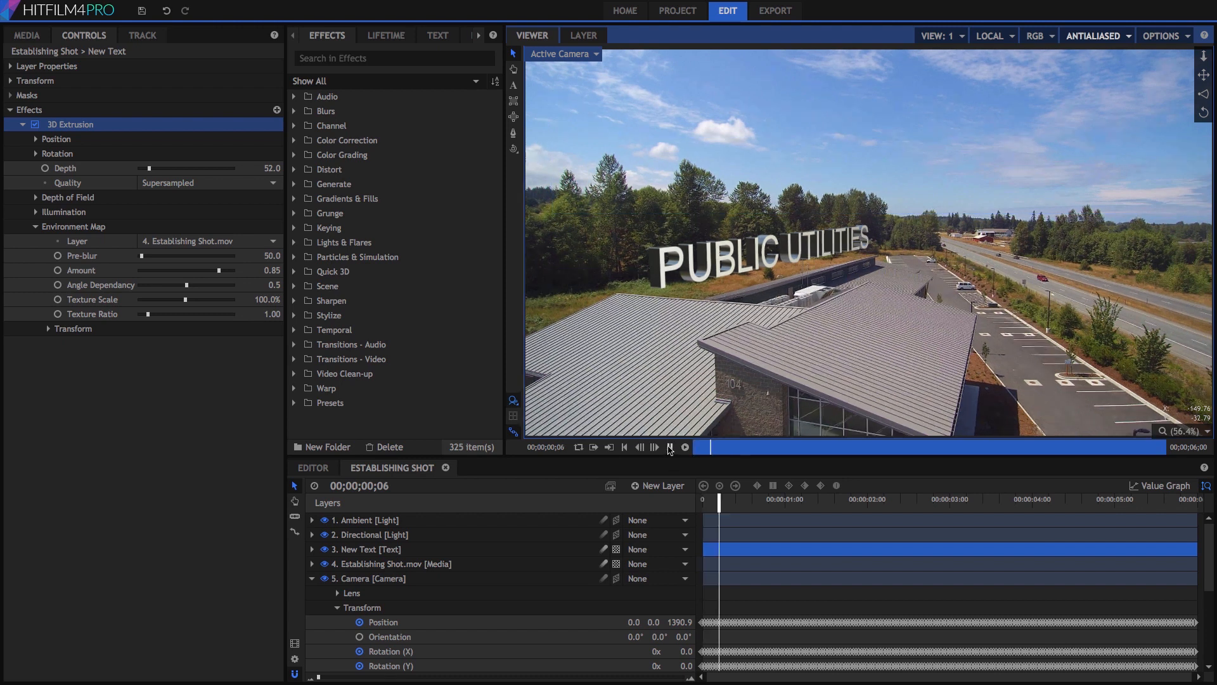
left_click(669, 446)
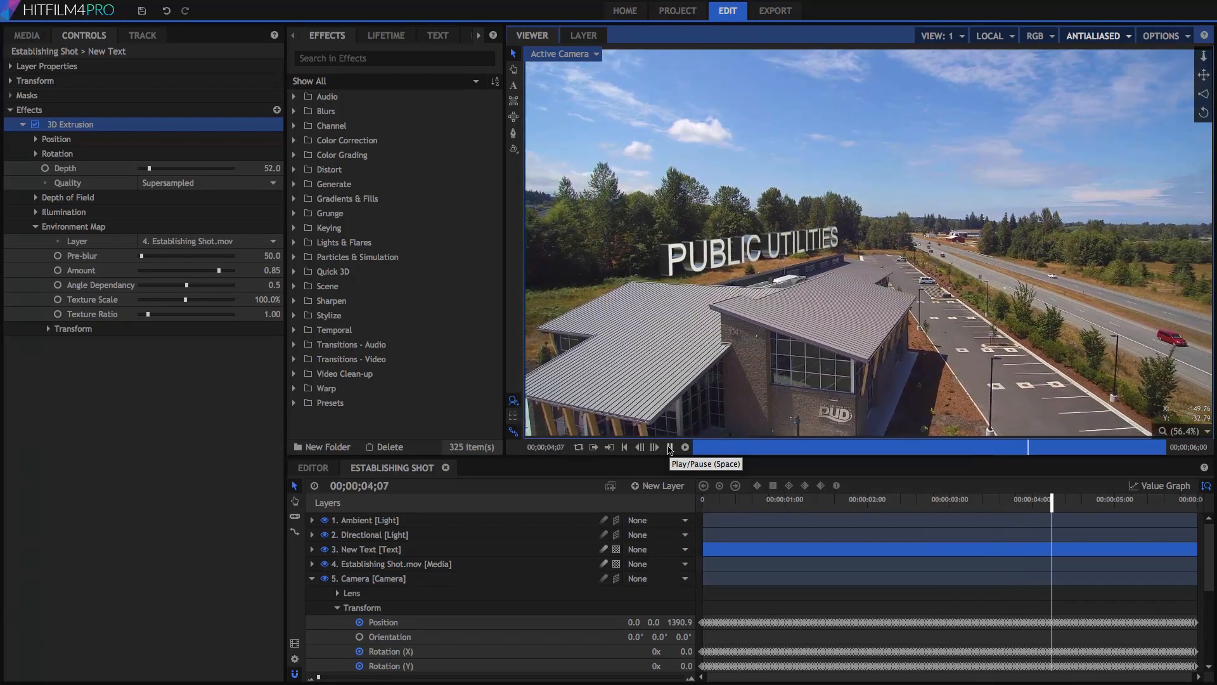
left_click(670, 447)
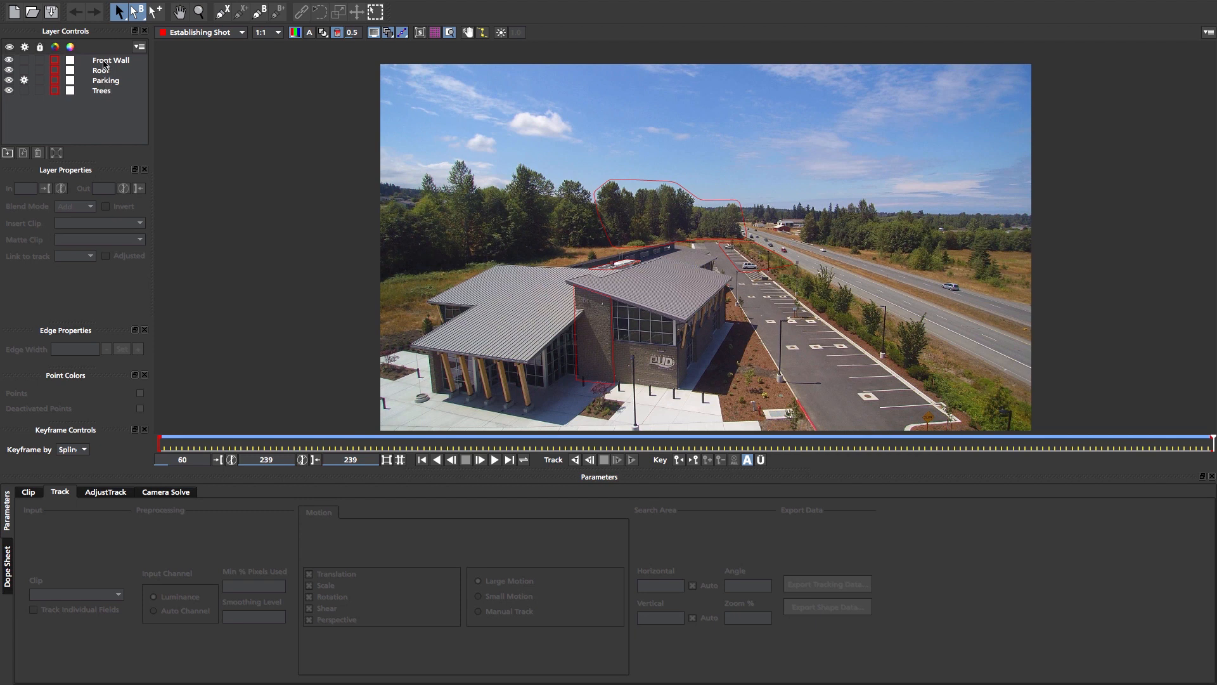
left_click(110, 60)
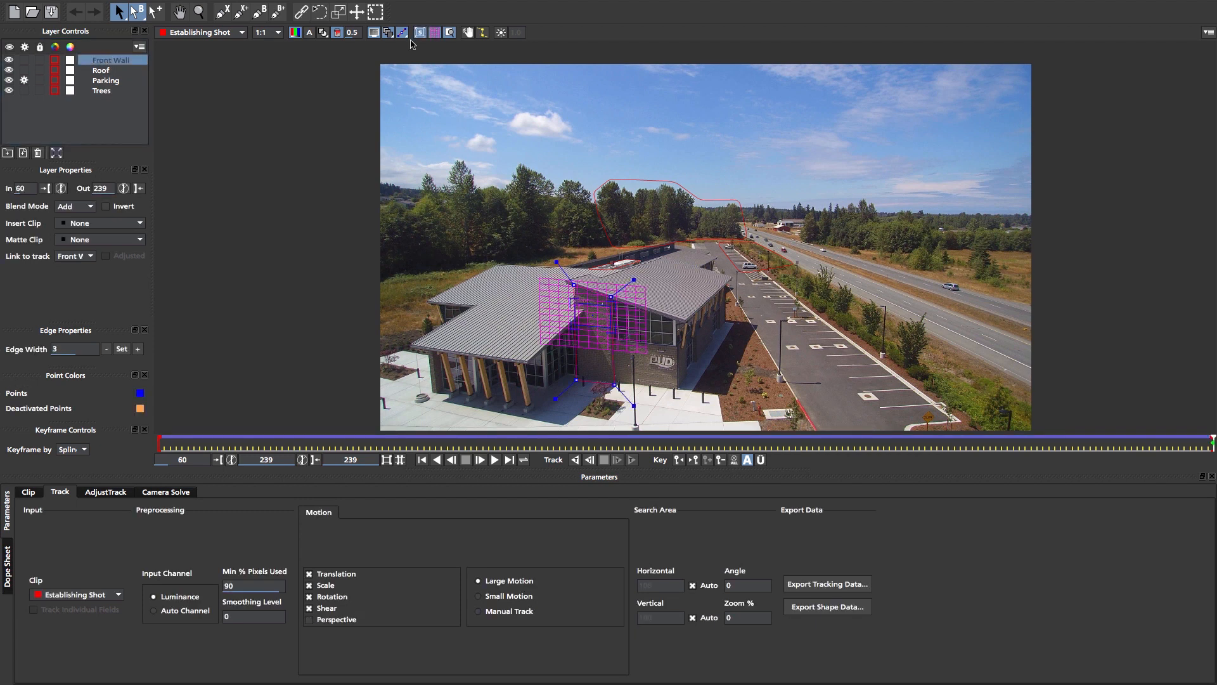
left_click(106, 81)
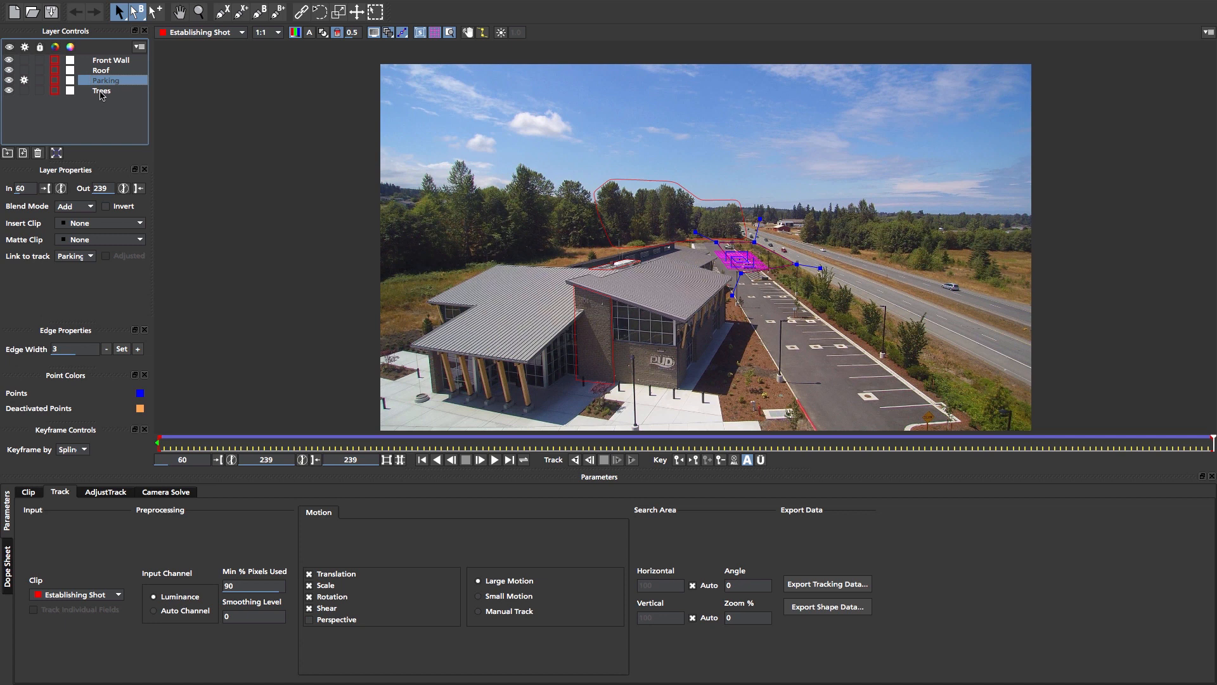
left_click(101, 90)
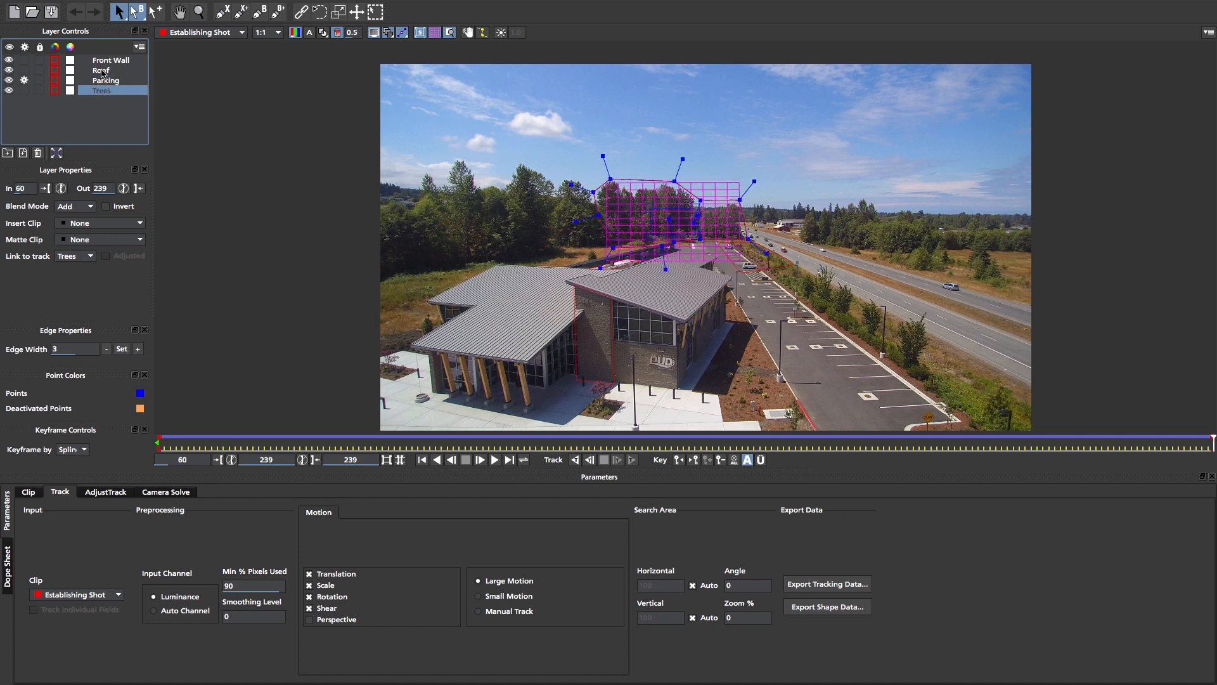
left_click(100, 70)
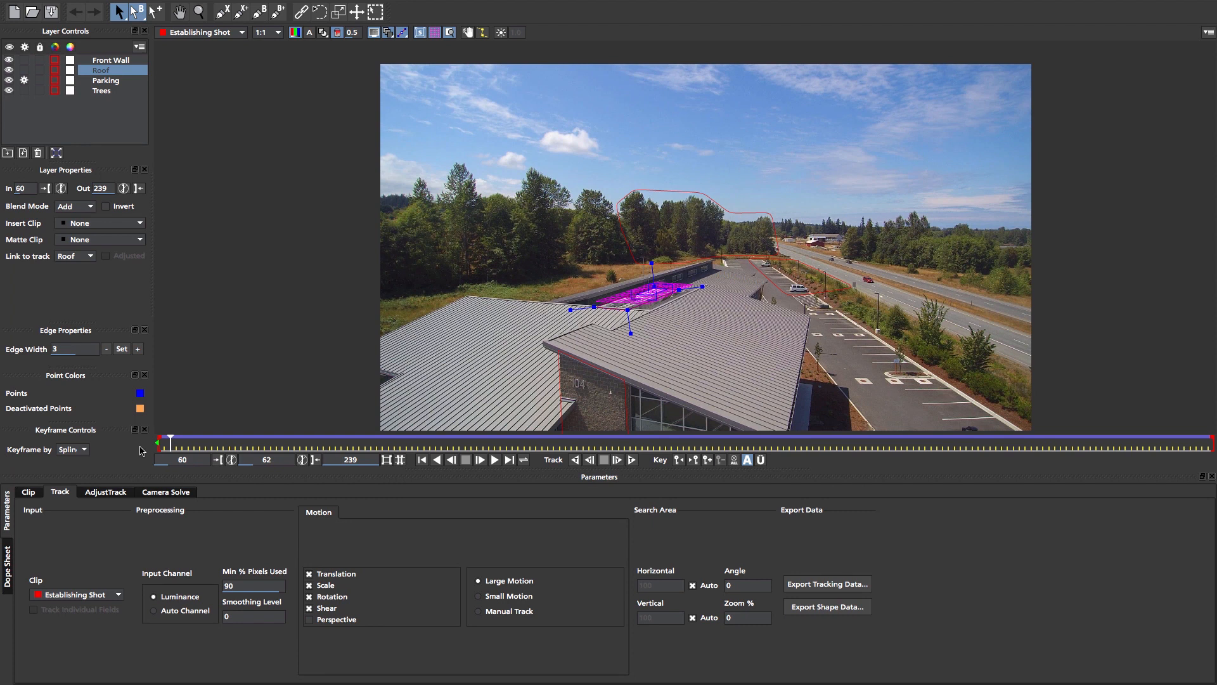
mouse_move(120, 64)
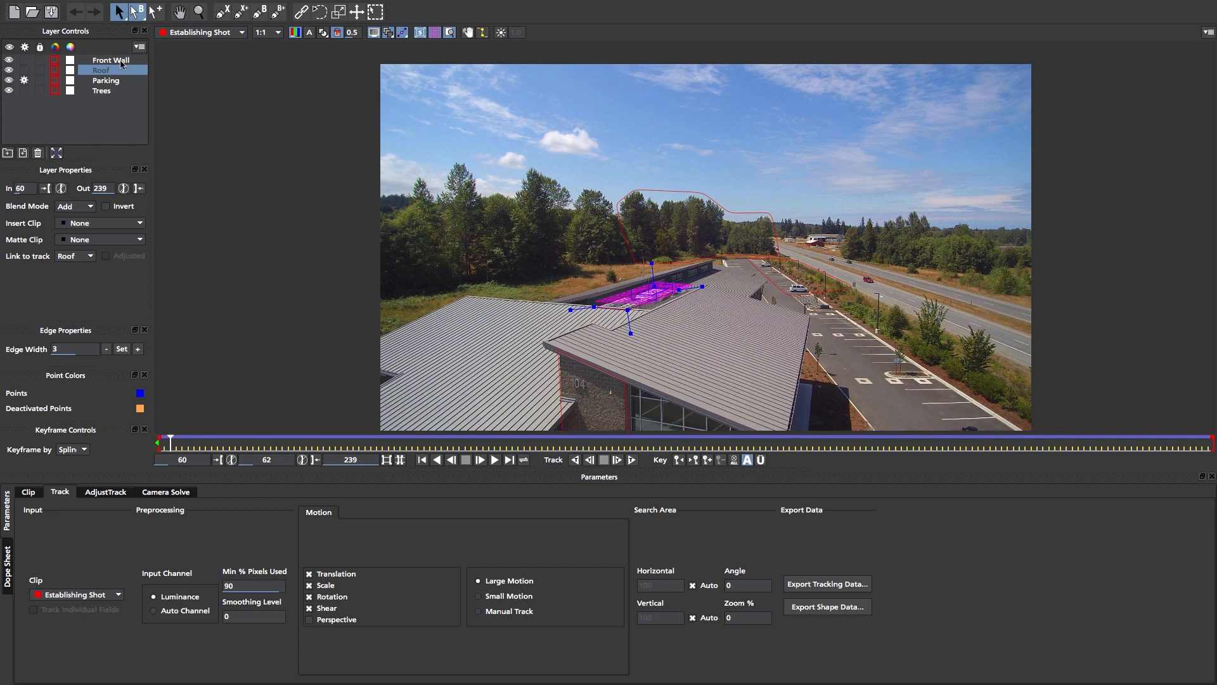
left_click(111, 60)
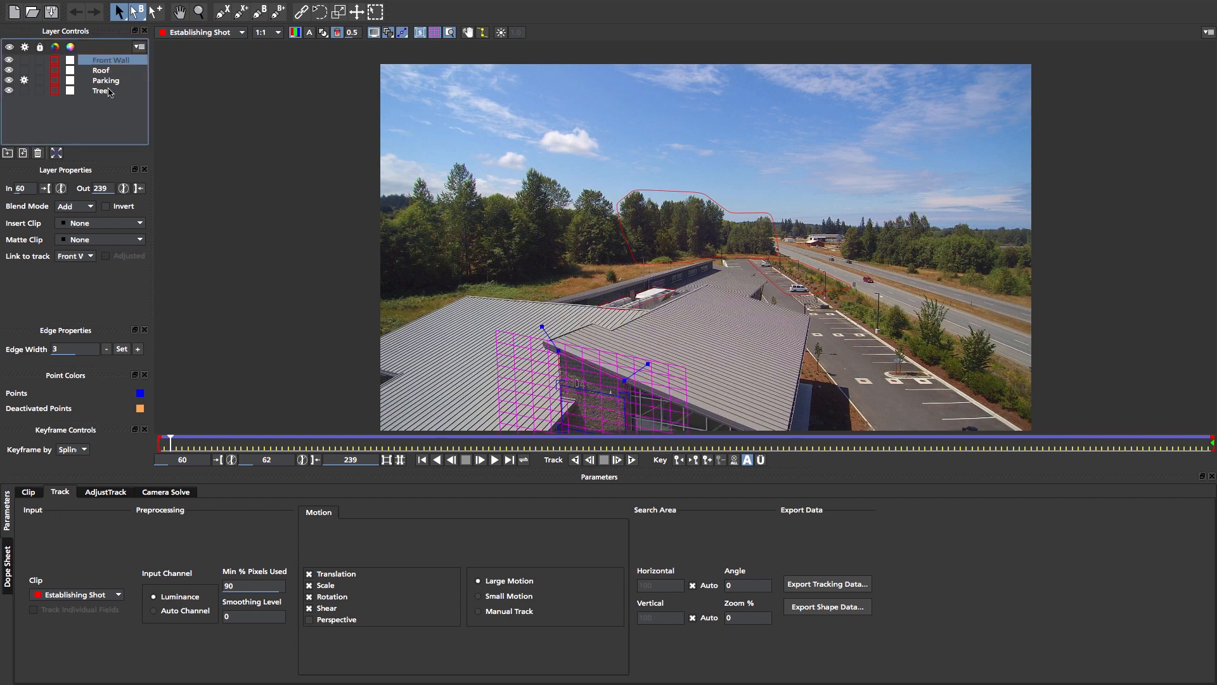
left_click(100, 90)
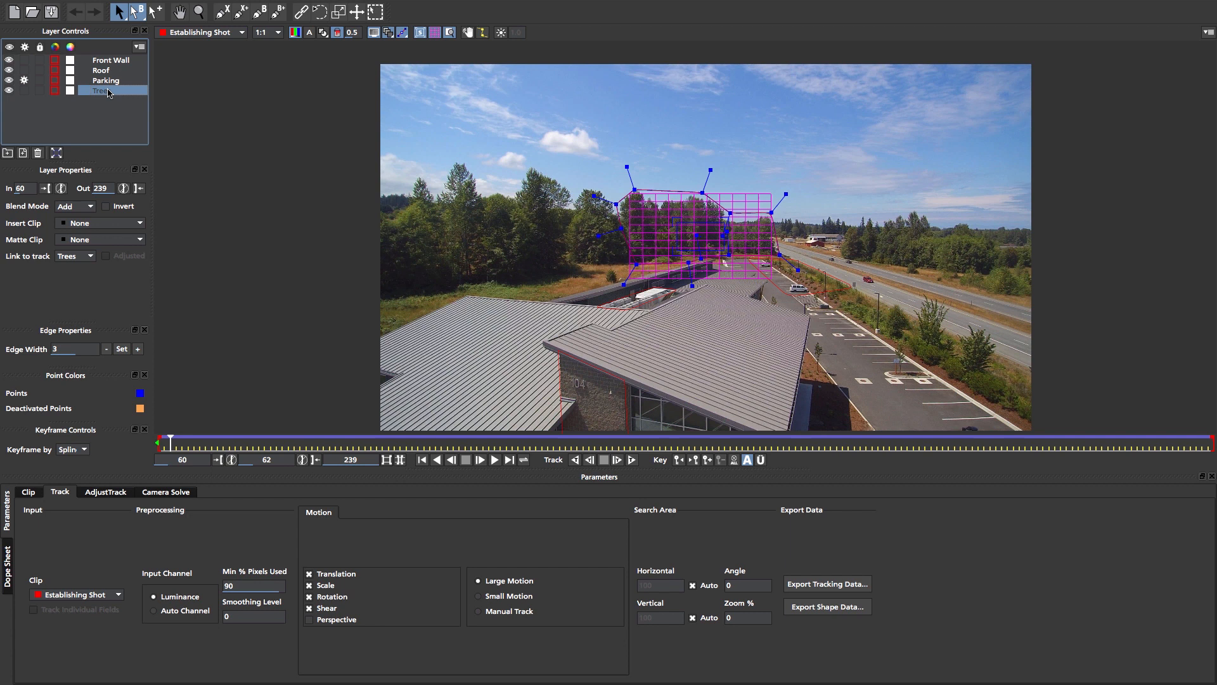
left_click(435, 32)
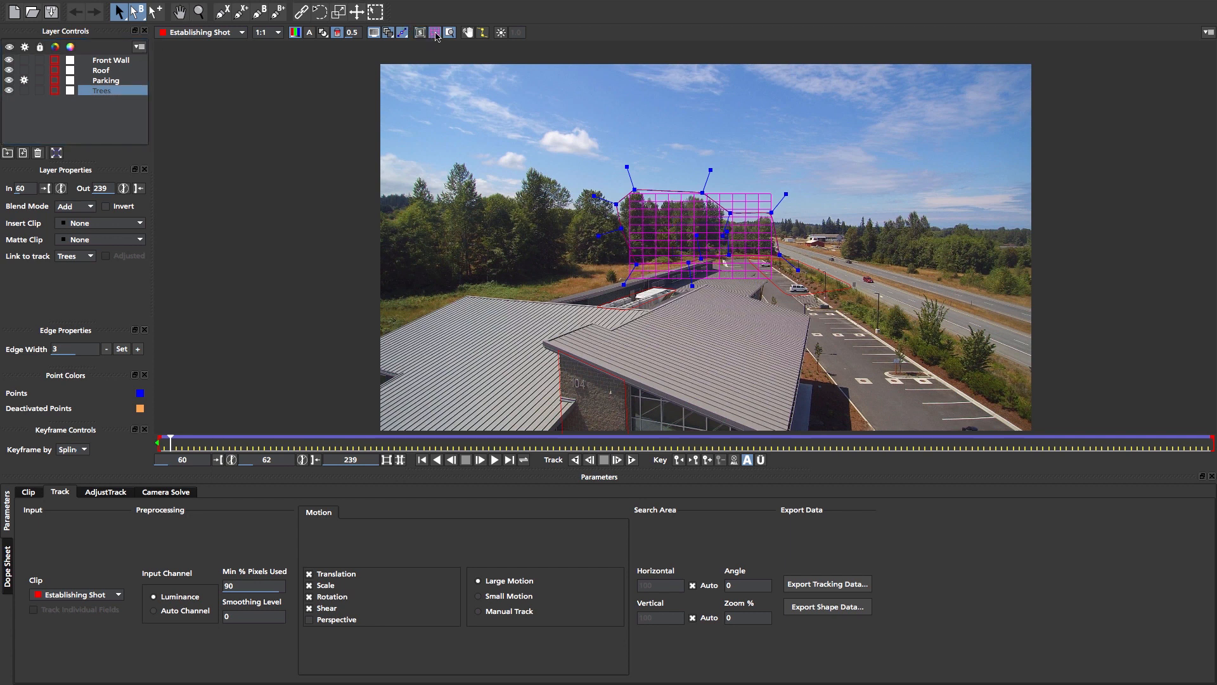
left_click(199, 11)
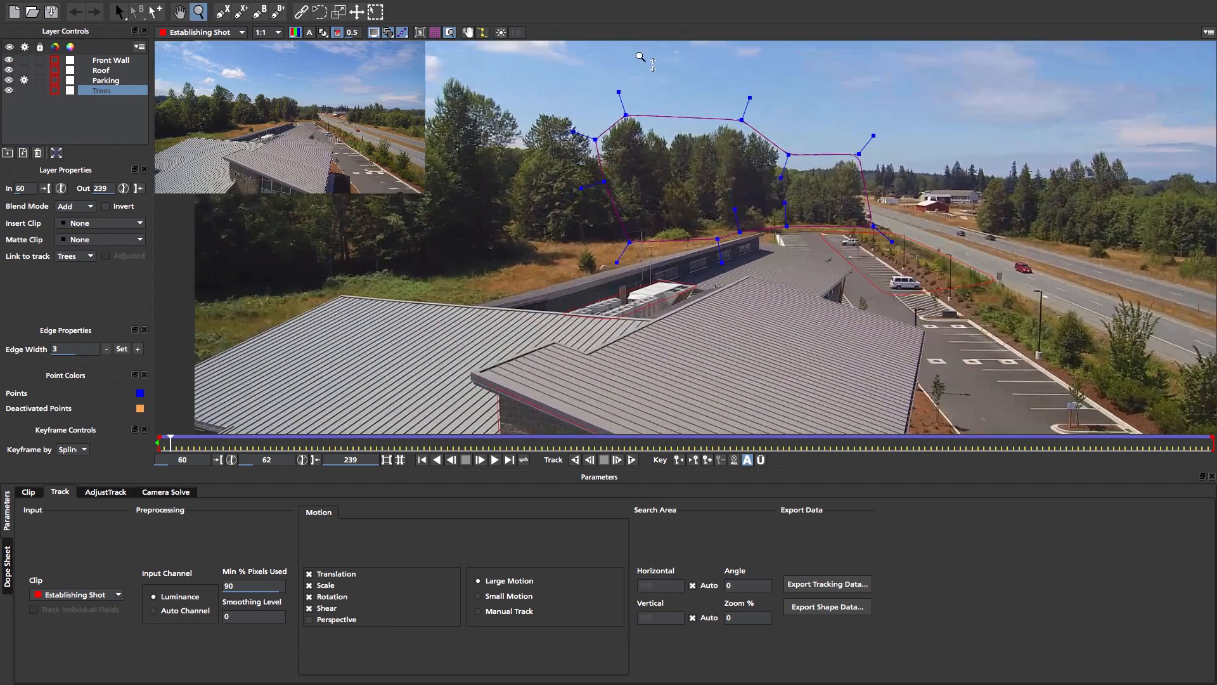
left_click(119, 10)
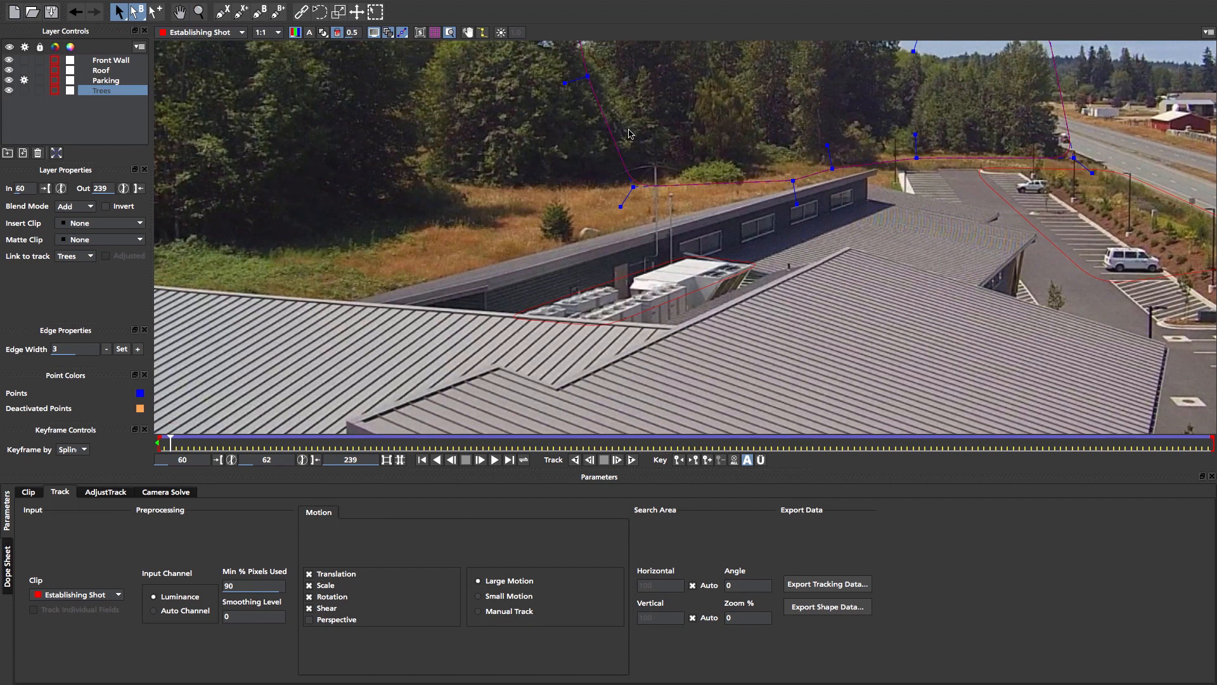
mouse_move(684, 270)
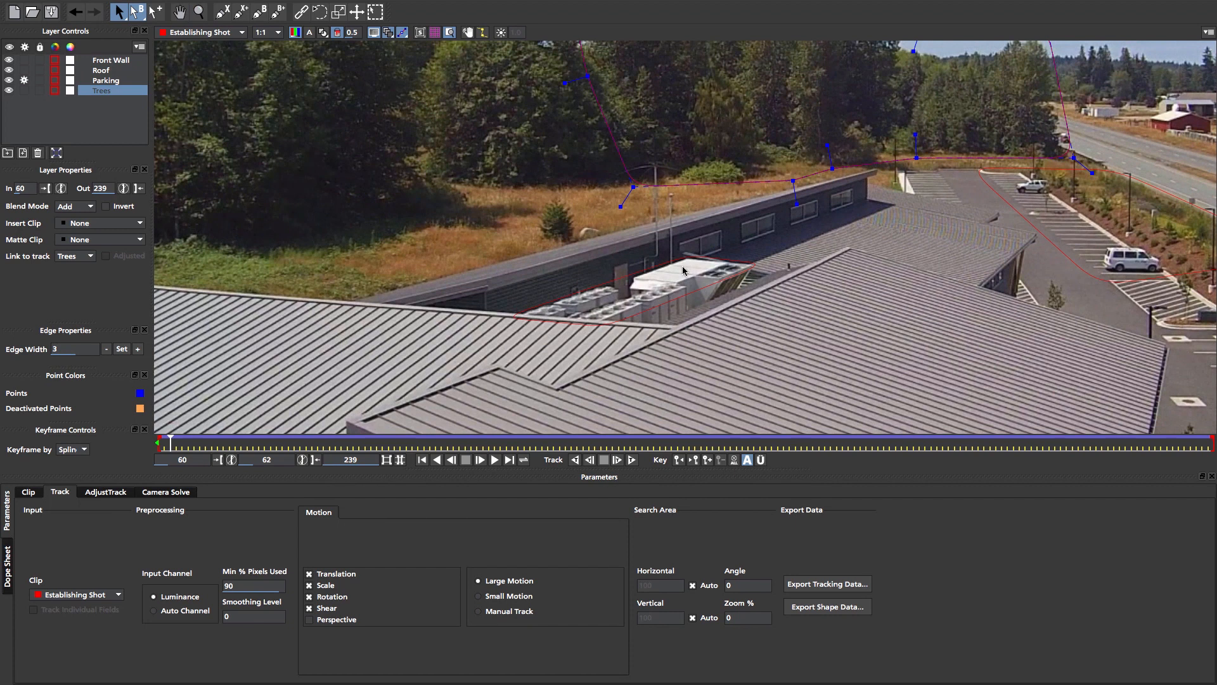
mouse_move(594, 303)
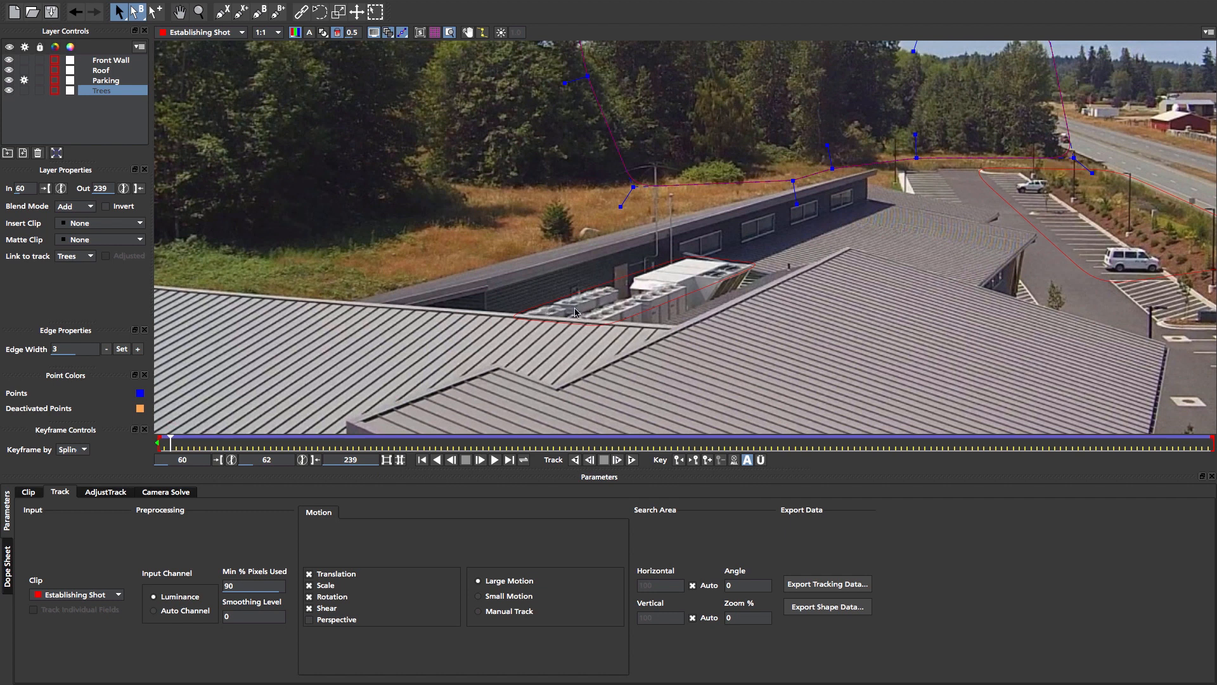
mouse_move(629, 302)
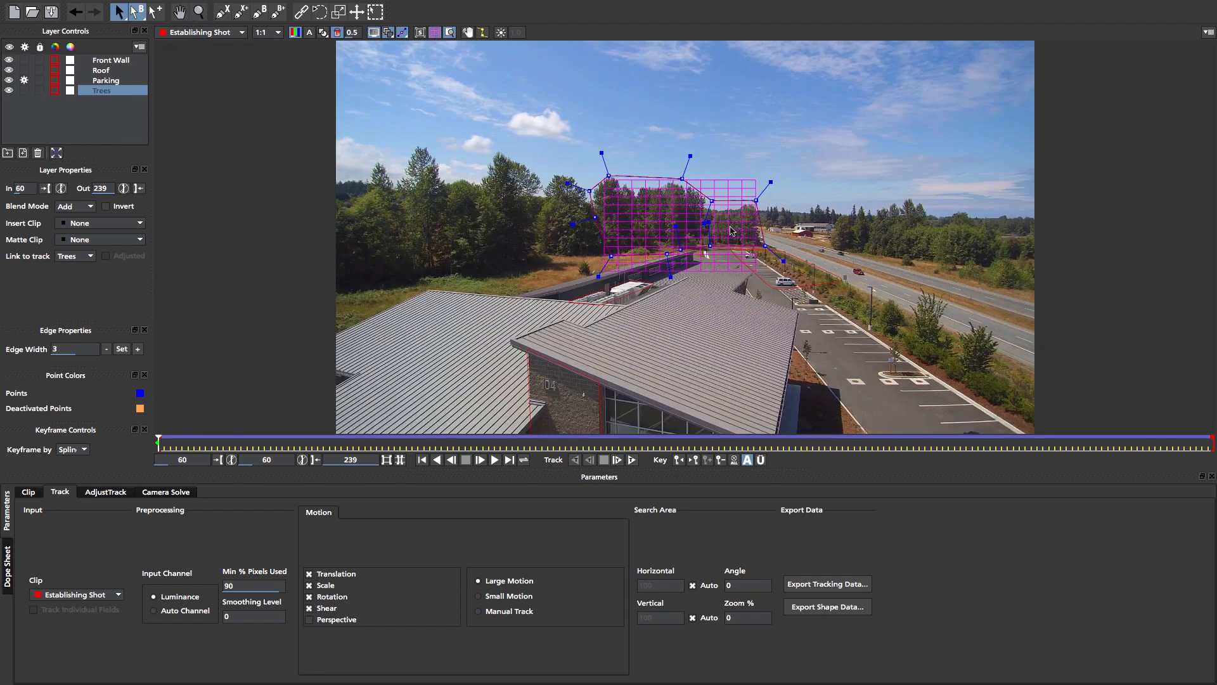
- Select all tracking layers, check the 97% camera solve quality, then select the Roof layer
left_click(110, 59)
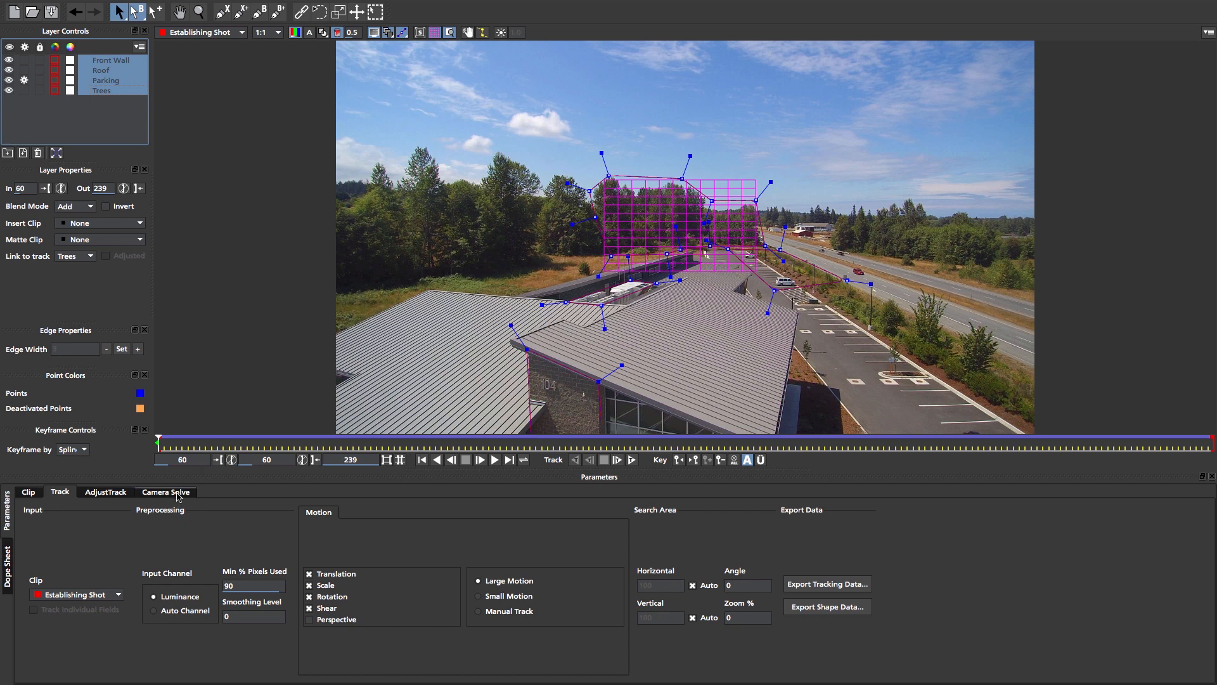
left_click(165, 492)
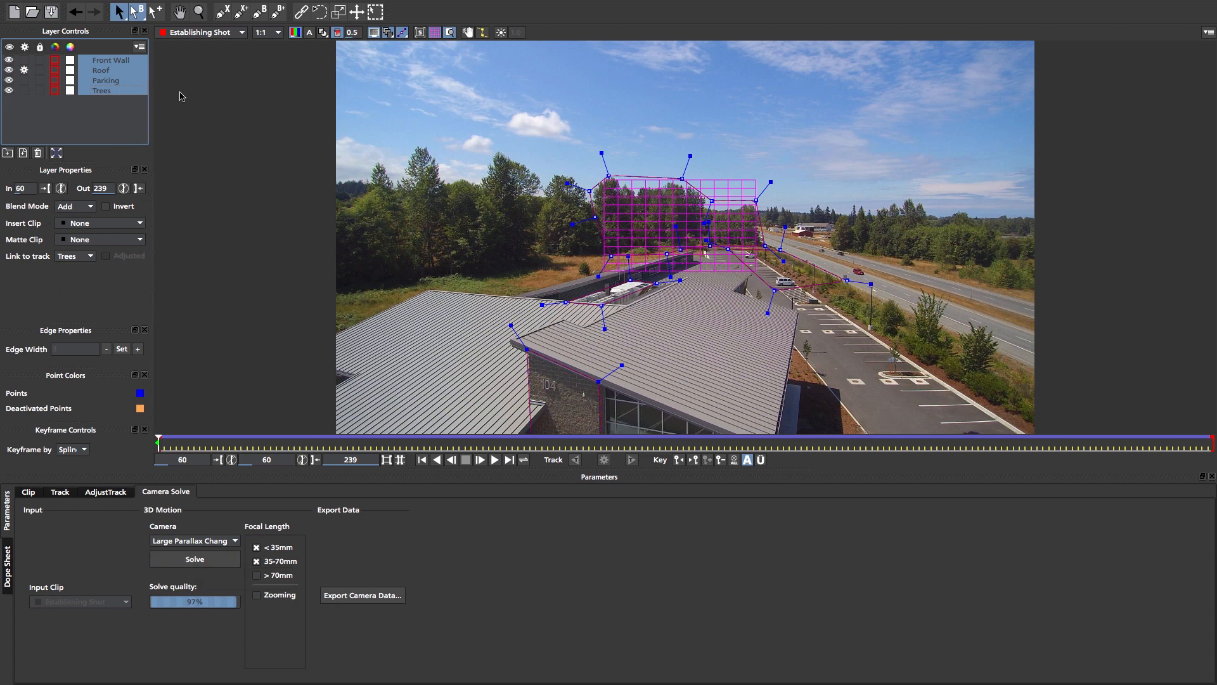
left_click(101, 70)
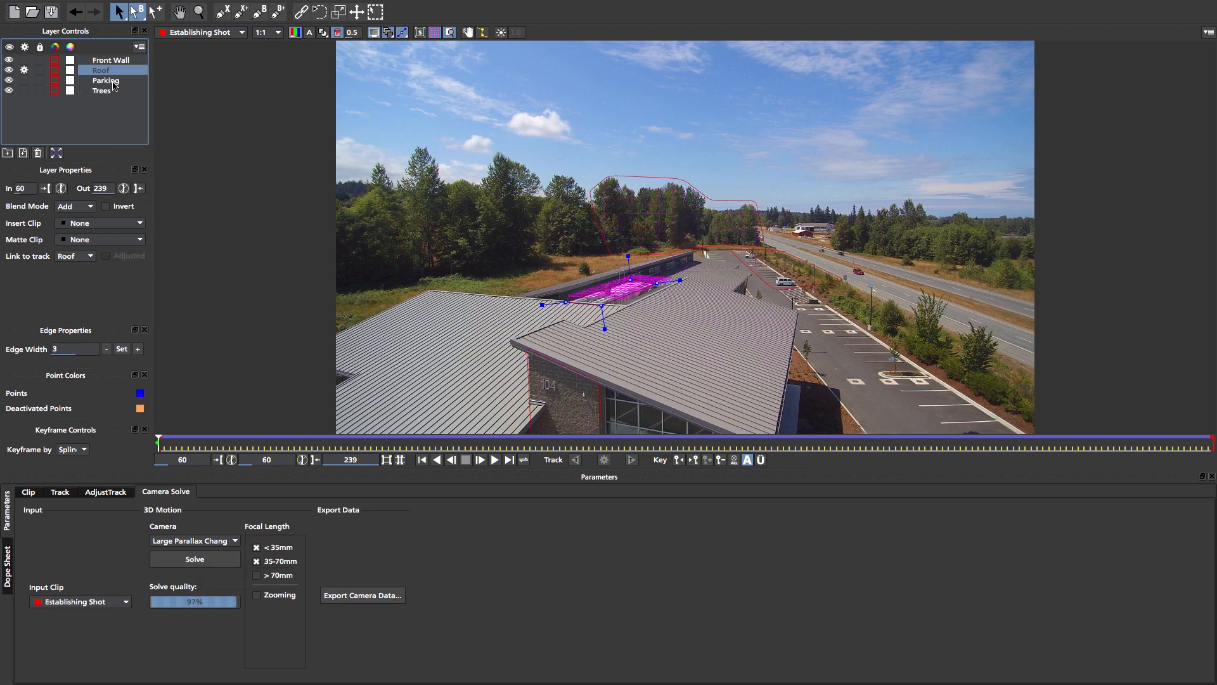
left_click(106, 81)
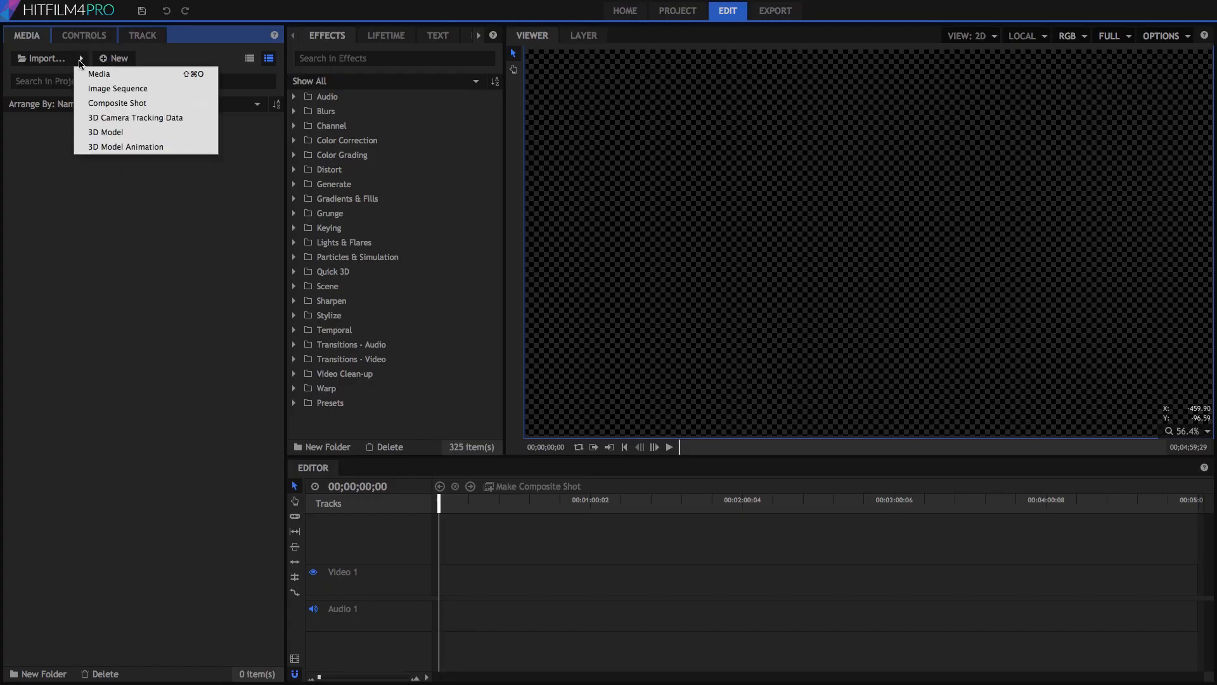
- Import the Establishing Track.hfcs composite shot through the Media panel
left_click(117, 103)
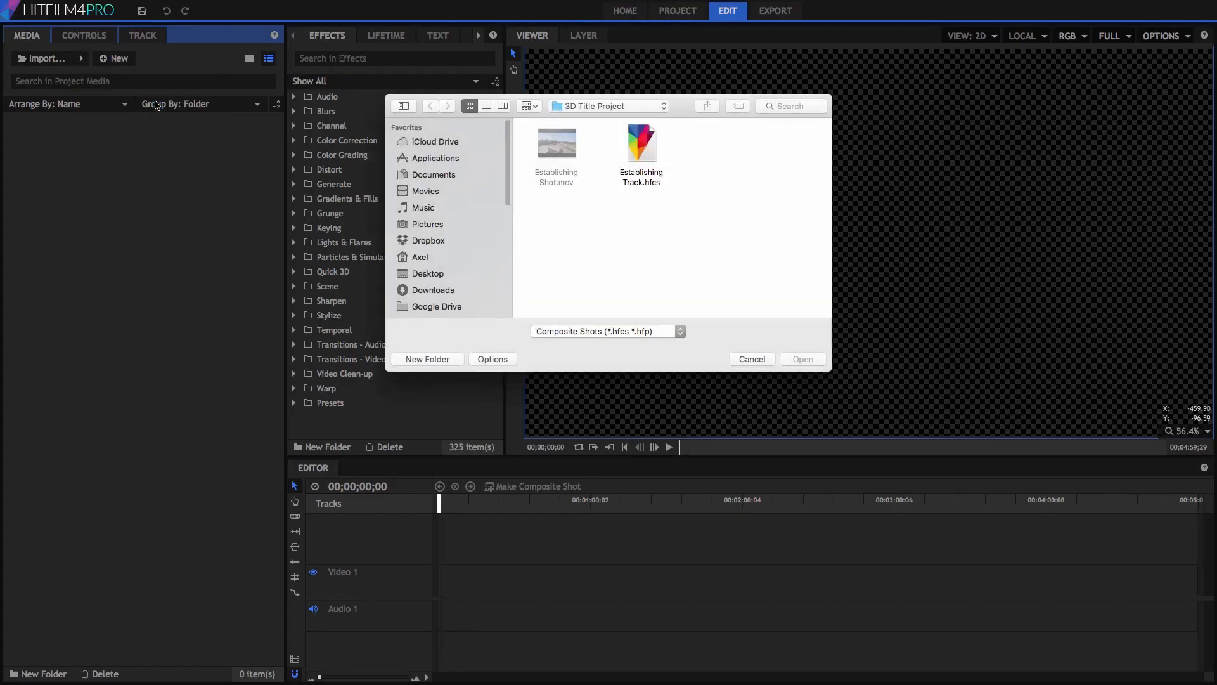
left_click(641, 142)
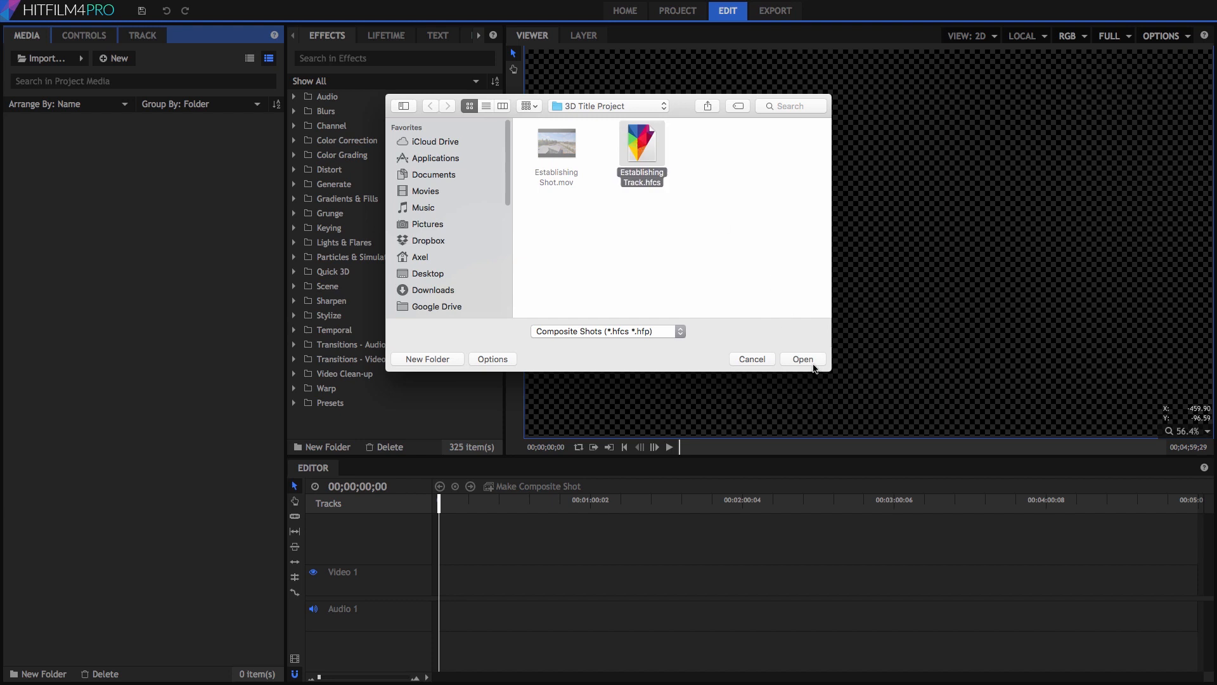
left_click(802, 359)
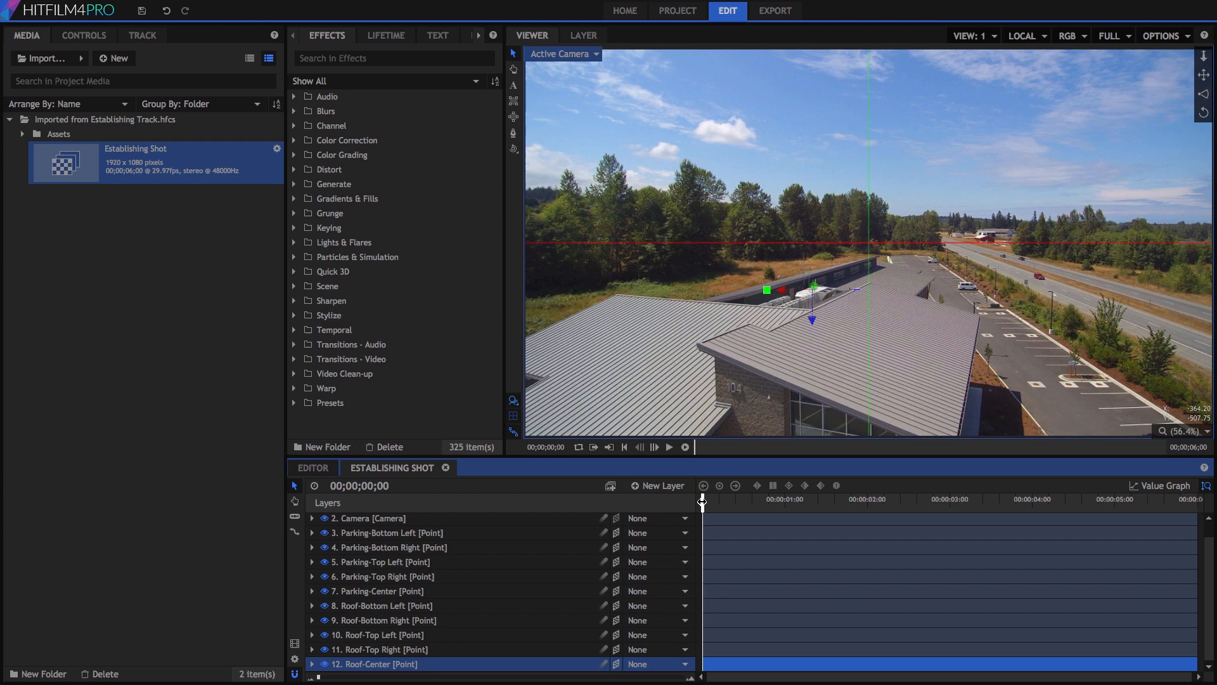
- Inspect the solved camera path in Perspective view, then return the viewer to Active Camera
left_click_drag(702, 498, 1117, 498)
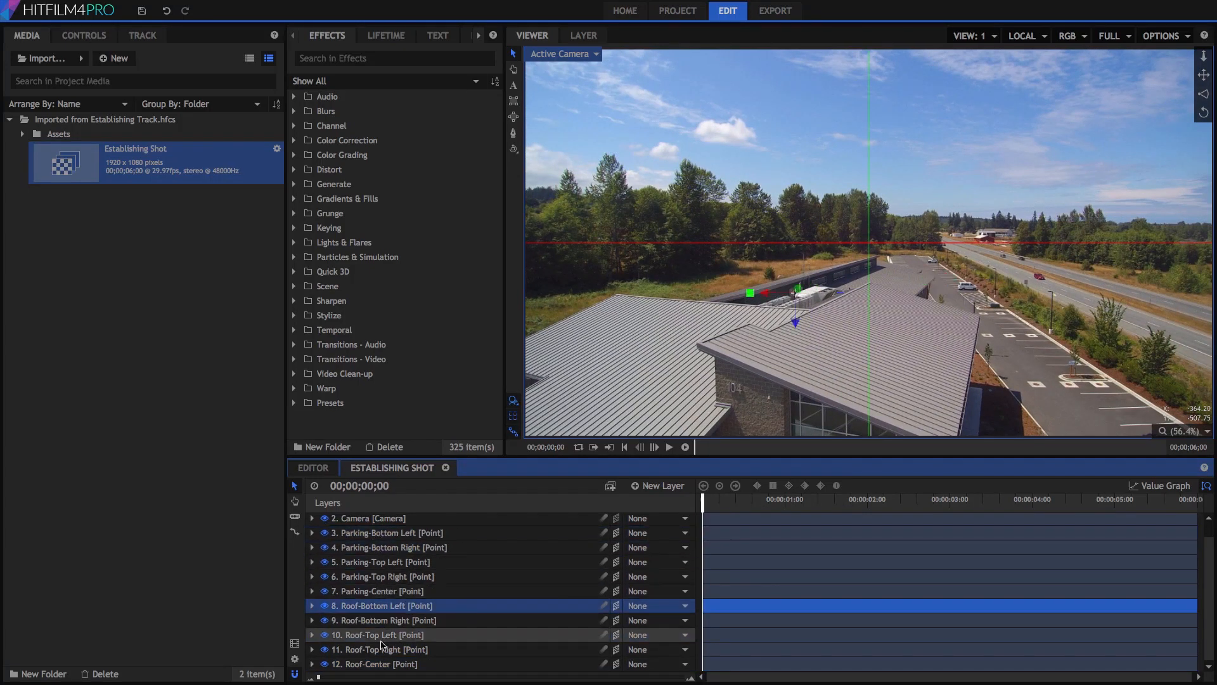
left_click(312, 518)
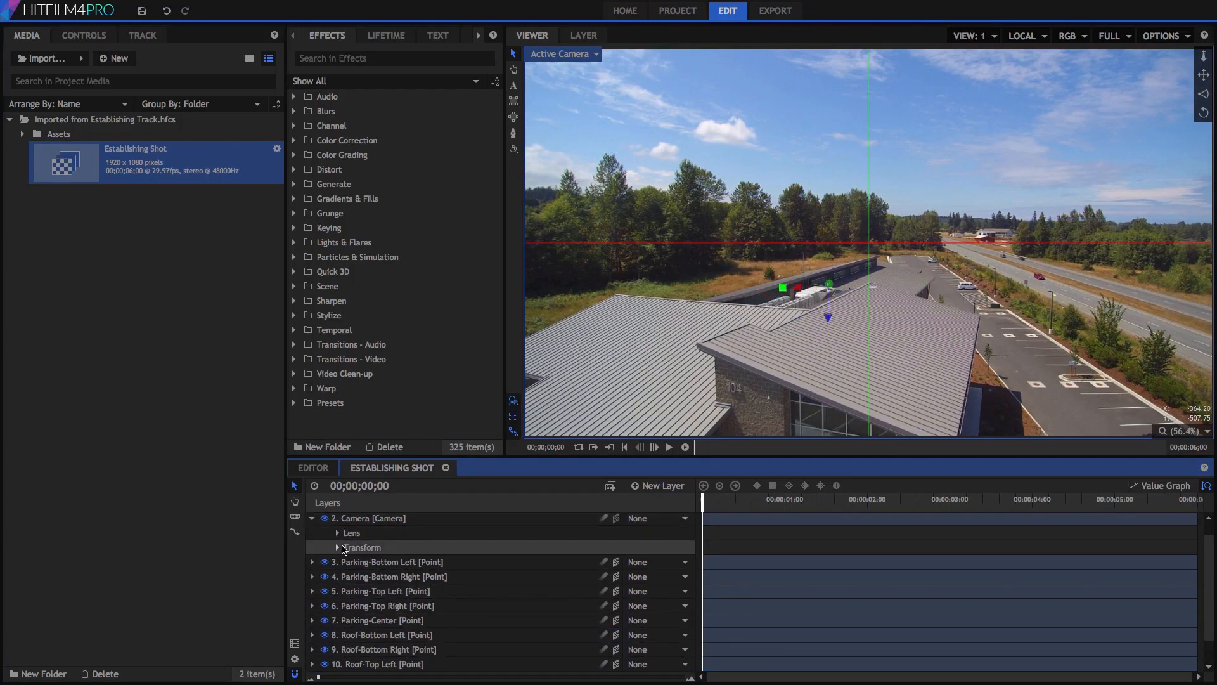
left_click(326, 548)
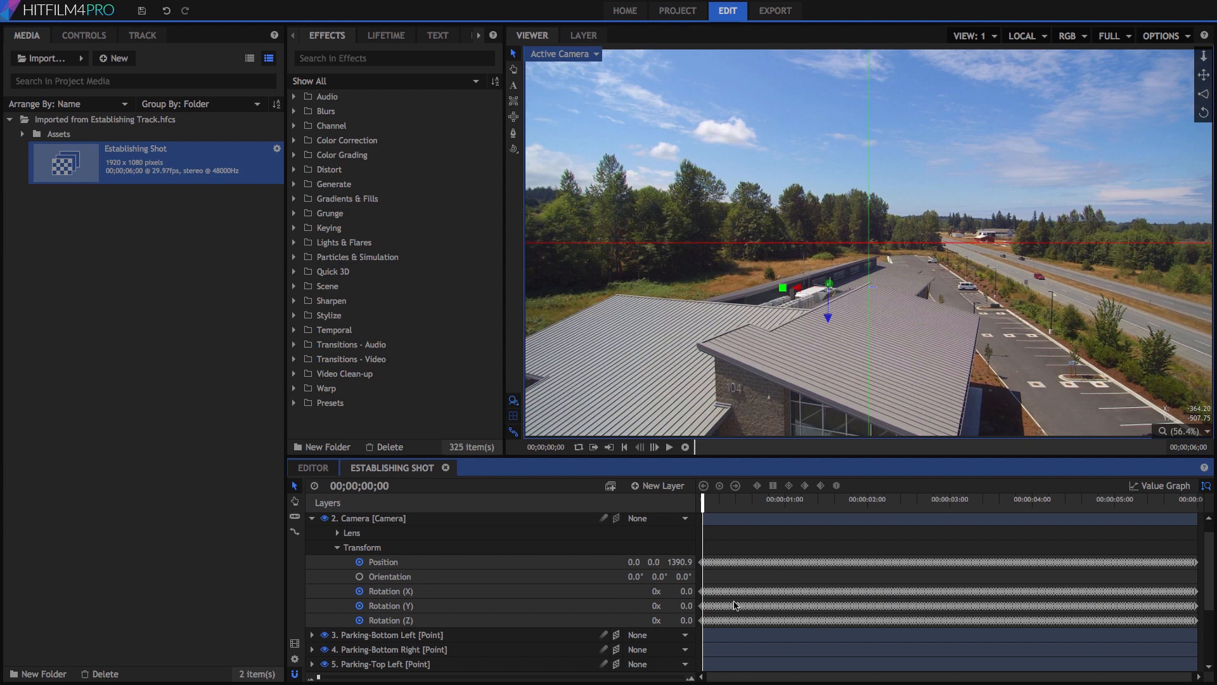
left_click(561, 53)
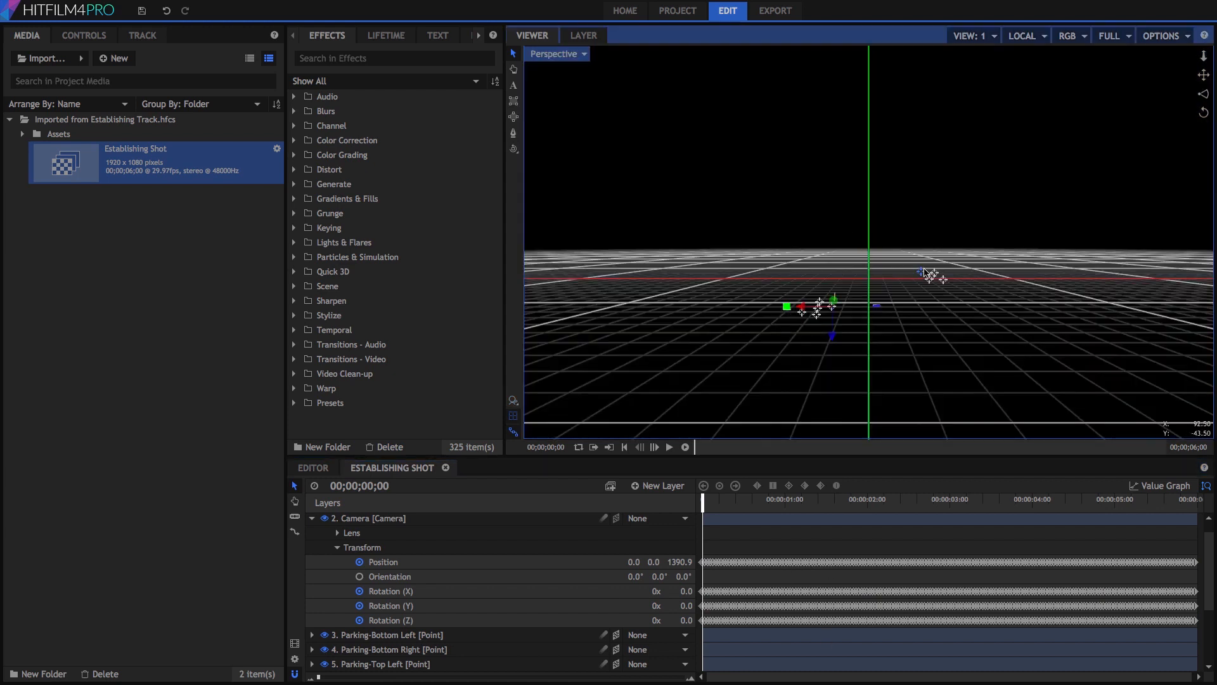
left_click_drag(927, 272, 929, 365)
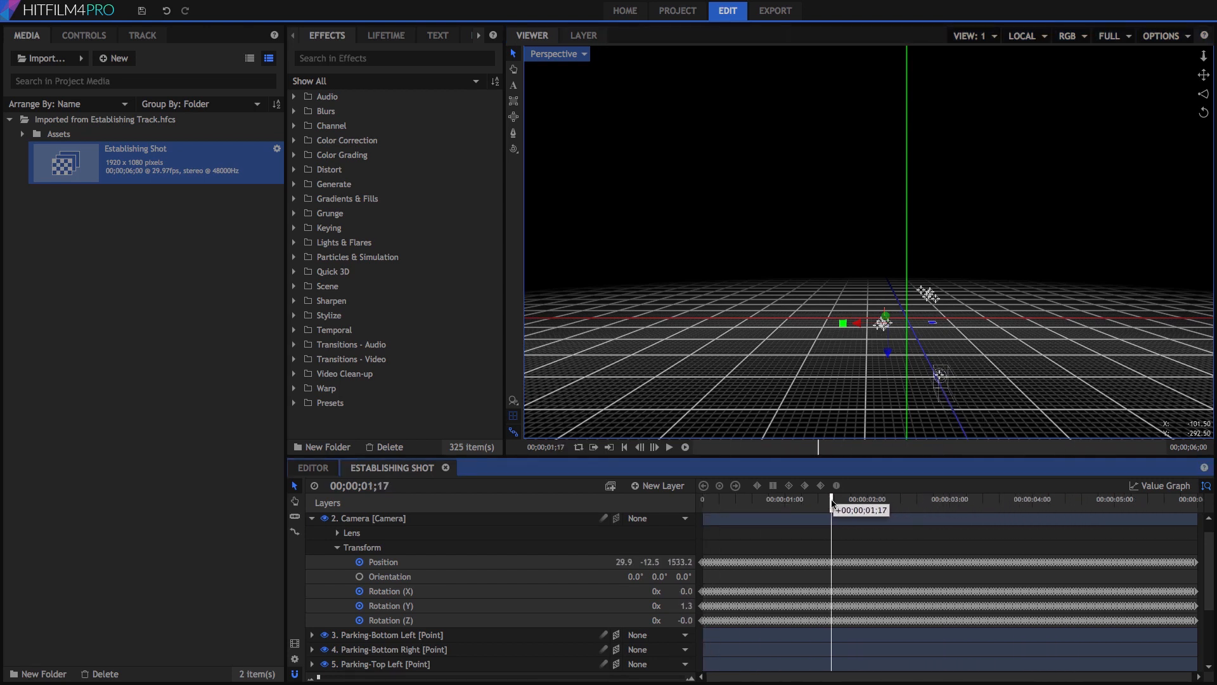
left_click(556, 53)
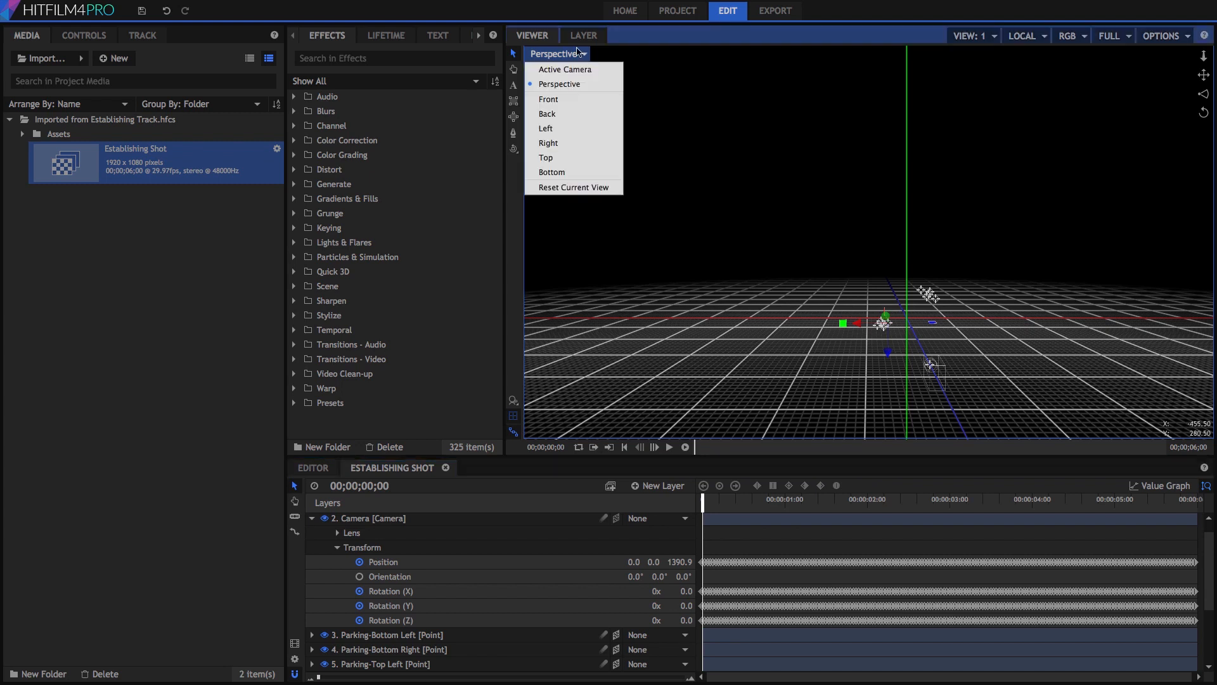
left_click(564, 69)
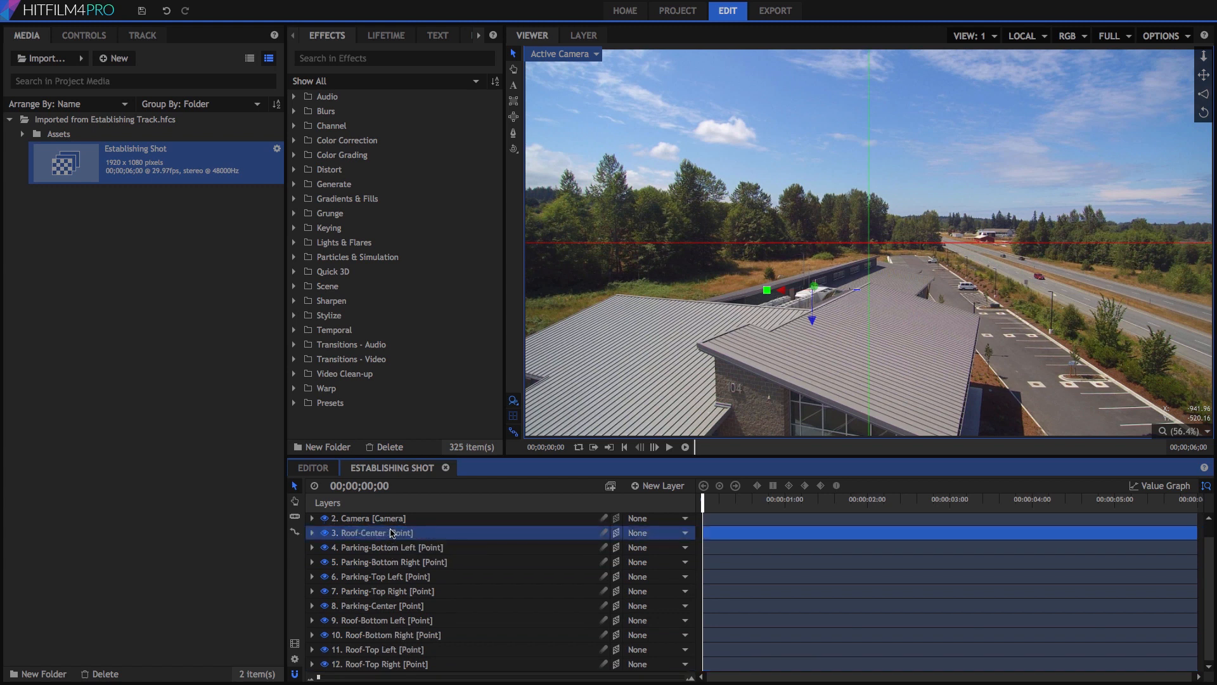
mouse_move(380, 536)
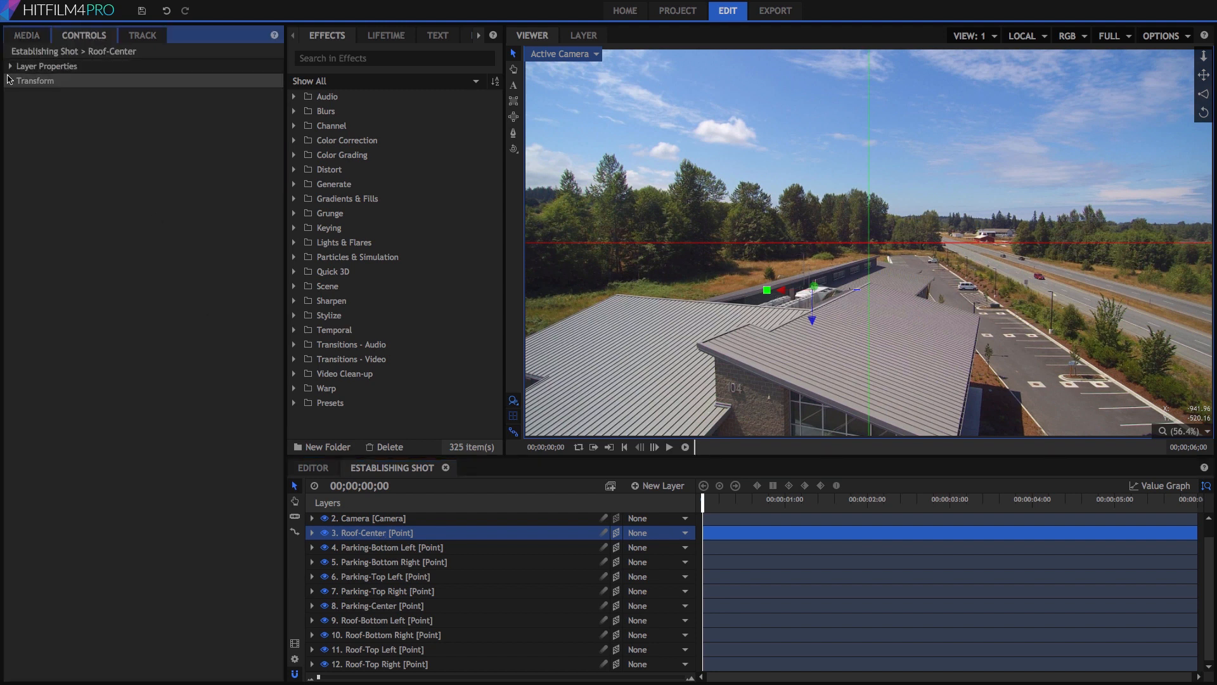
- Show the Roof-Center point's transform values and start renaming the layer to Position
left_click(8, 80)
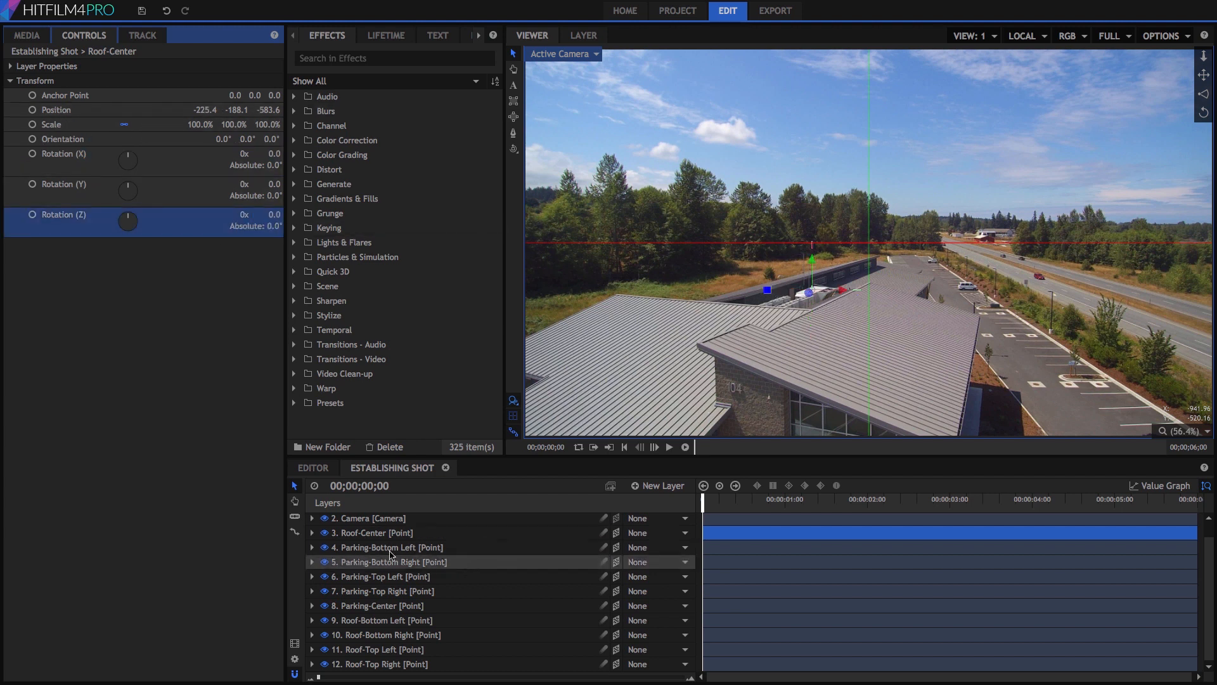
right_click(373, 533)
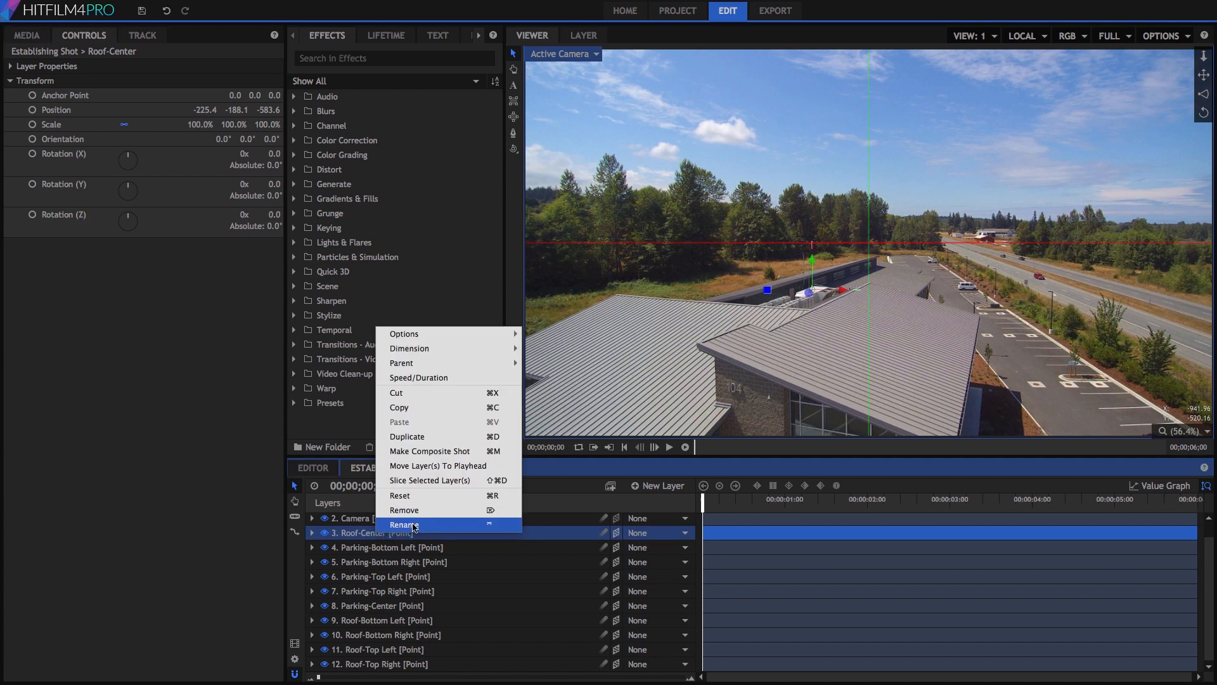
left_click(403, 525)
type("Position")
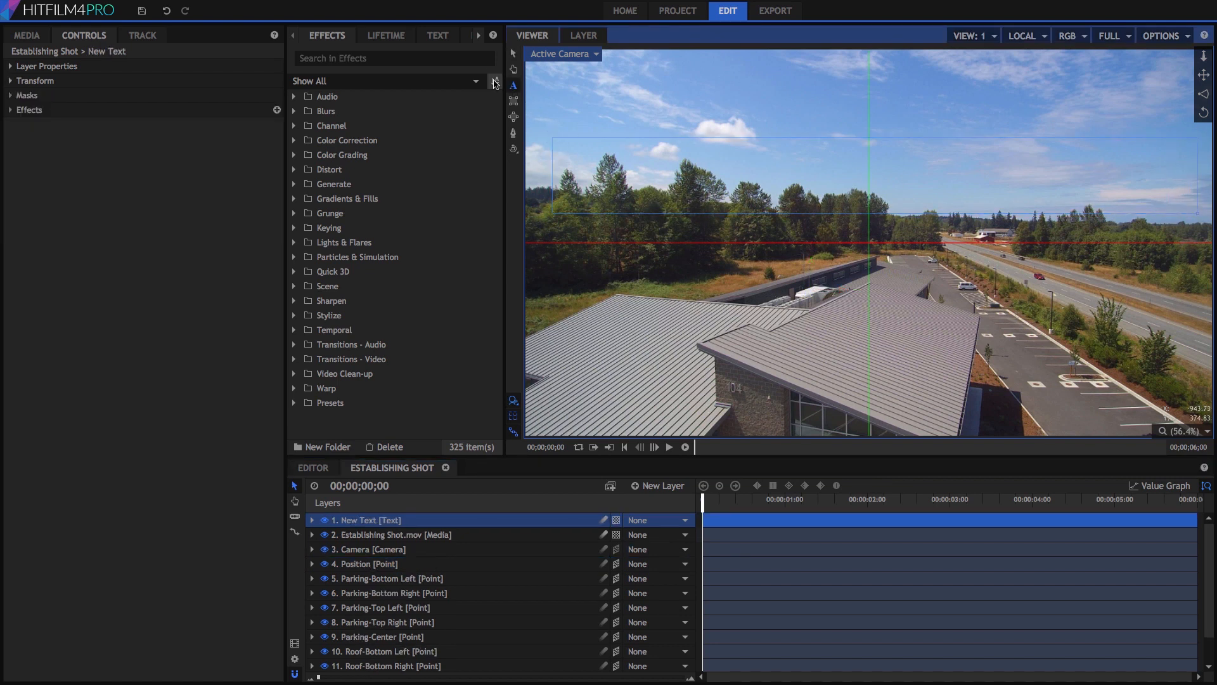
- Create a text layer reading 'PUBLIC UTILITIES' at size 200
left_click(437, 35)
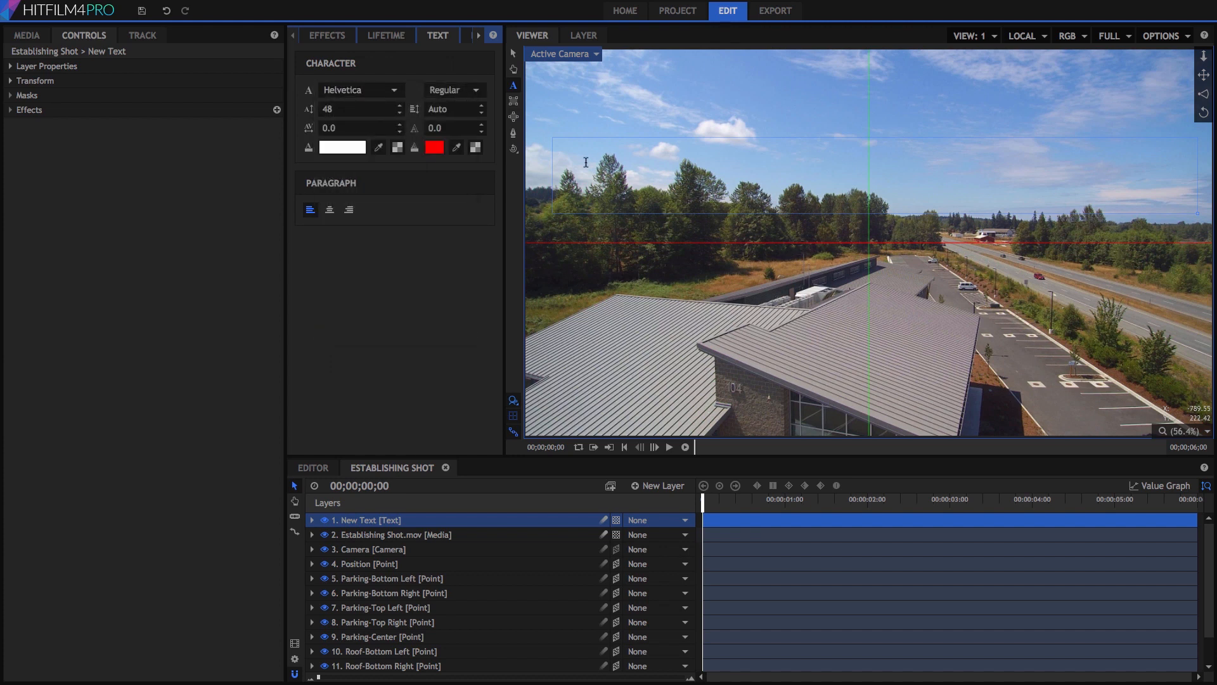
type("PUBLIC UTILI")
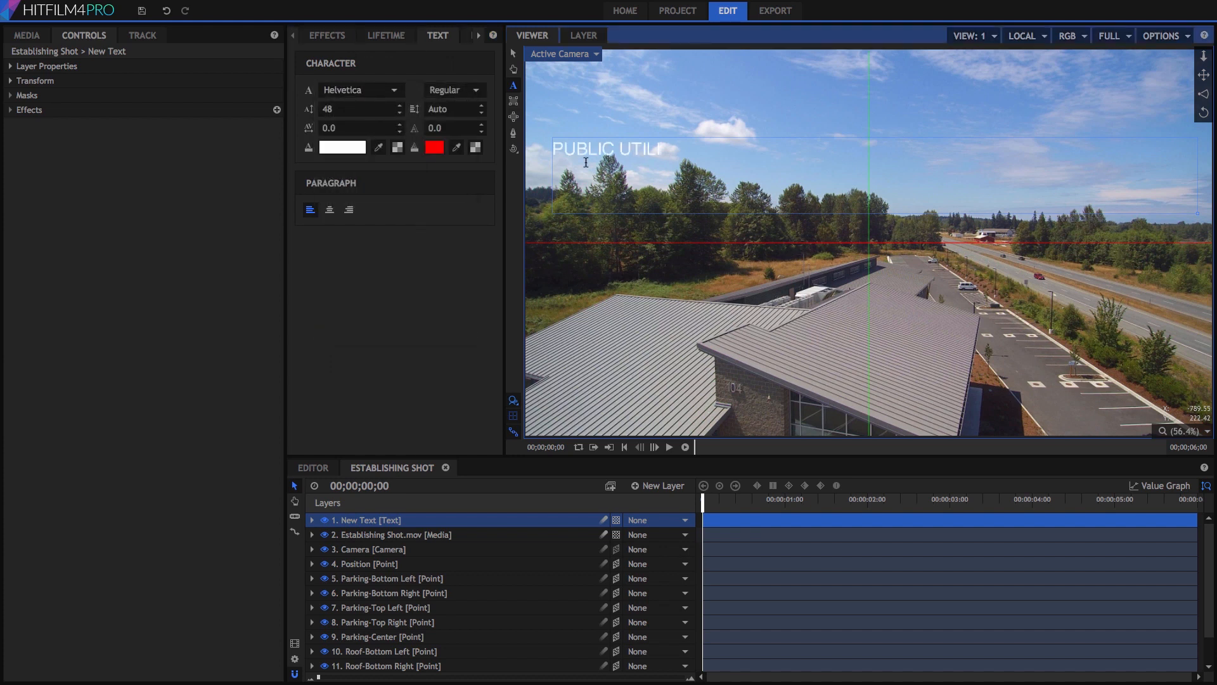
type("TIES")
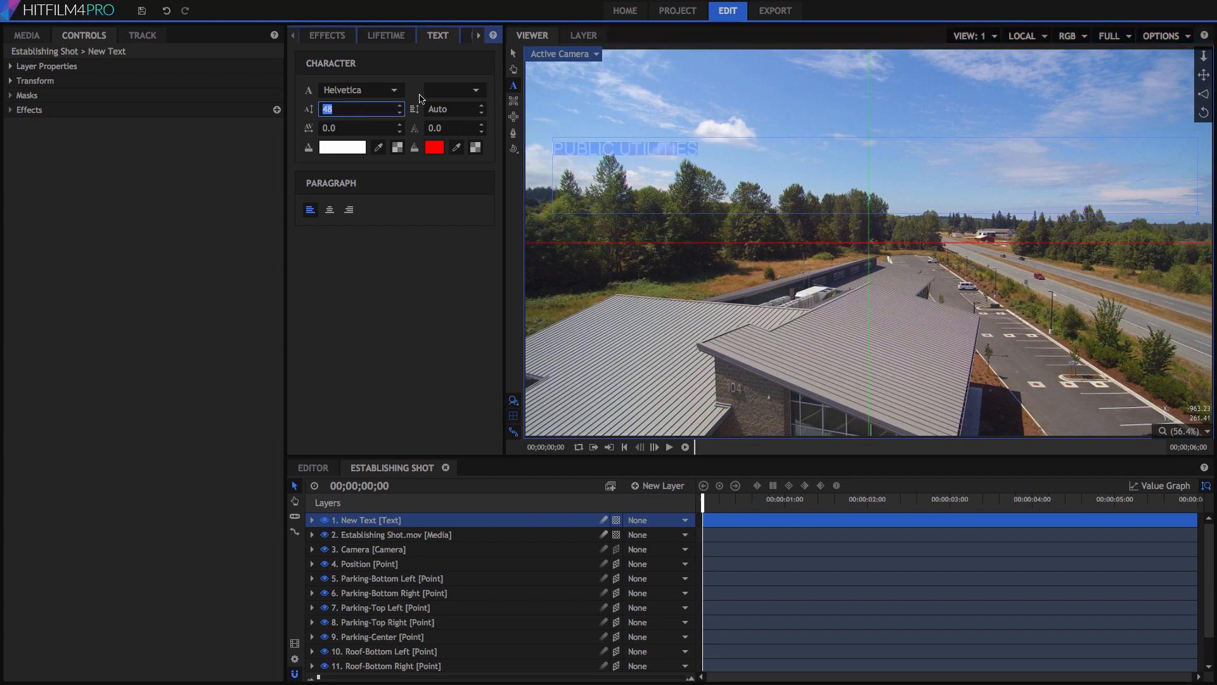
type("200")
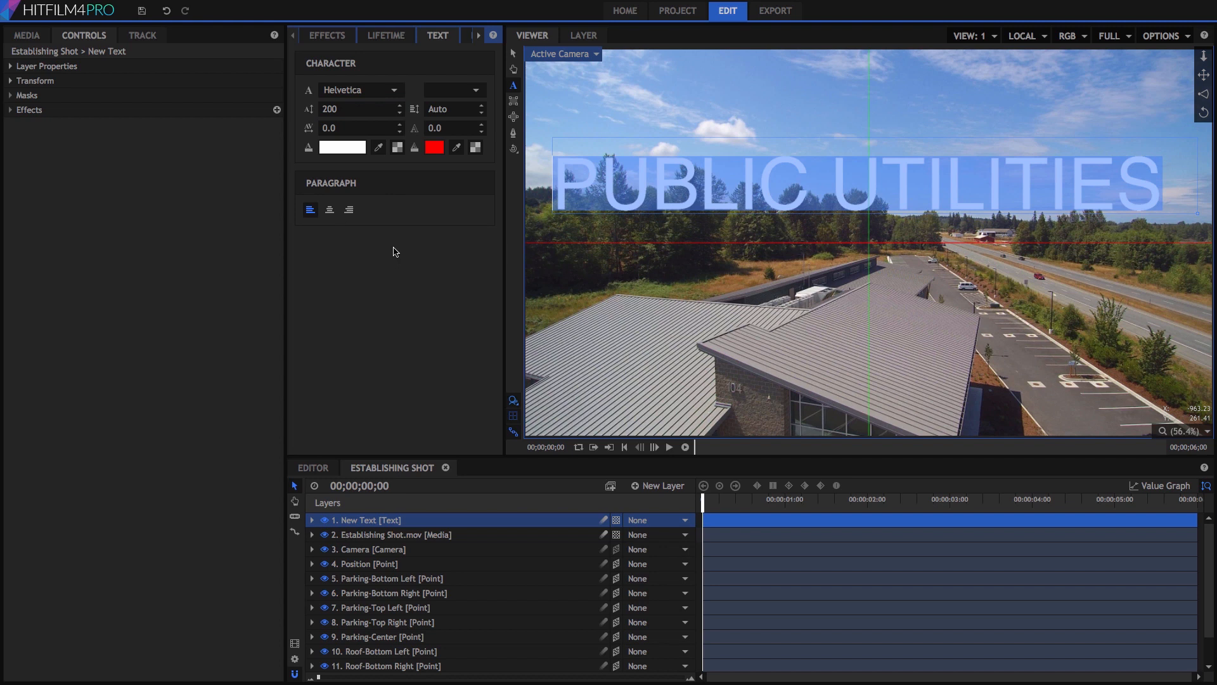
- Search the effects for 'Extru' and apply 3D Extrusion to the New Text layer
left_click(326, 35)
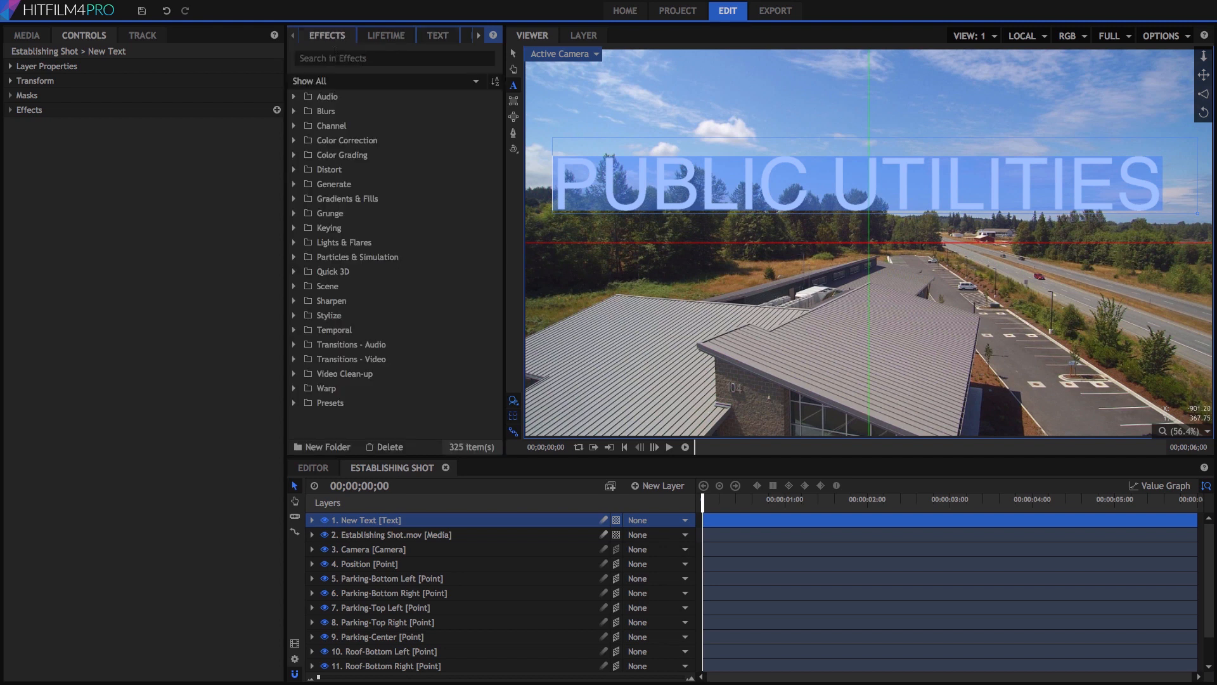
type("Extru")
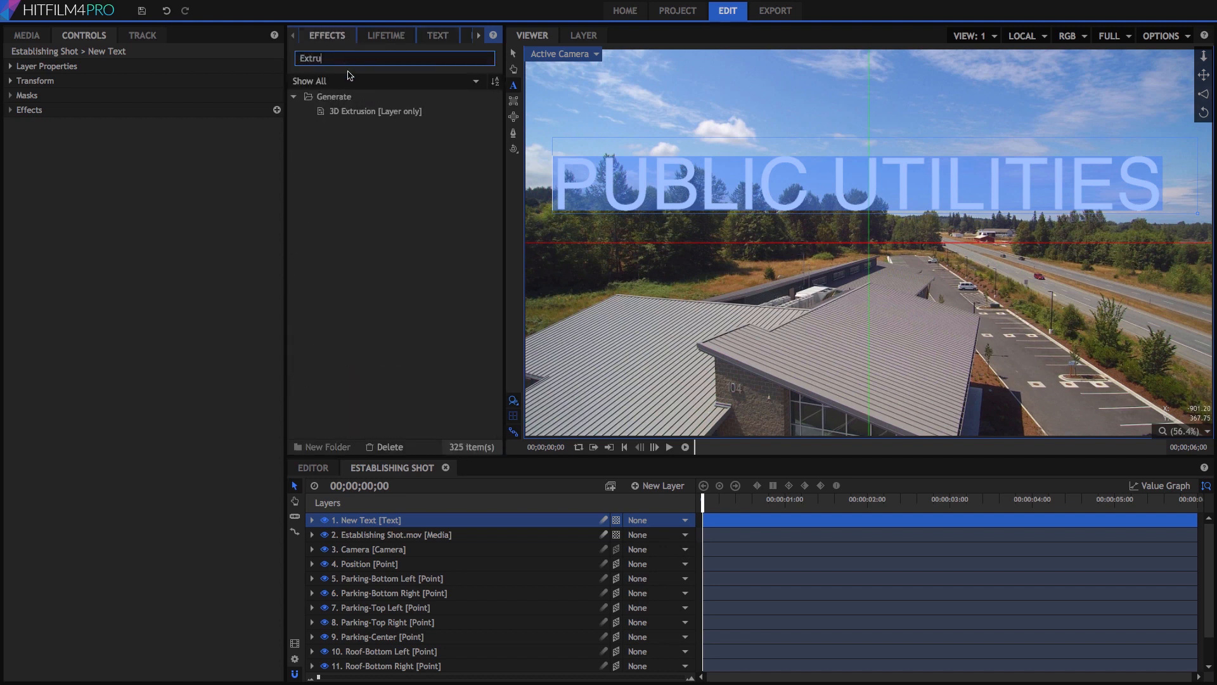
left_click(374, 111)
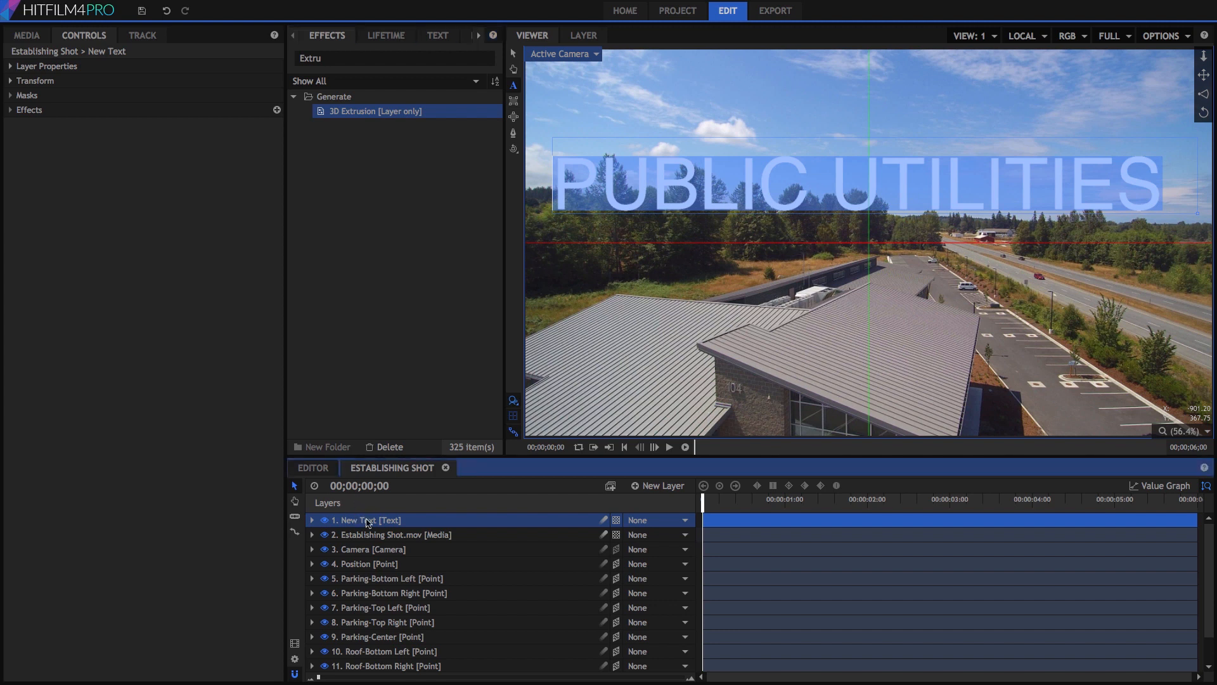
left_click(312, 519)
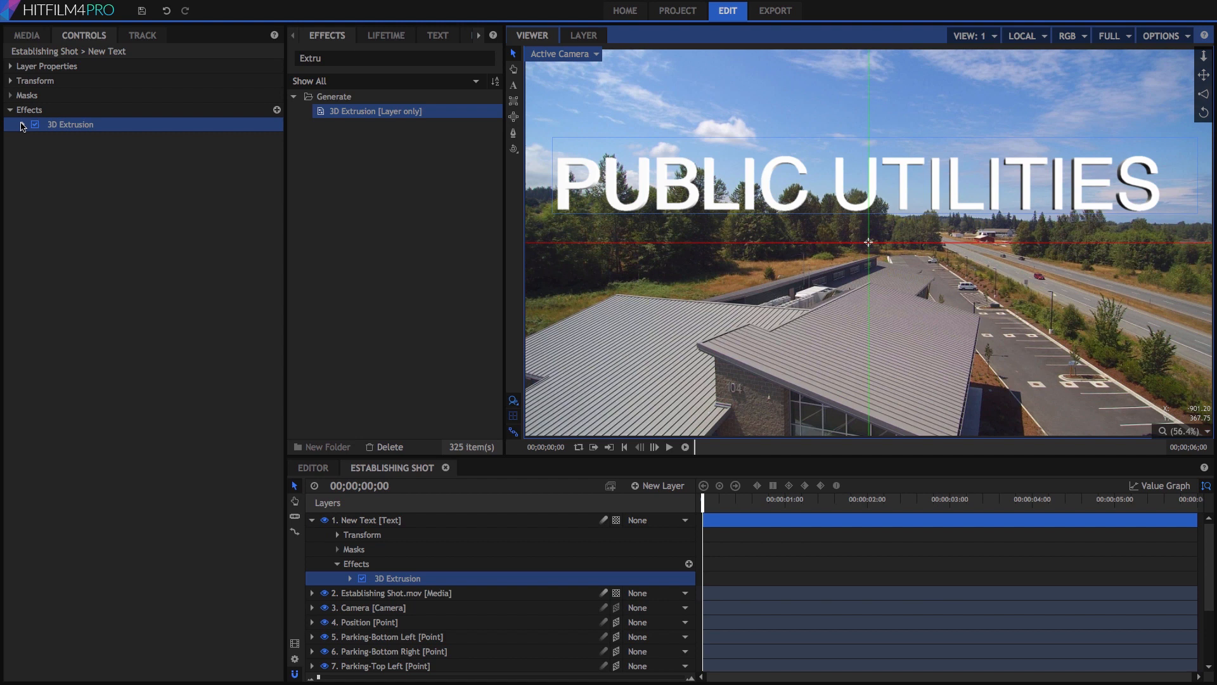
- Set the extrusion's Transform From to the Position point and rotate that point to angle the title
left_click(23, 124)
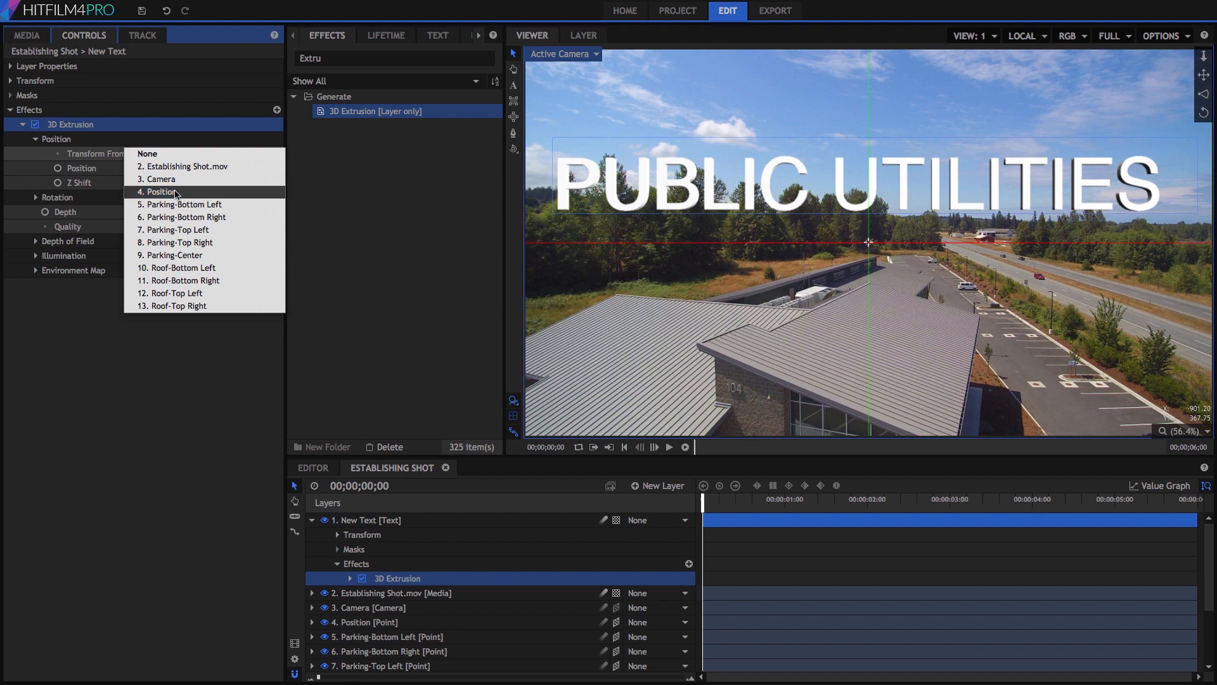
left_click(161, 192)
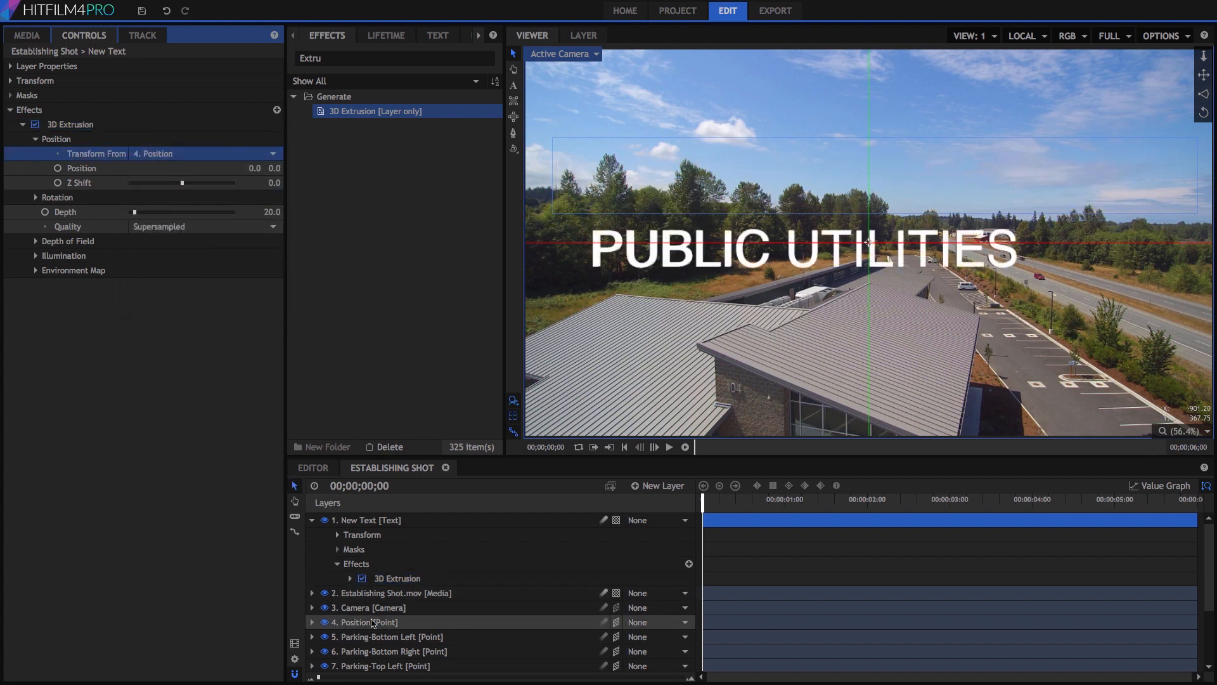
left_click(363, 622)
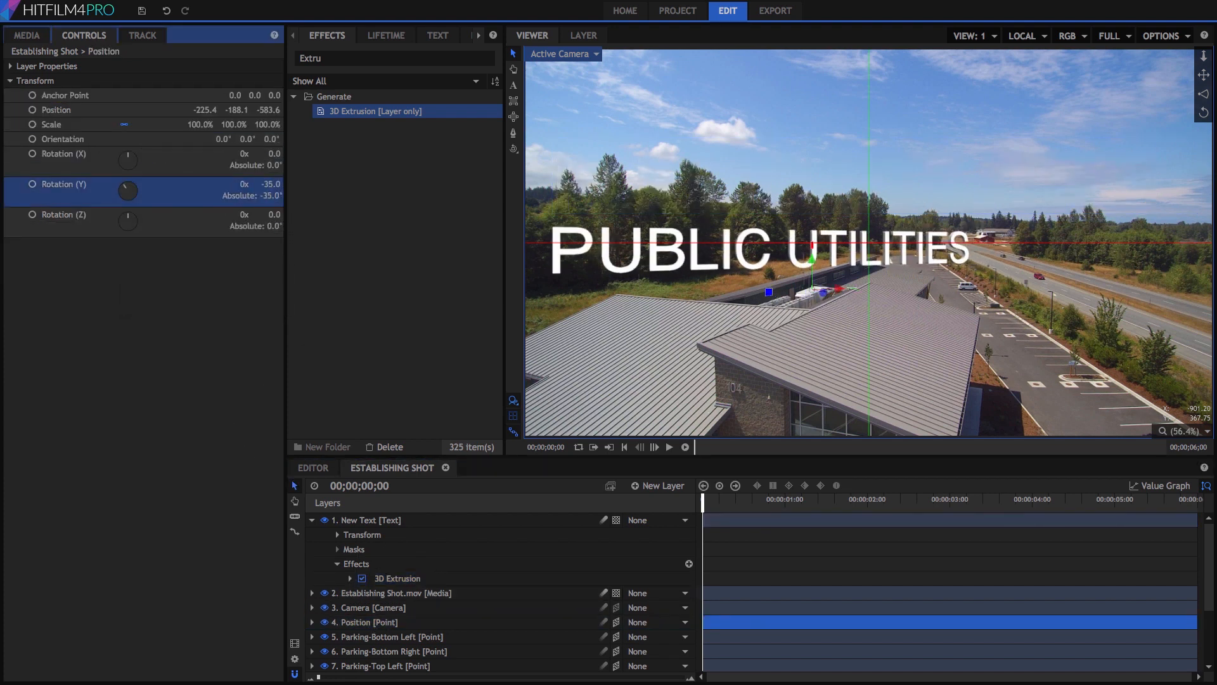
left_click_drag(127, 191, 148, 190)
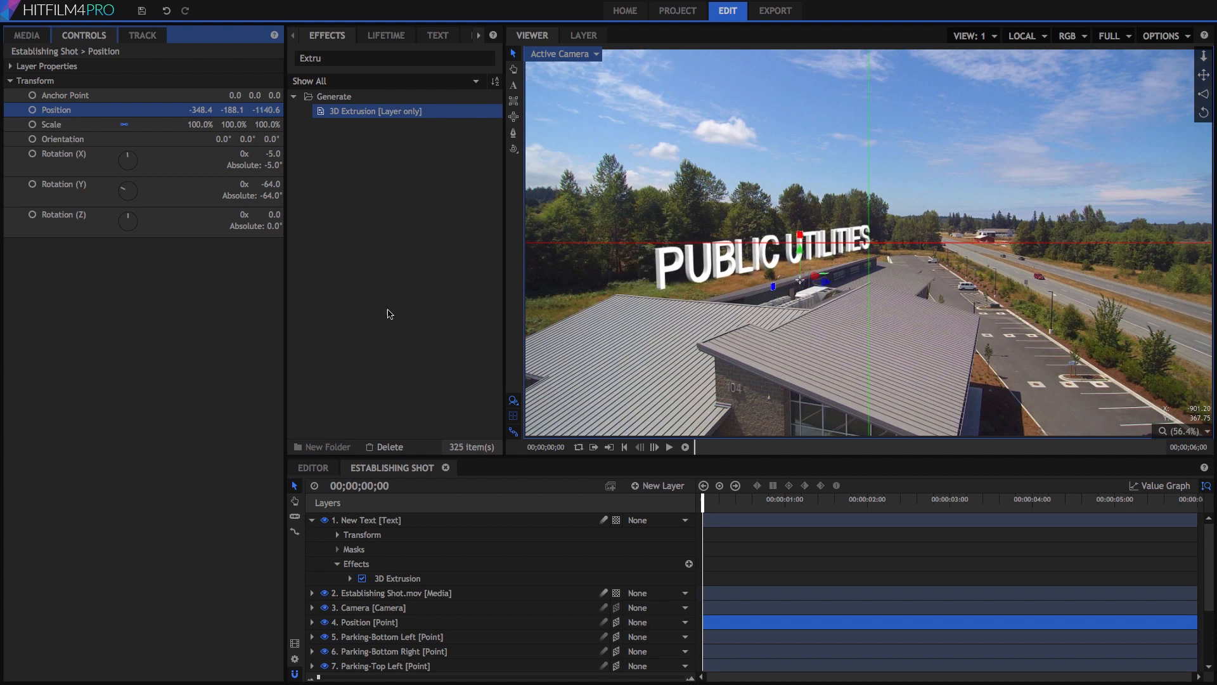
left_click(397, 578)
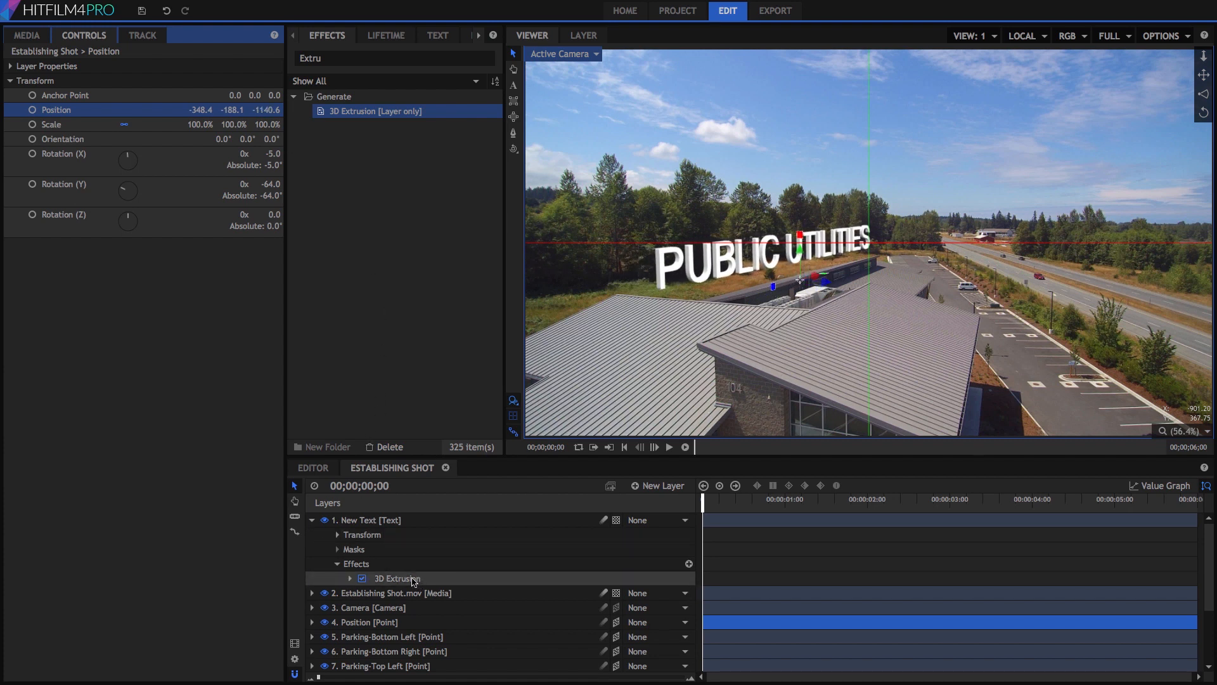
- Raise the 3D Extrusion depth to 52 and expand the Environment Map settings
left_click(397, 578)
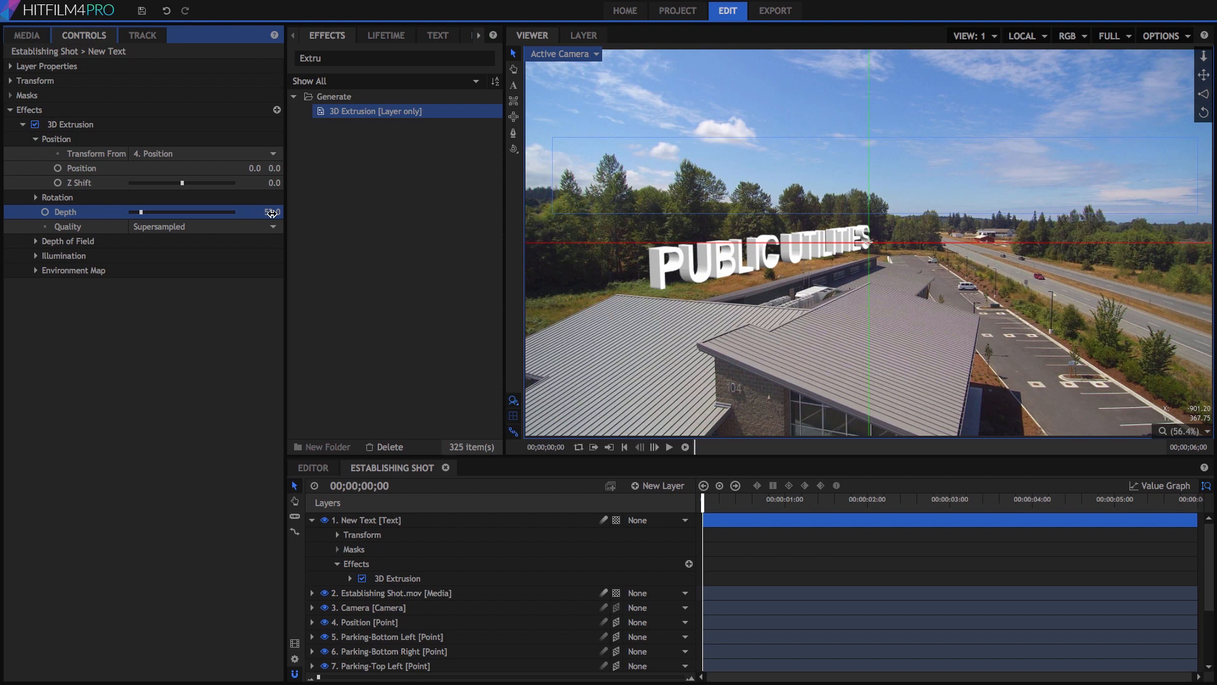
left_click(36, 139)
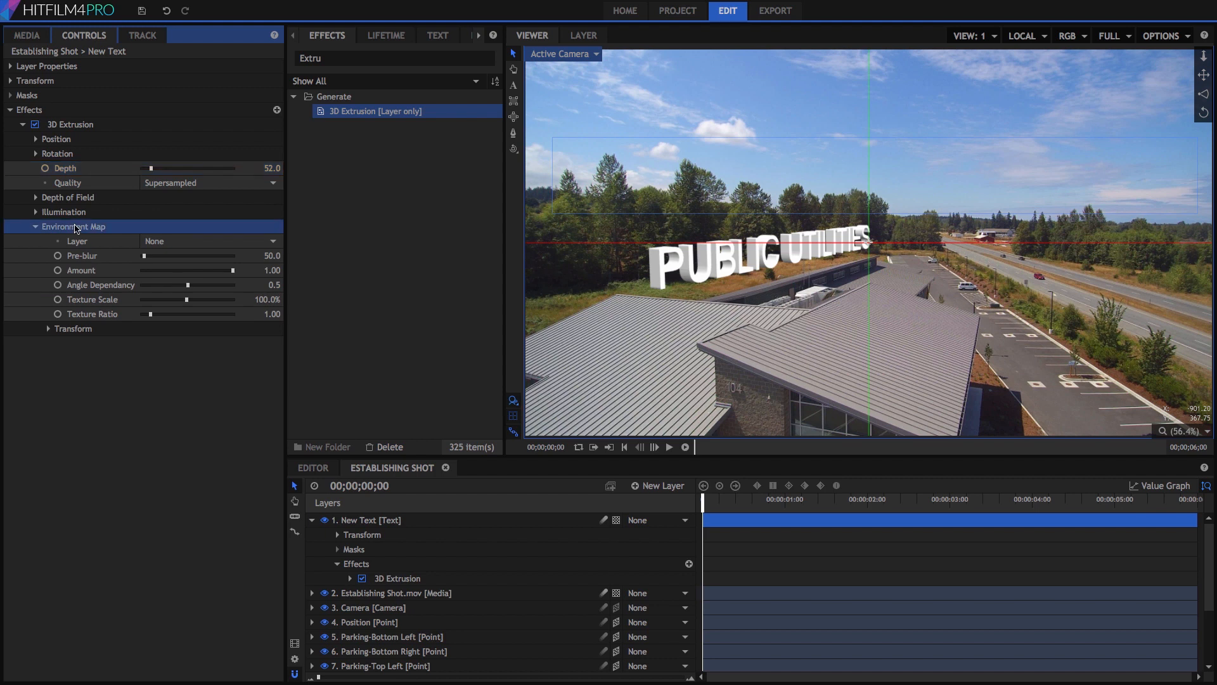
mouse_move(117, 226)
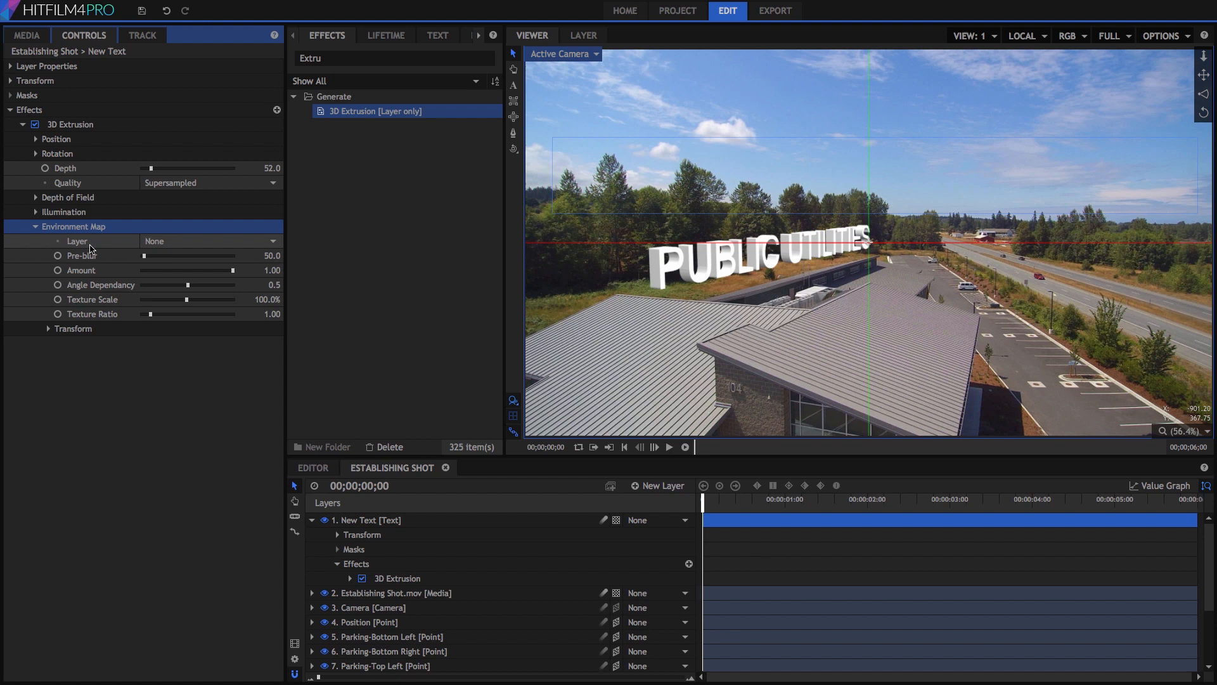
- Use the Establishing Shot as the environment map, resetting pre-blur and keeping amount at full
left_click(210, 241)
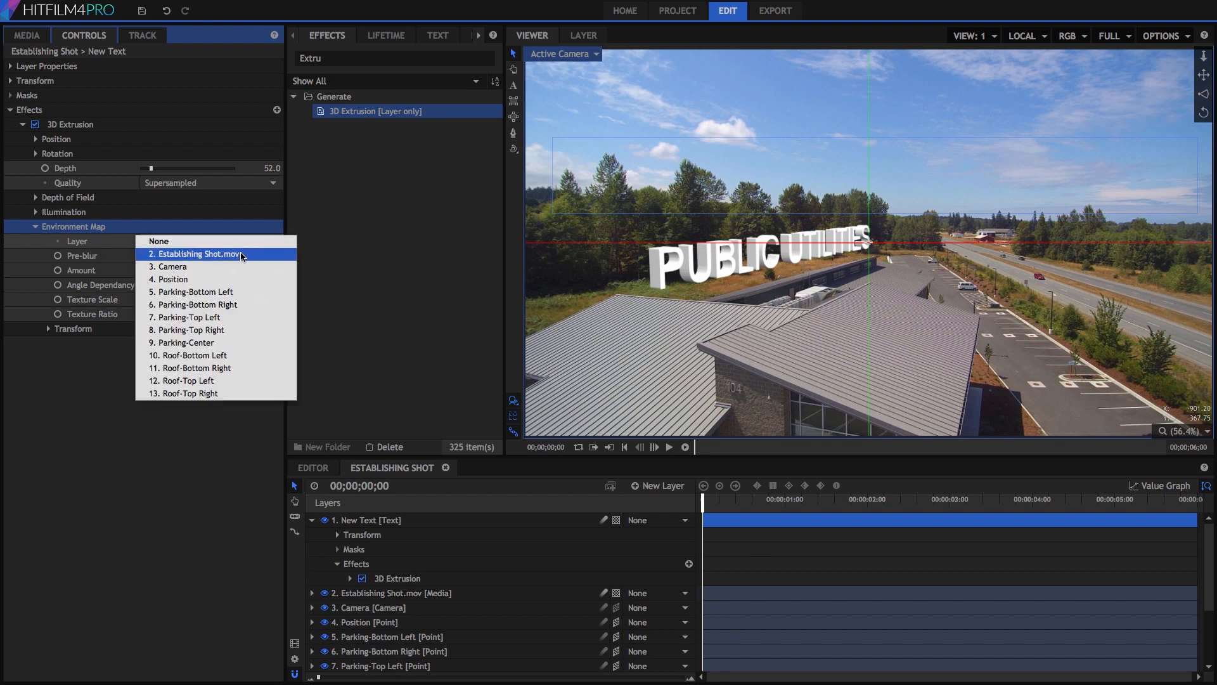
left_click(199, 254)
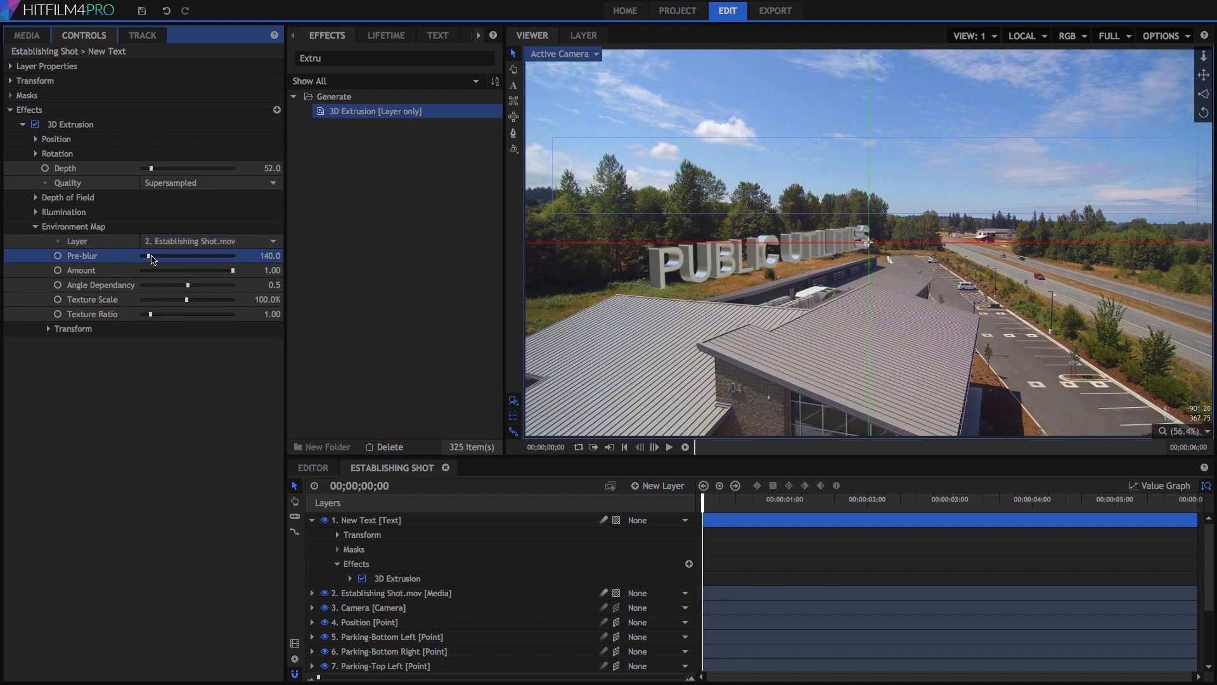
left_click_drag(149, 255, 142, 256)
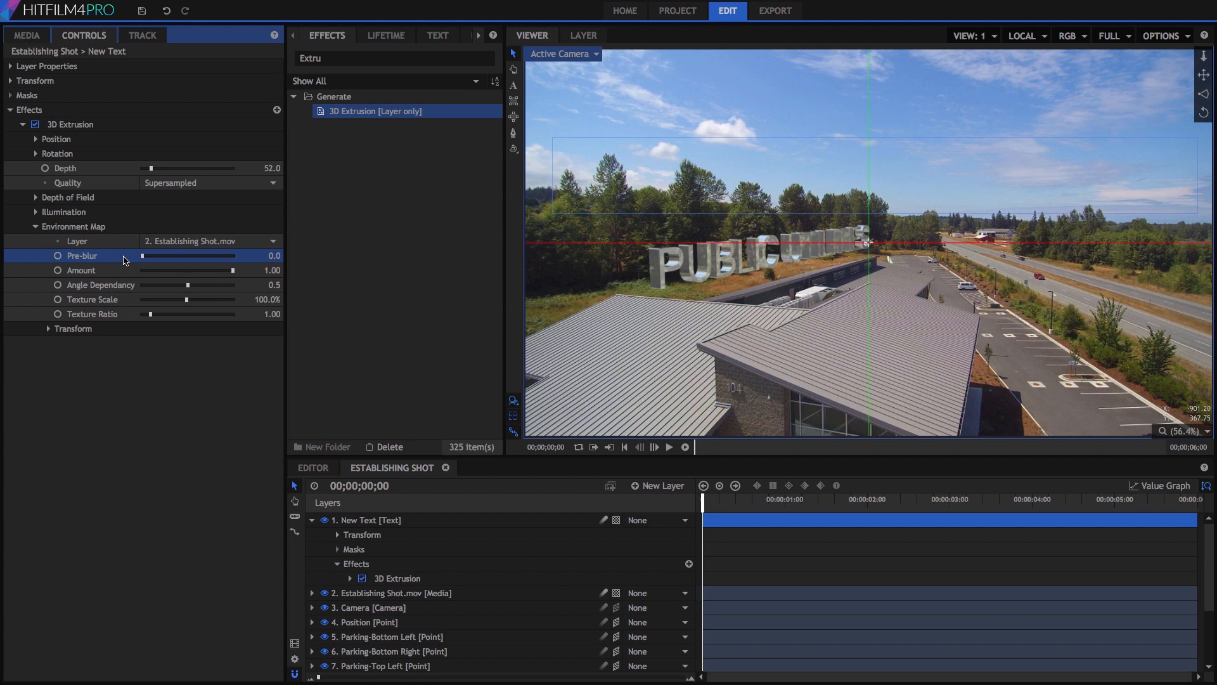
right_click(124, 256)
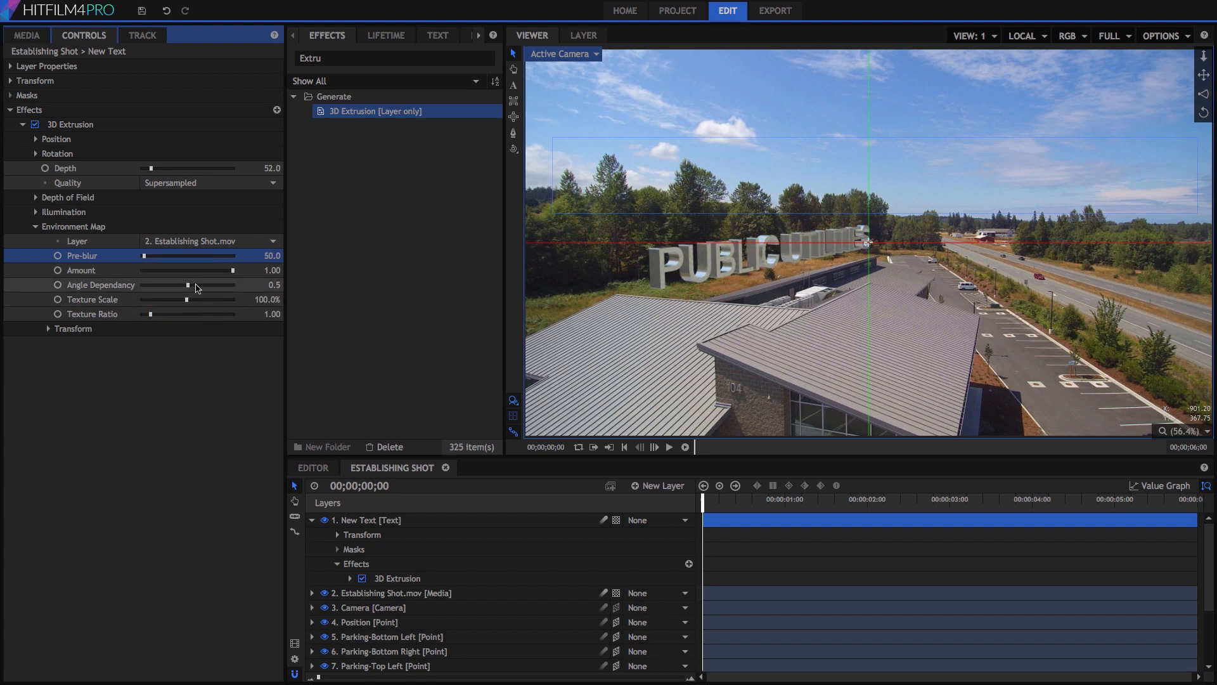
left_click_drag(223, 270, 186, 270)
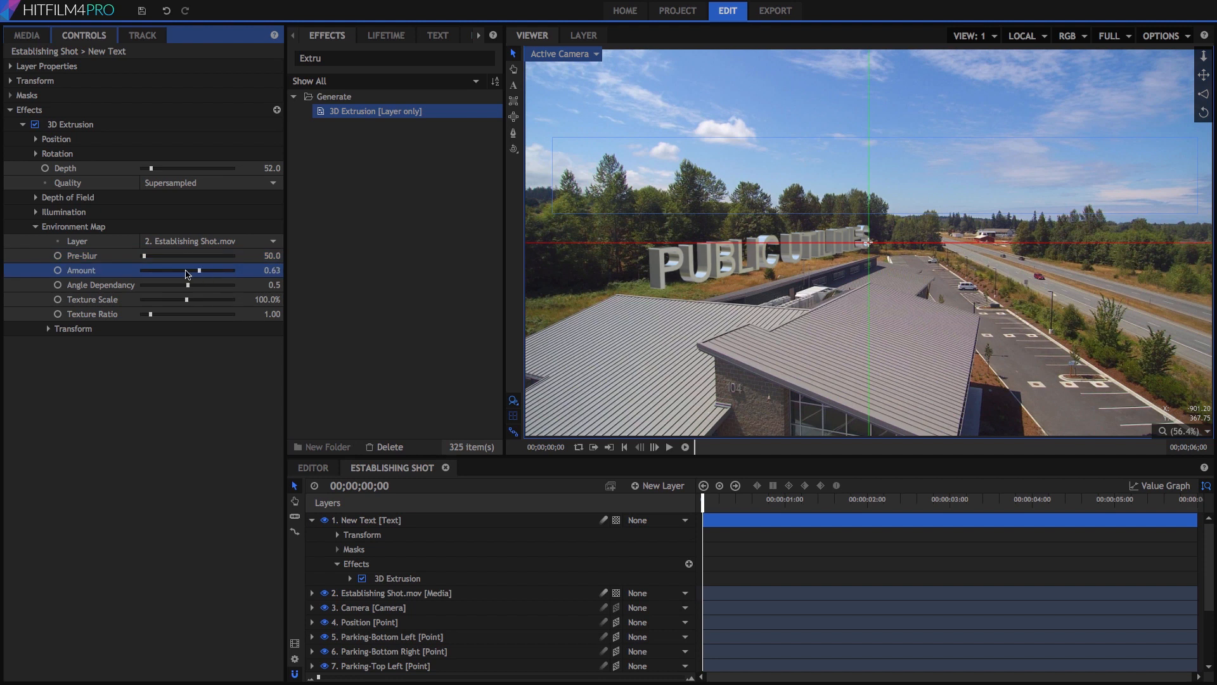
left_click_drag(191, 269, 142, 269)
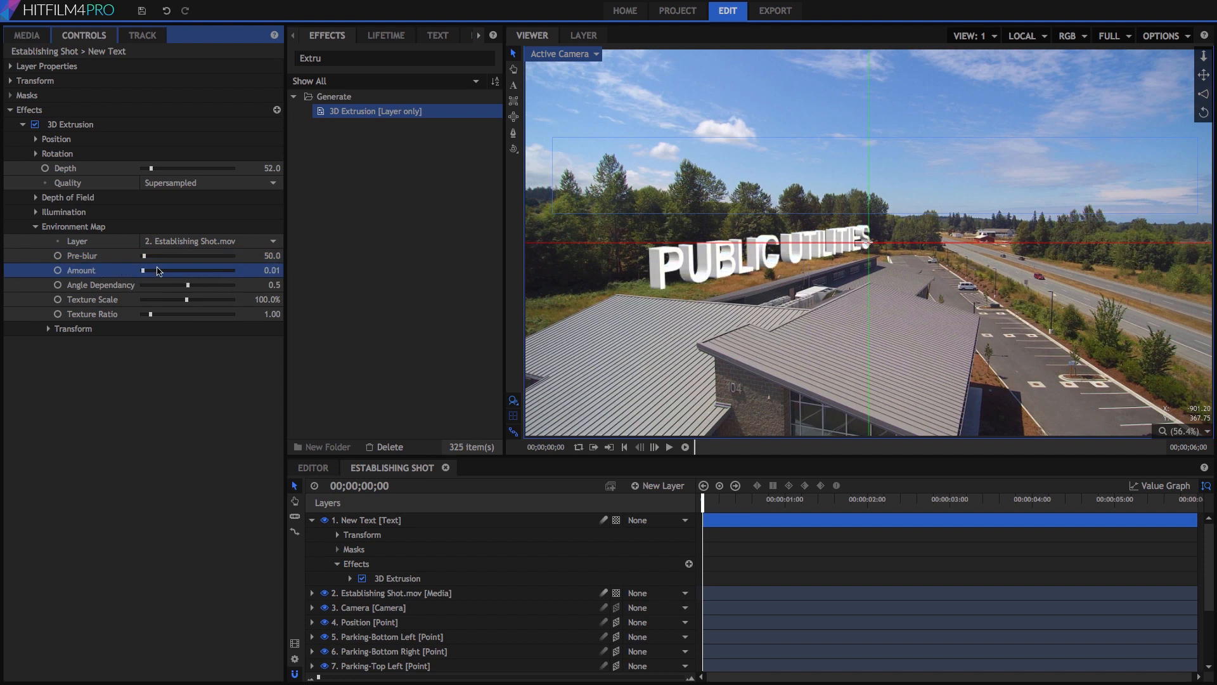
left_click_drag(144, 270, 235, 270)
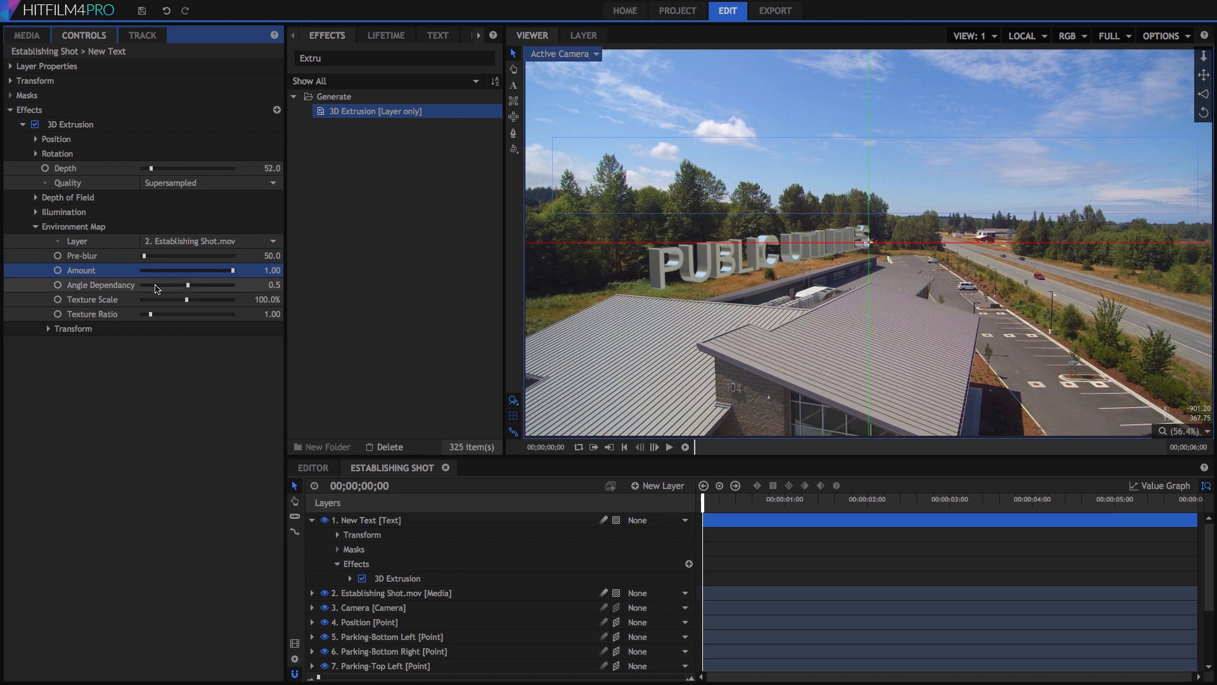
mouse_move(188, 290)
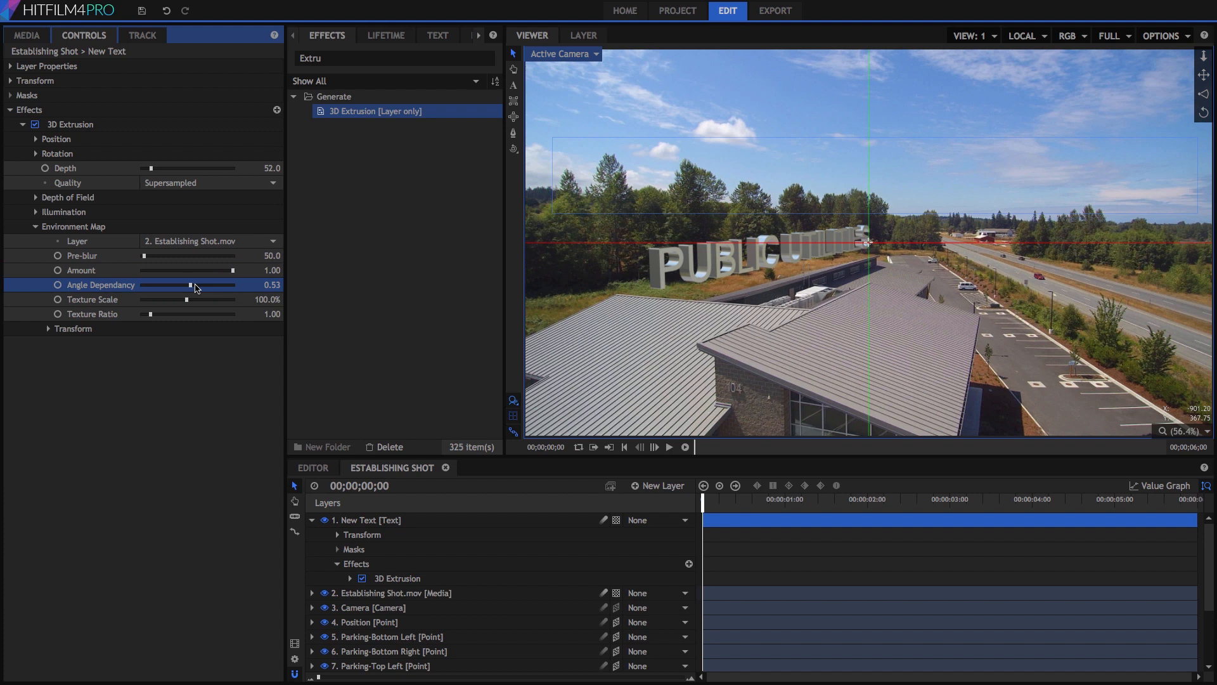
- Test reflection angle dependency, texture scale and ratio, settling on 0.5, 100% and 1.00
left_click_drag(187, 285, 230, 285)
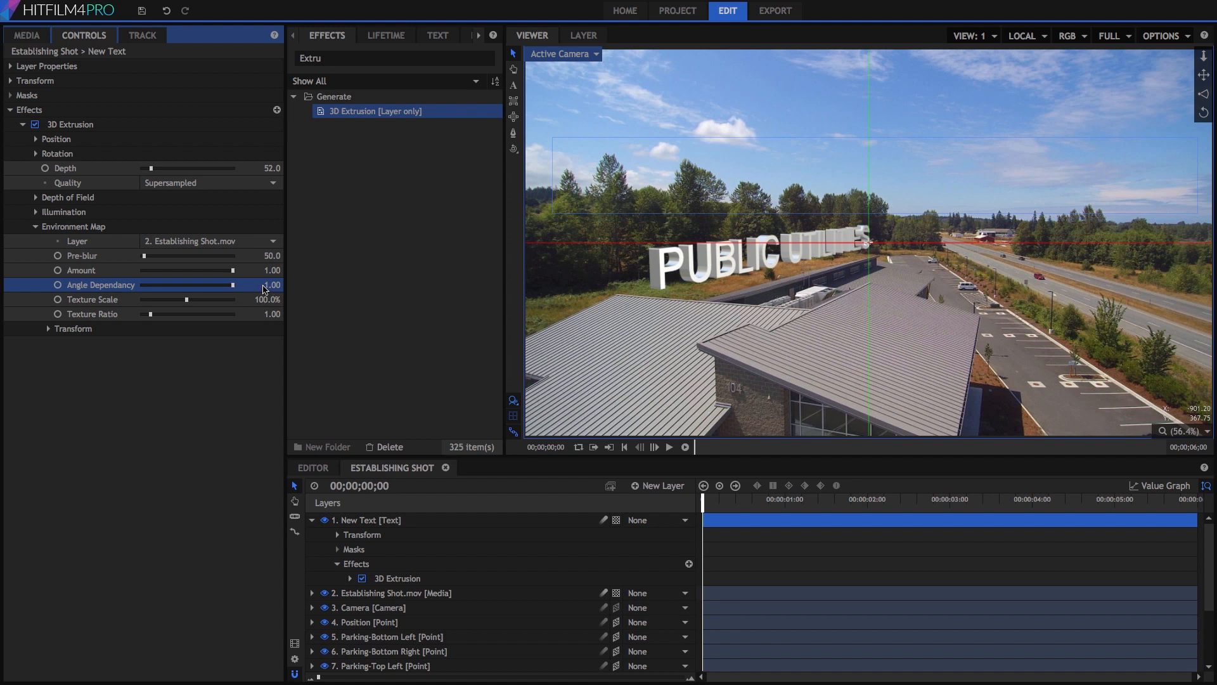
left_click_drag(231, 284, 193, 284)
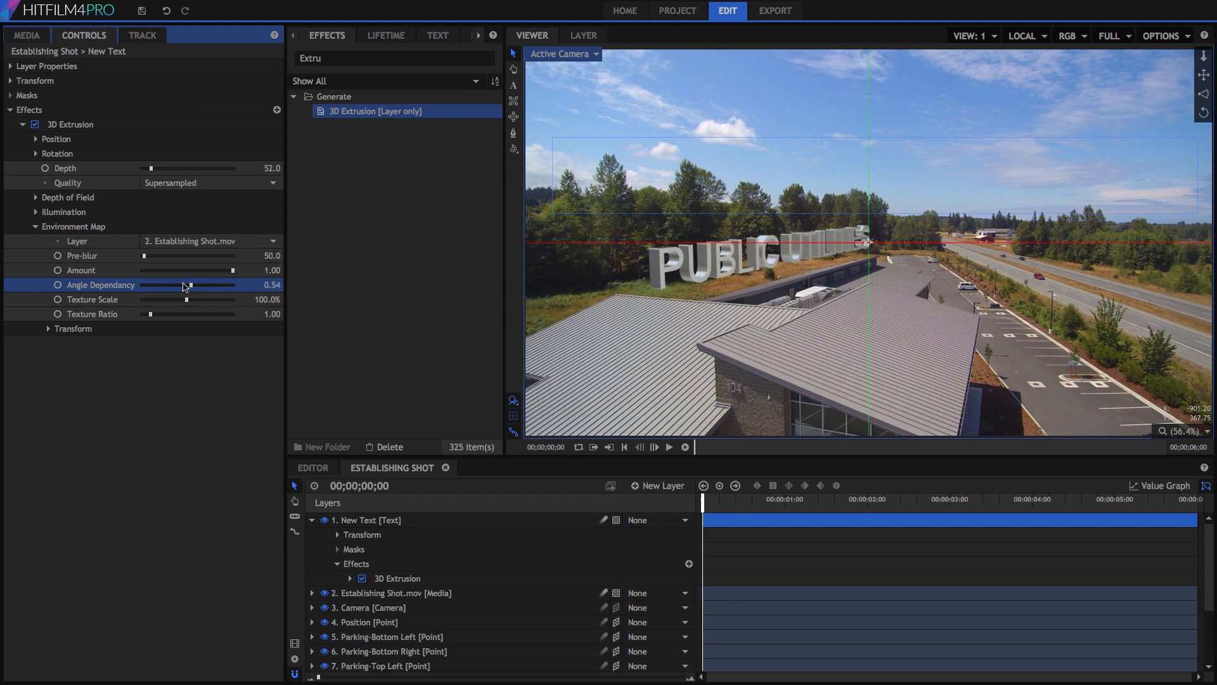
left_click_drag(191, 285, 139, 285)
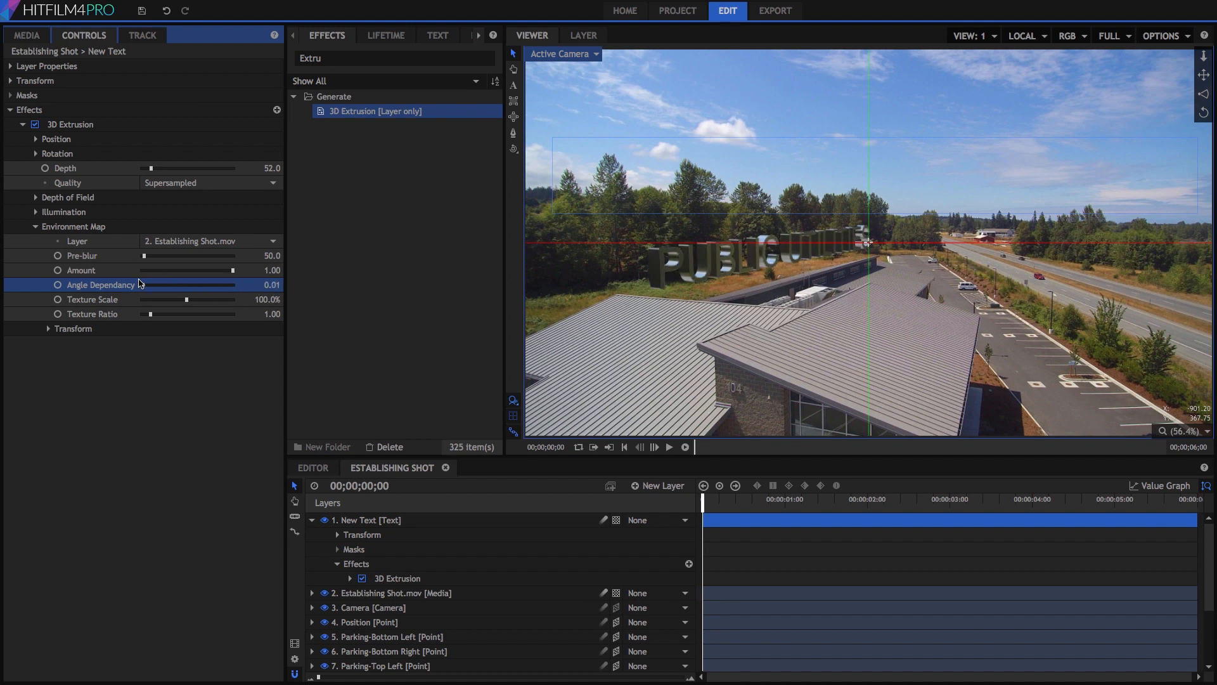
left_click_drag(139, 284, 192, 284)
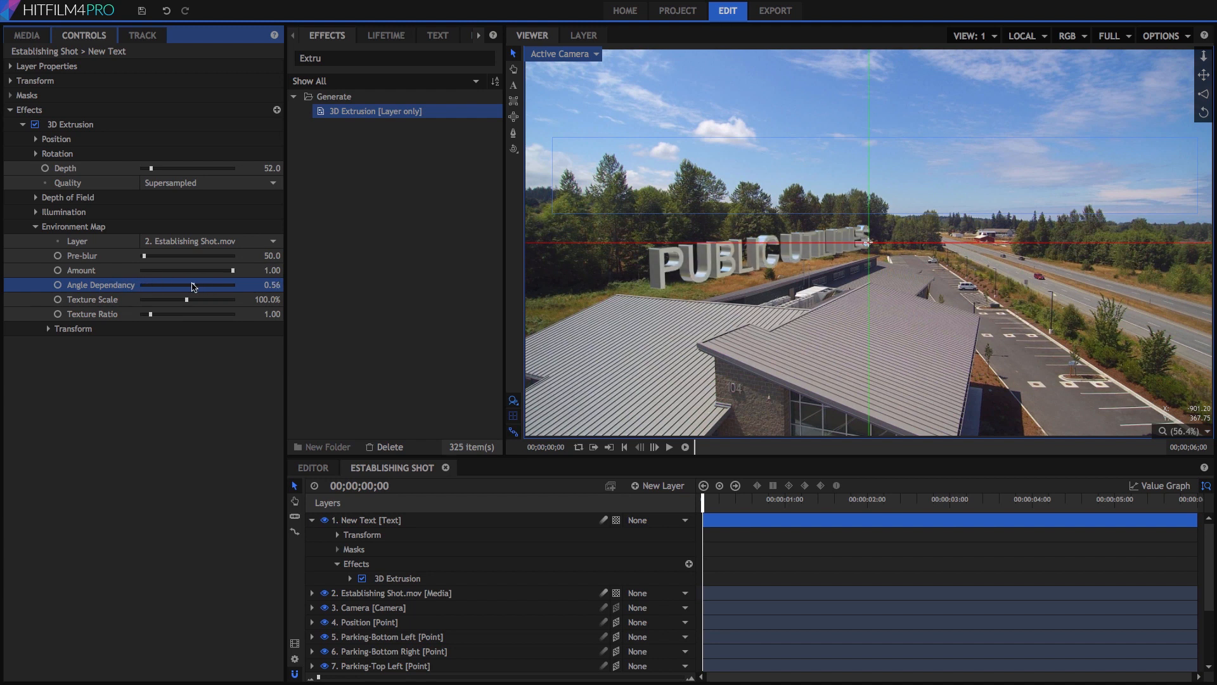
left_click_drag(198, 298, 227, 299)
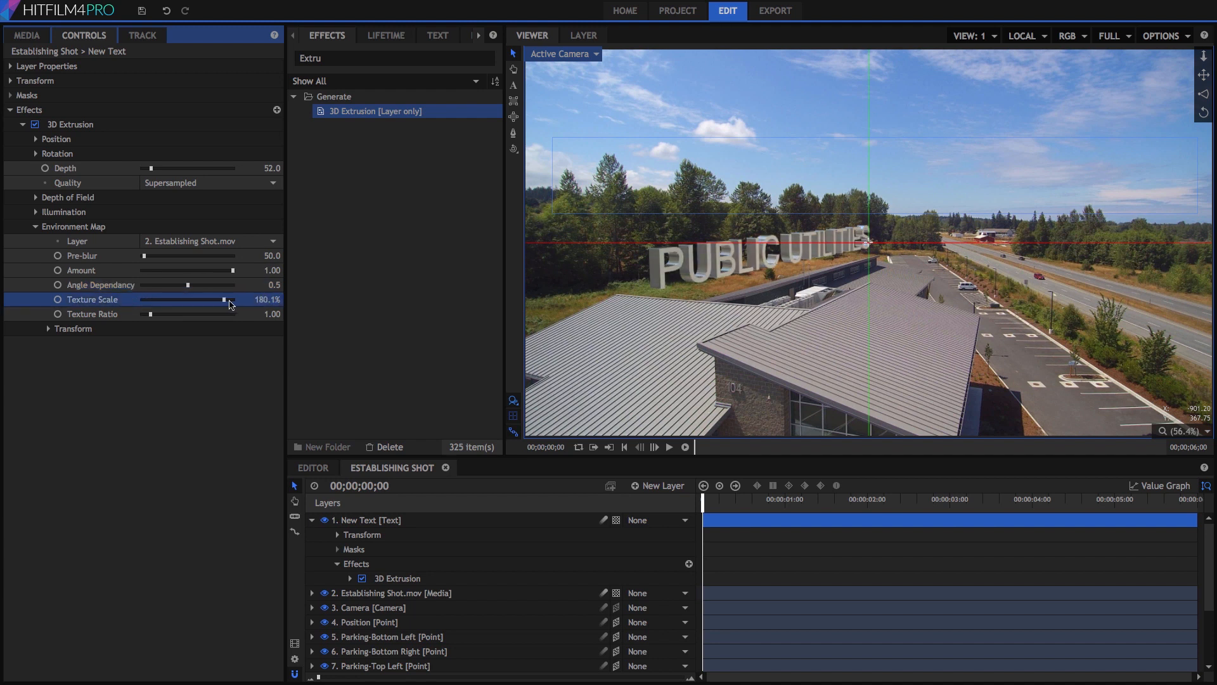
left_click_drag(220, 300, 140, 303)
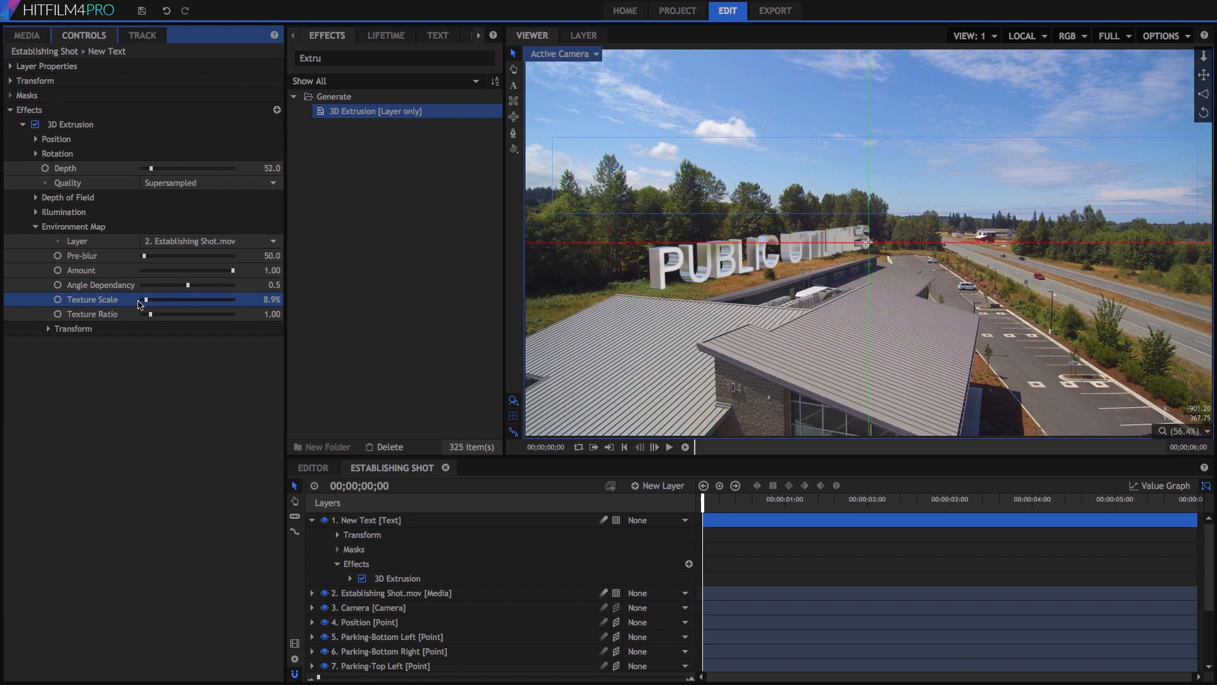
left_click_drag(139, 299, 160, 299)
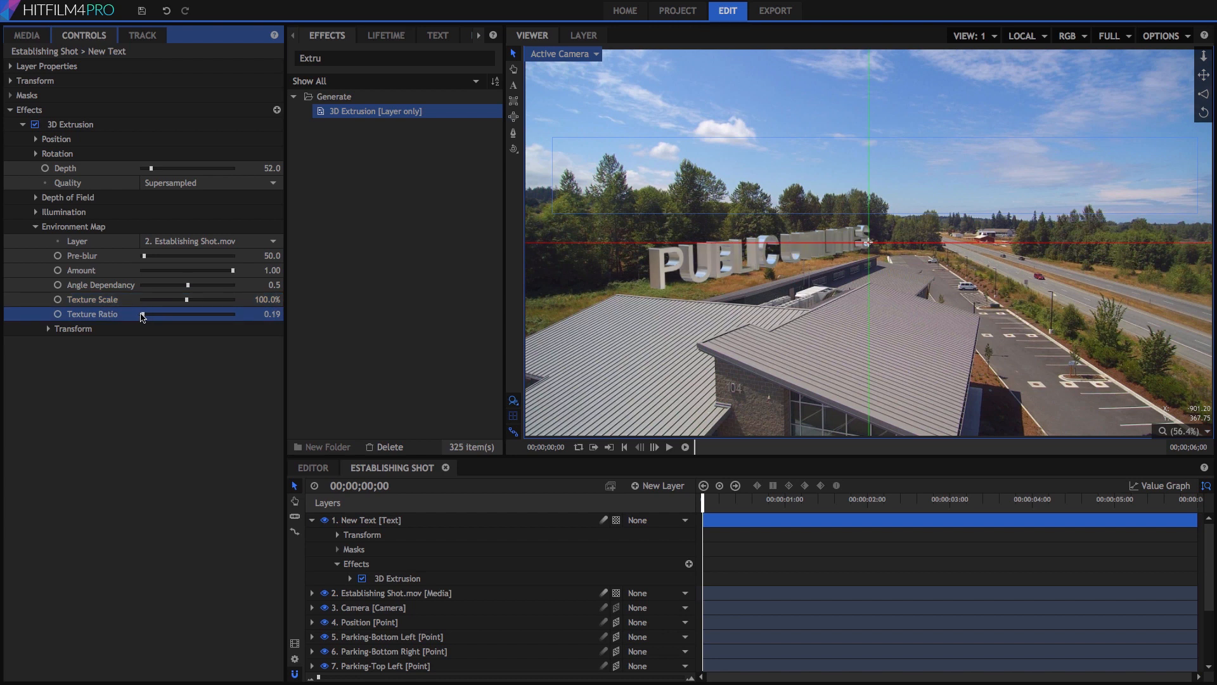
left_click_drag(142, 314, 170, 314)
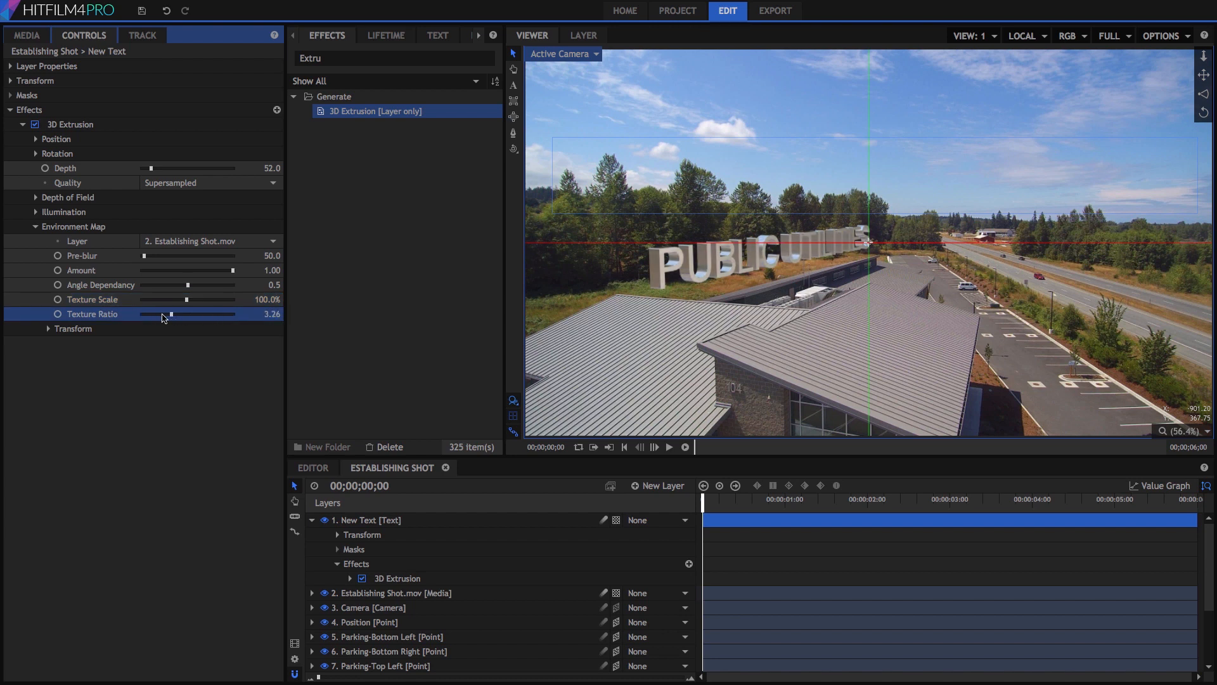
right_click(170, 314)
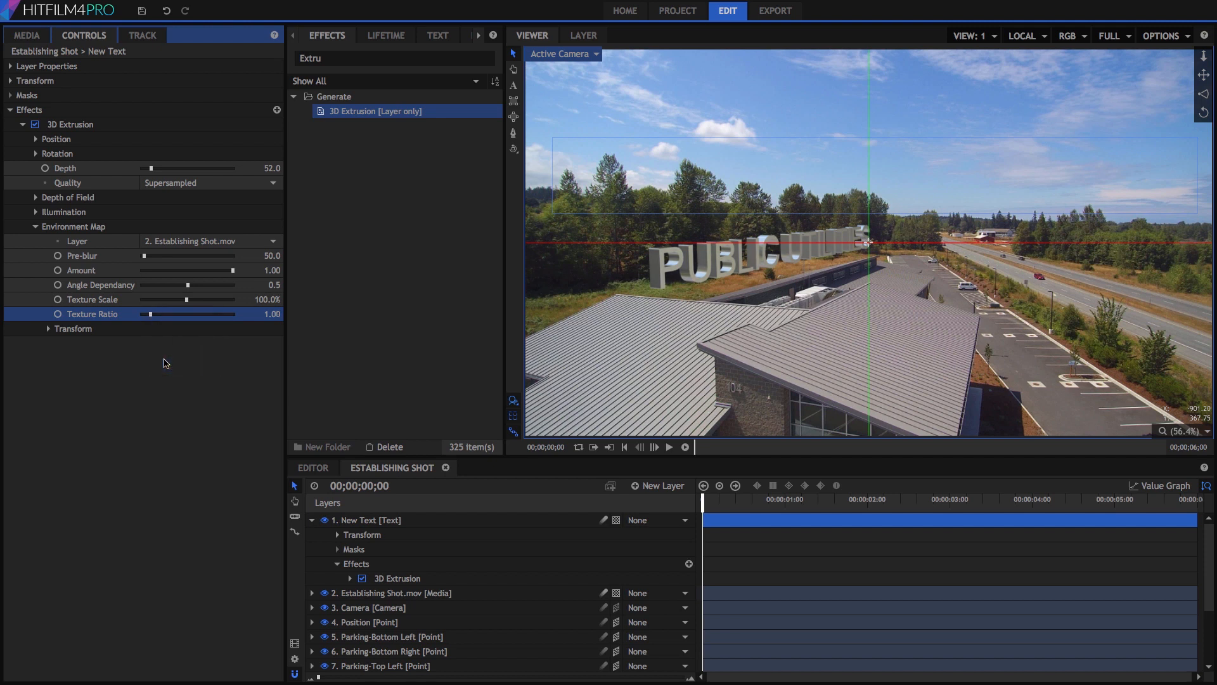
mouse_move(738, 266)
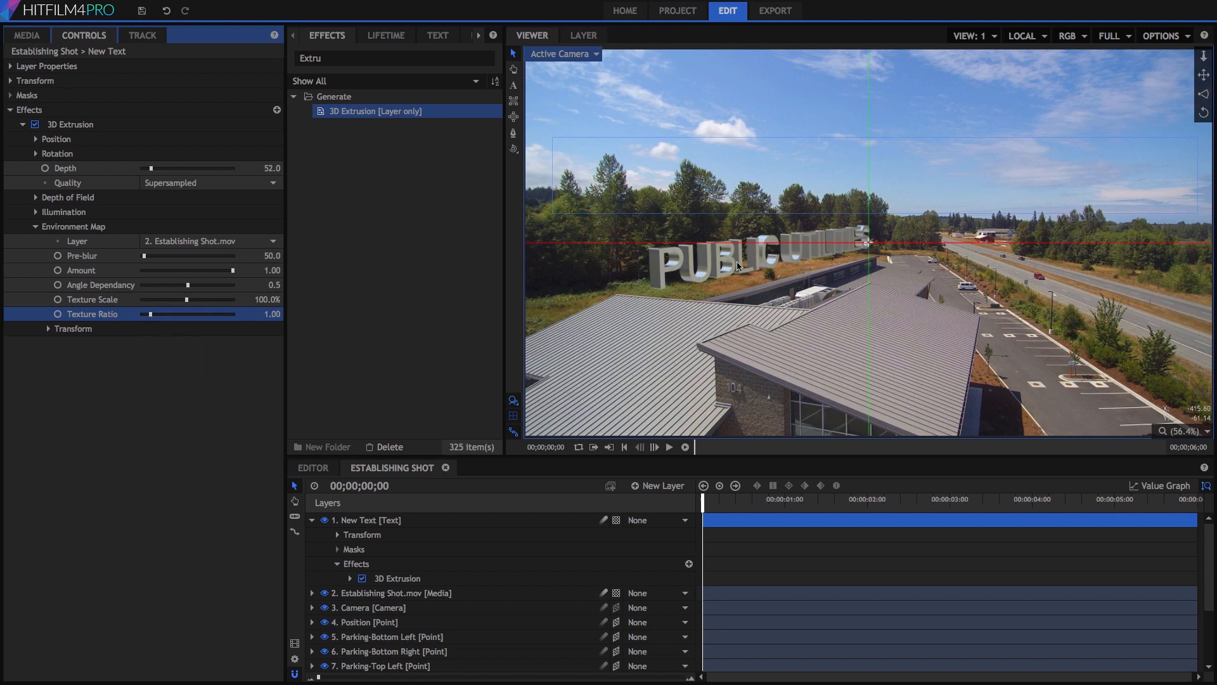
mouse_move(862, 241)
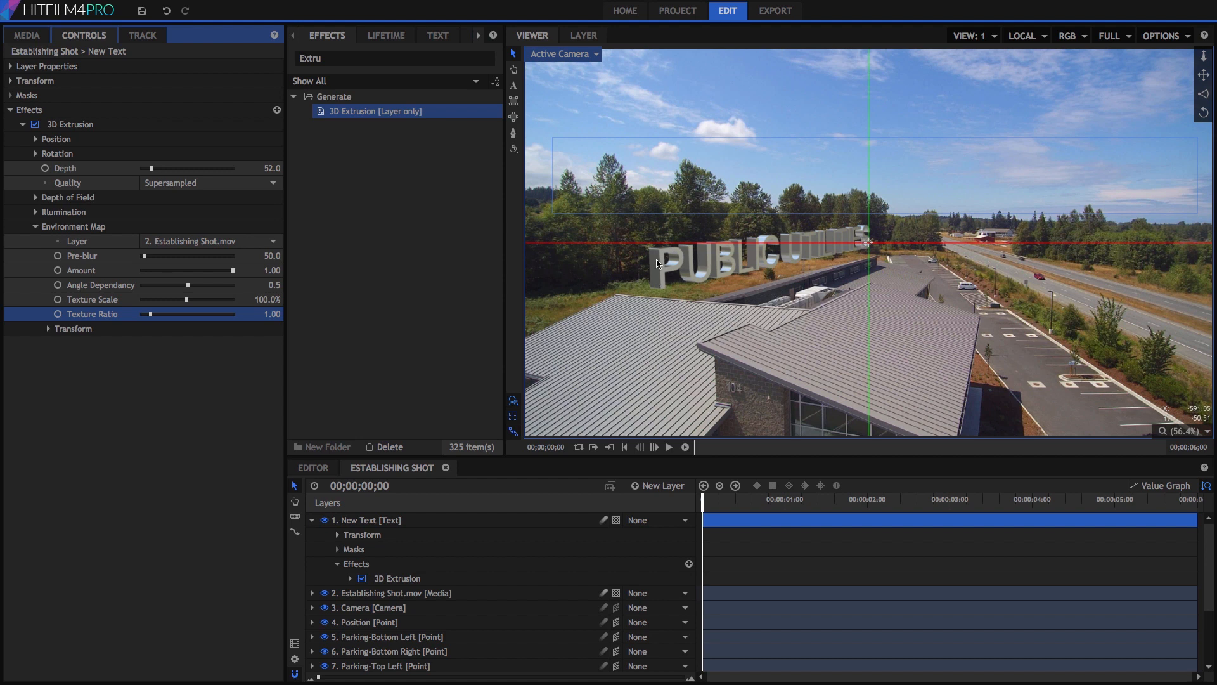
mouse_move(659, 262)
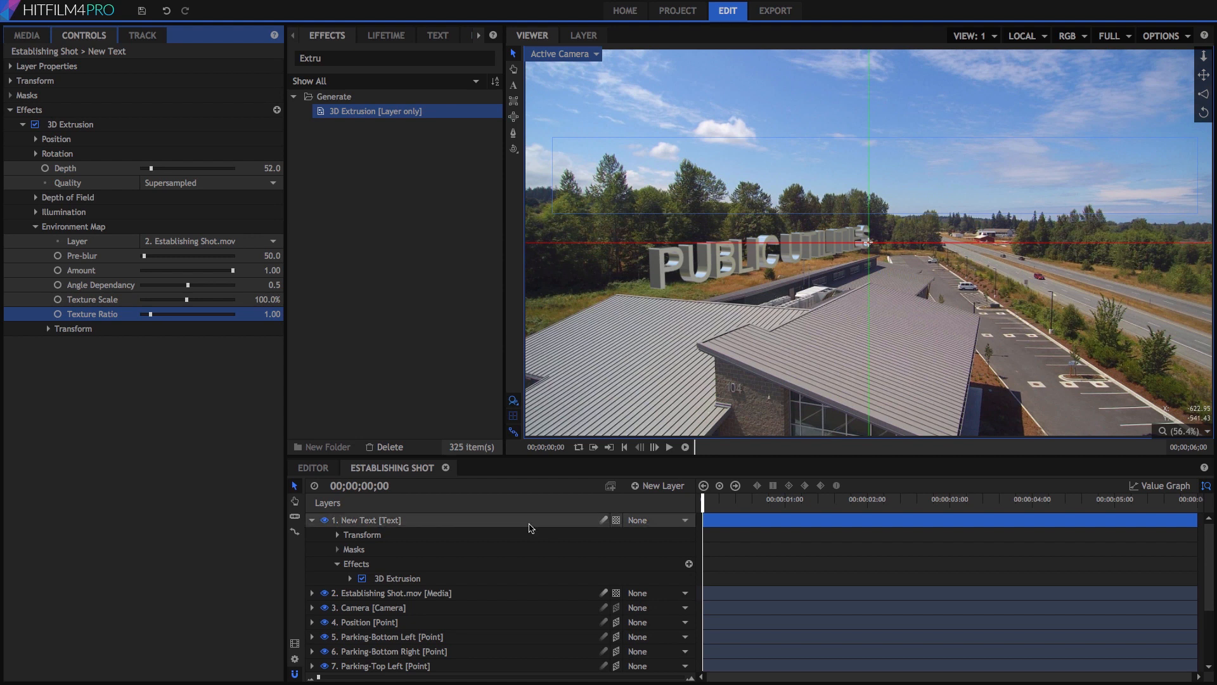
- Add a new directional light layer and show its position and target values
left_click(656, 485)
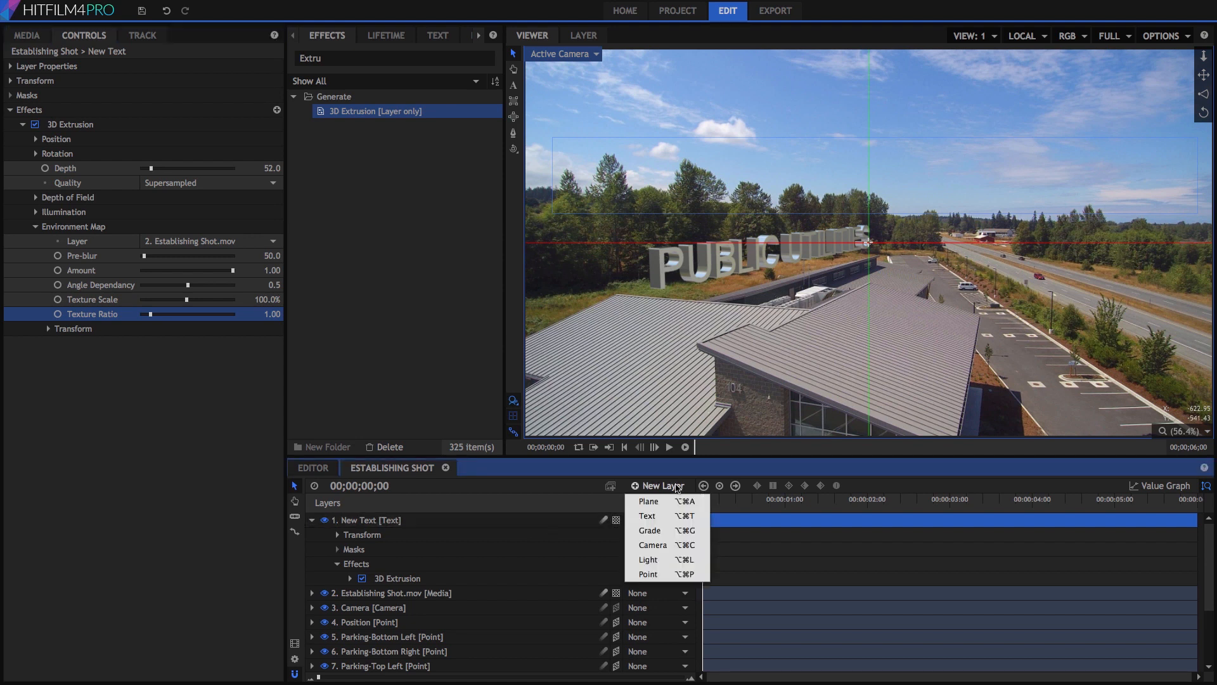
mouse_move(648, 559)
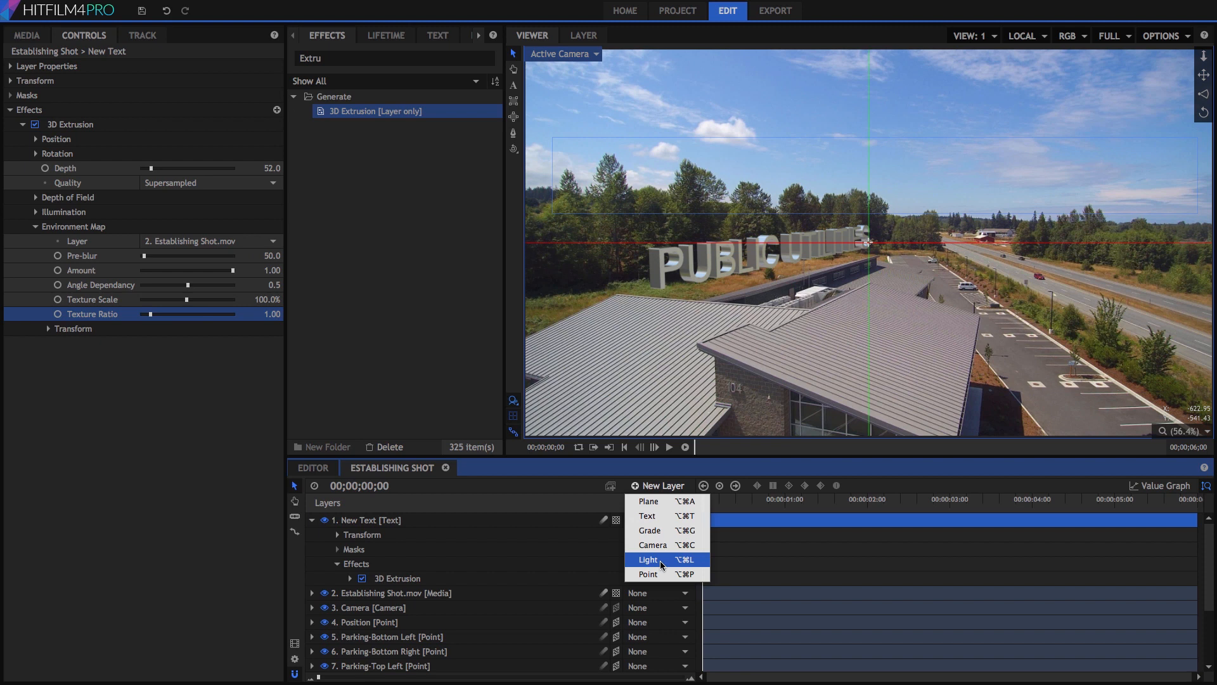
left_click(648, 559)
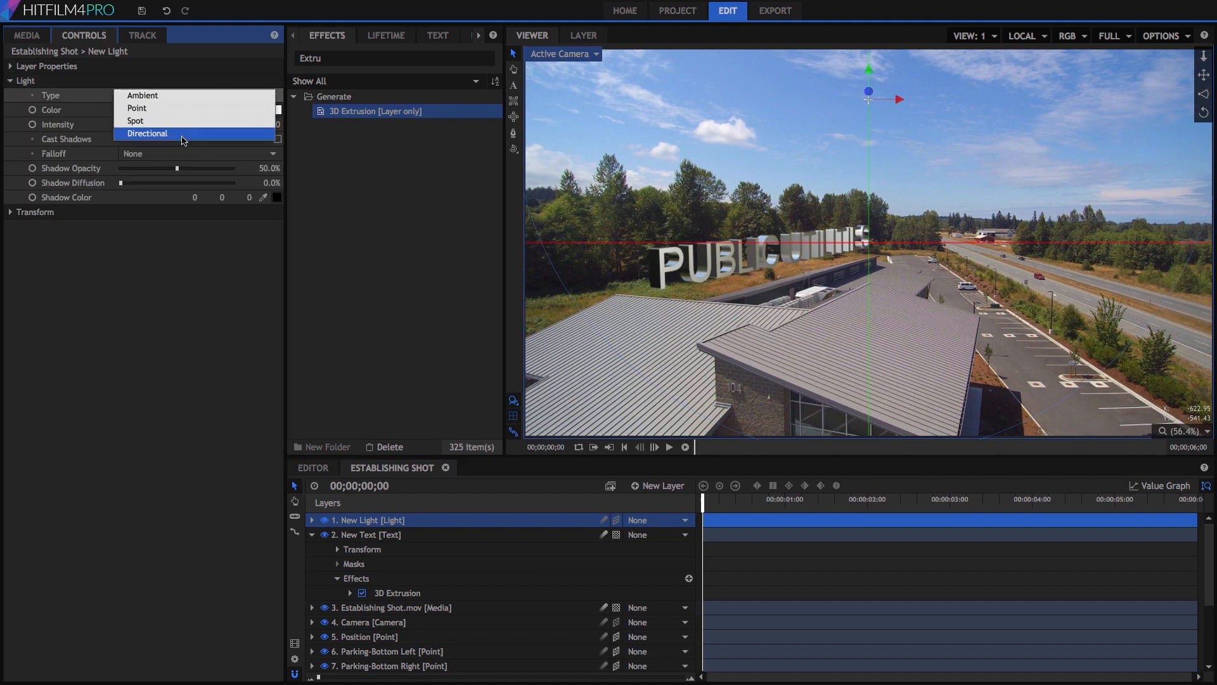
left_click(146, 133)
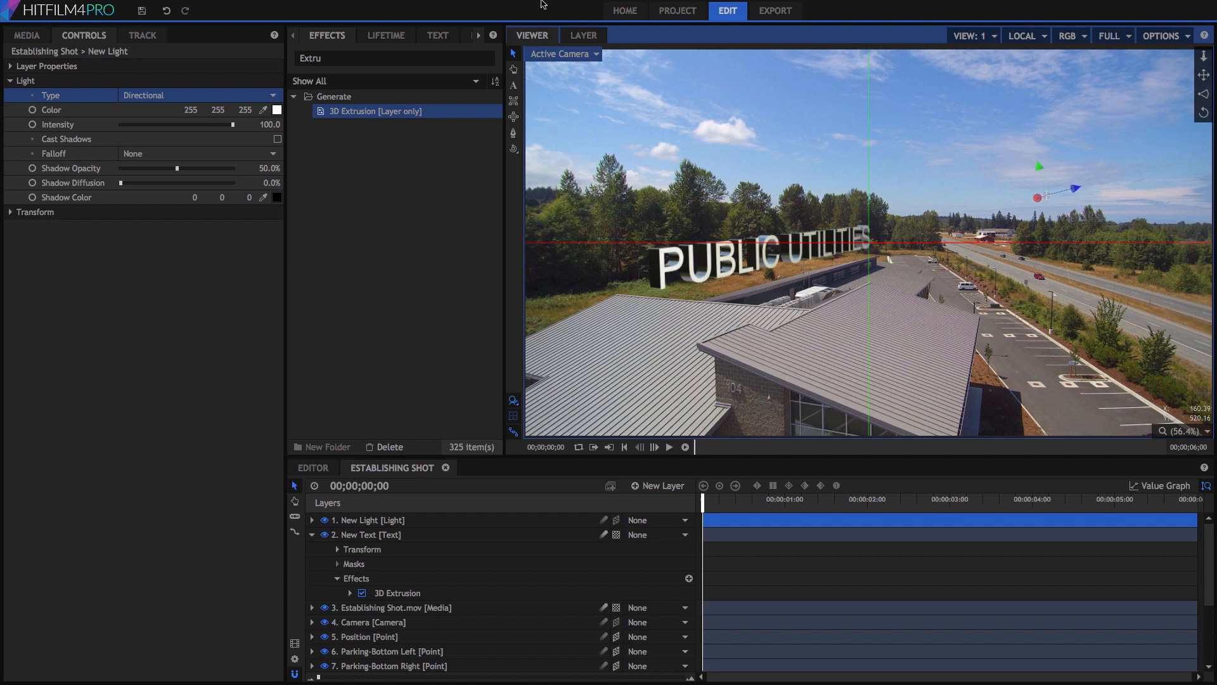
left_click(36, 211)
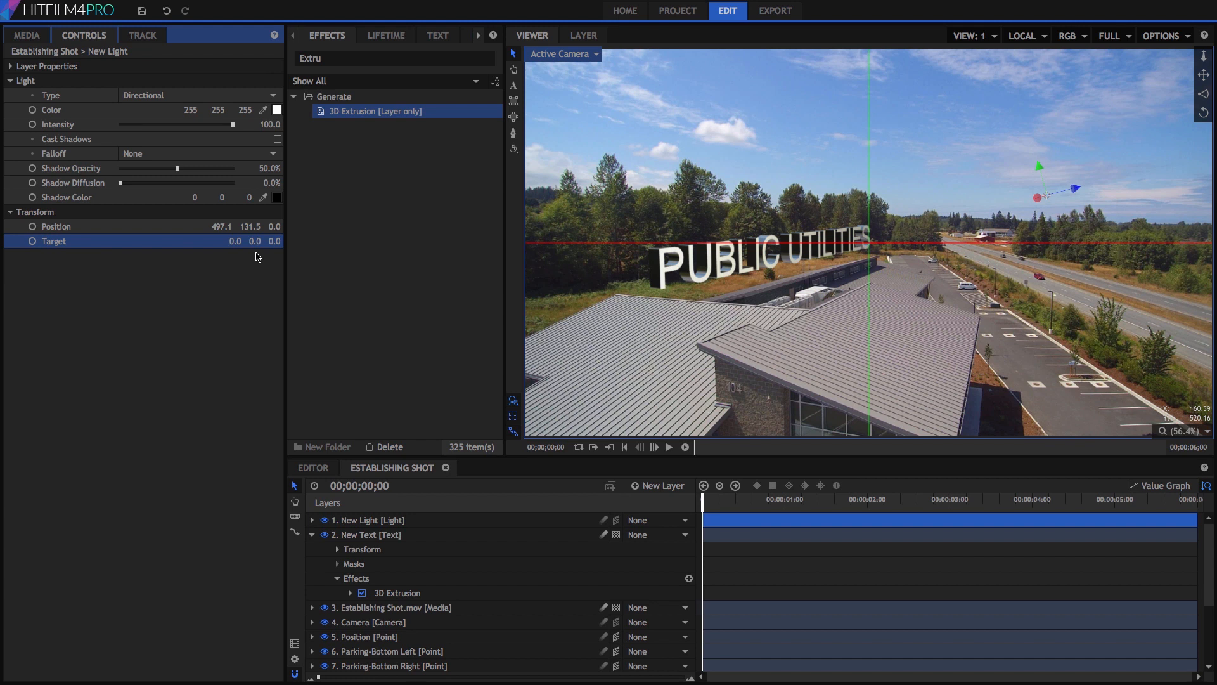
mouse_move(722, 250)
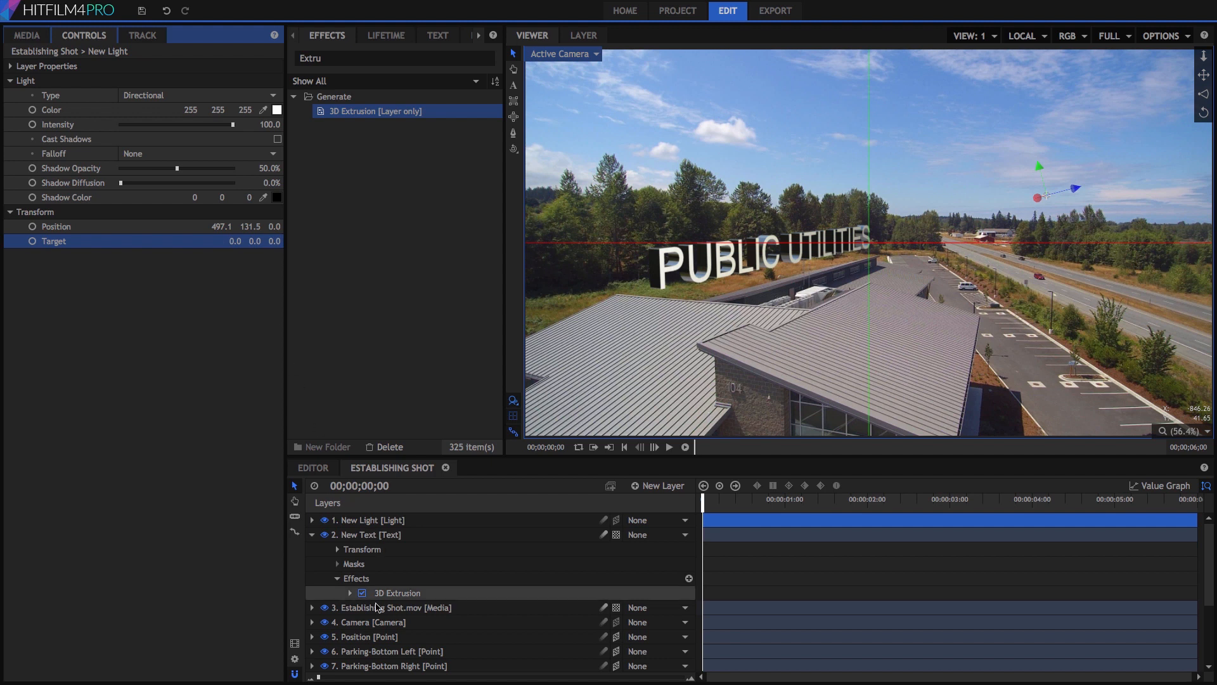
left_click(364, 636)
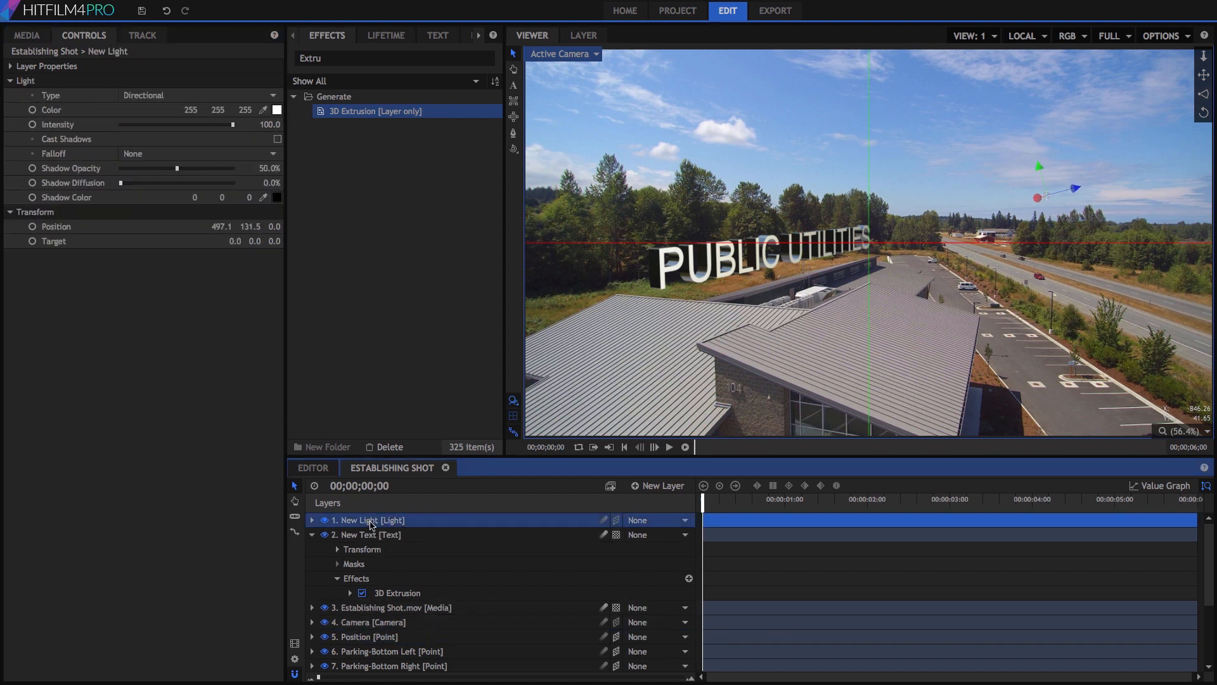
- Lower the directional light to intensity 70 and add an ambient light with adjusted intensity
left_click_drag(228, 124, 216, 125)
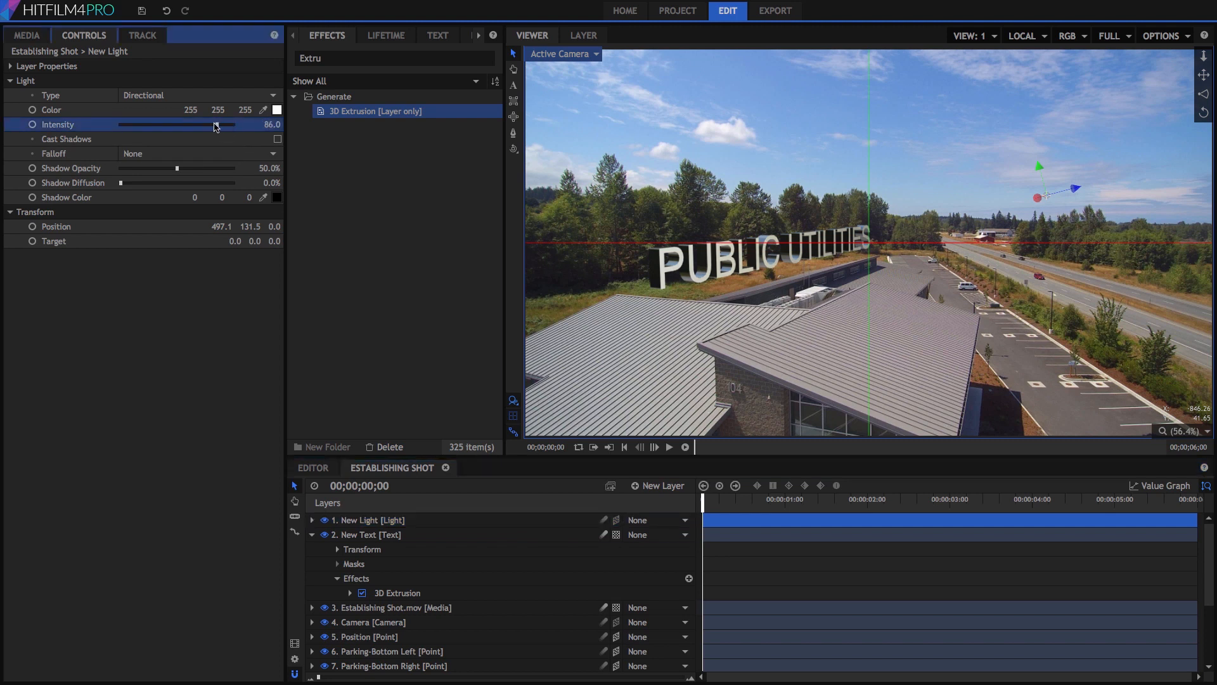
left_click_drag(215, 124, 204, 124)
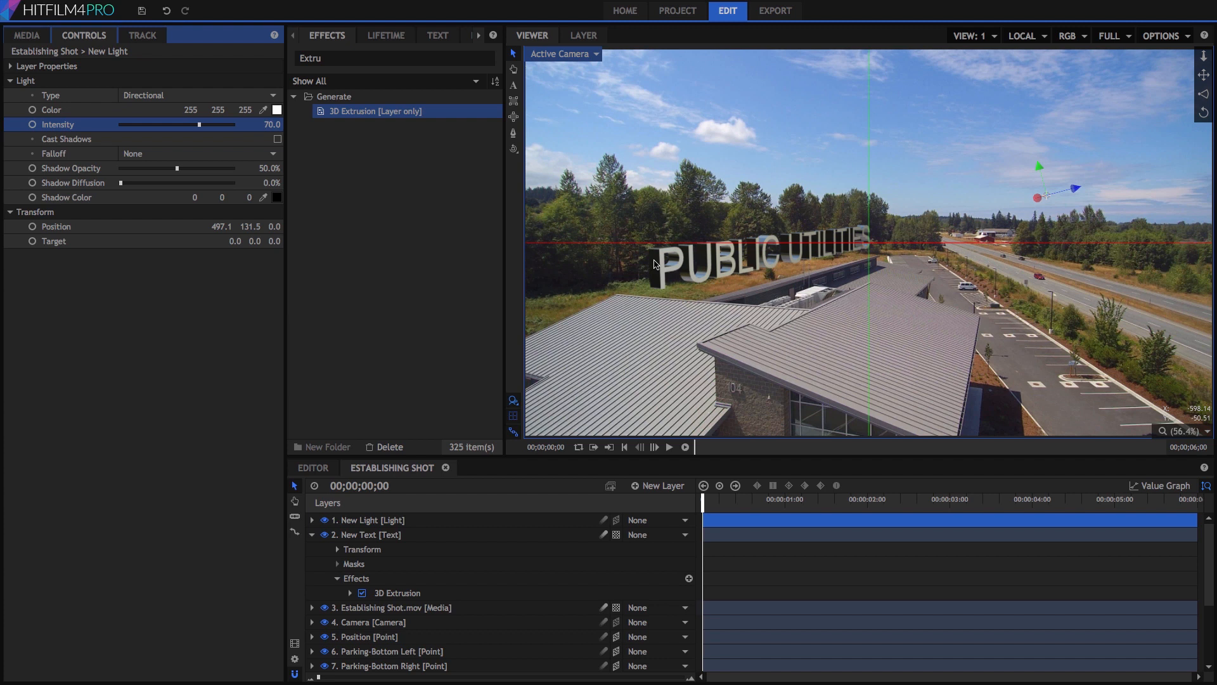
mouse_move(654, 275)
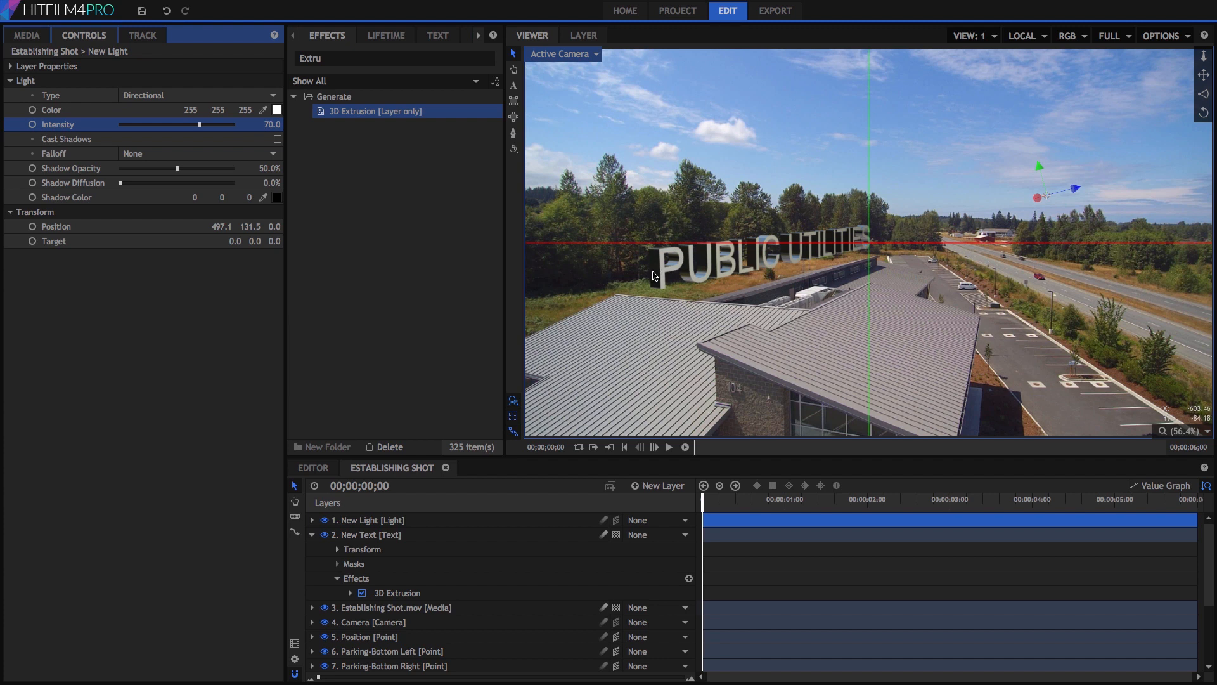
left_click(657, 485)
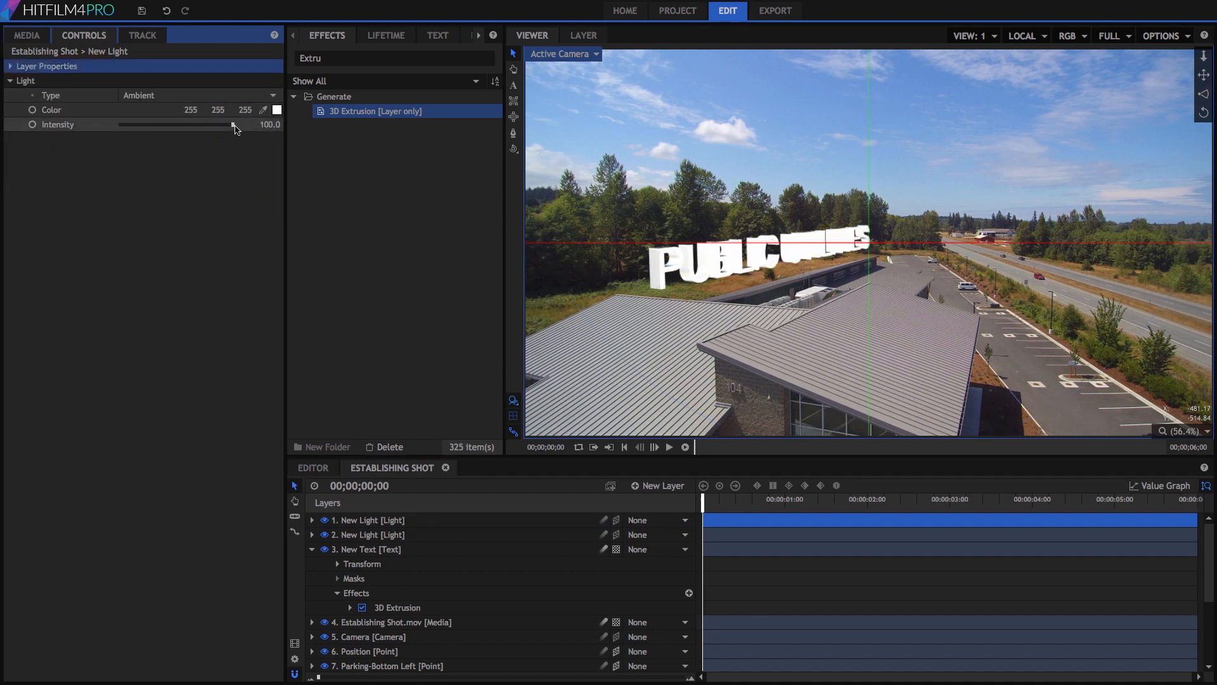
left_click_drag(232, 125, 131, 125)
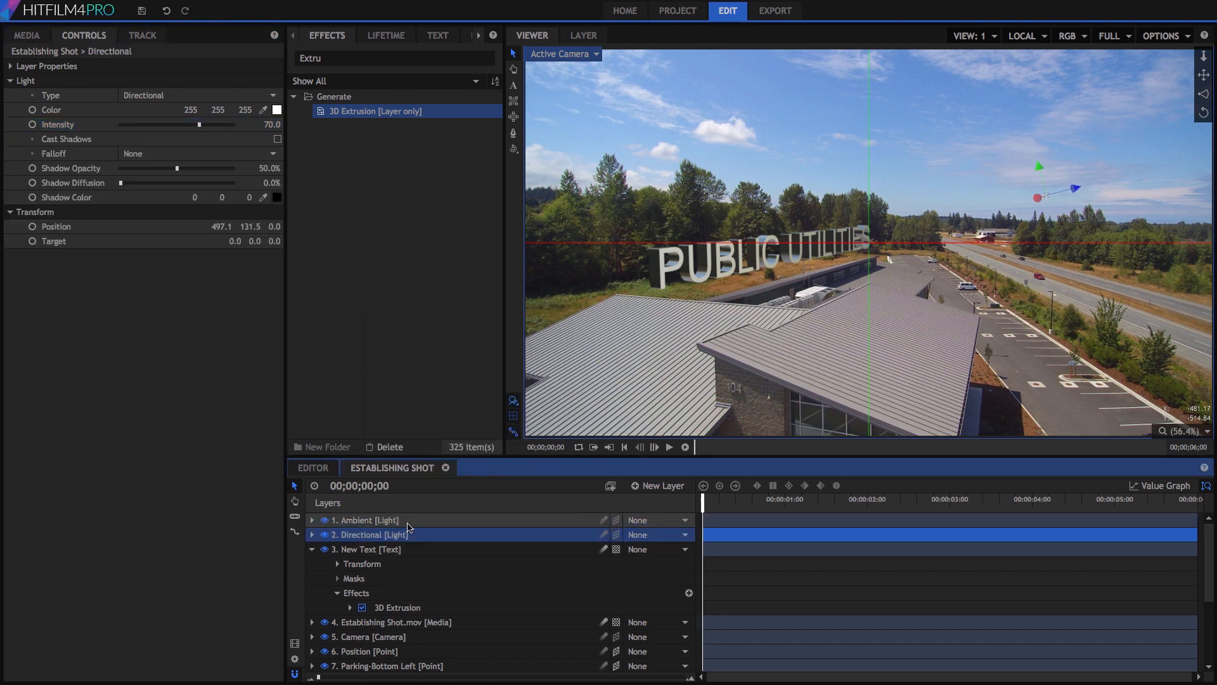
- Lower the 3D Extrusion Environment Map Amount on 'PUBLIC UTILITIES' to about 0.85
left_click(397, 607)
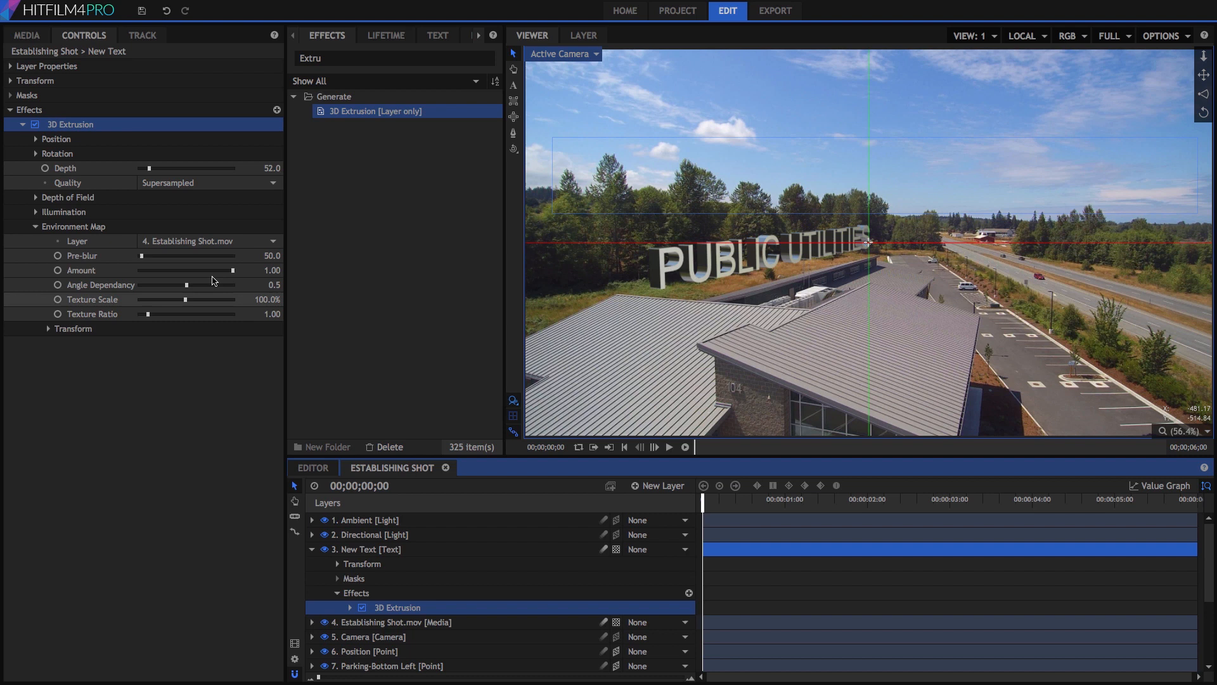
left_click_drag(223, 270, 213, 270)
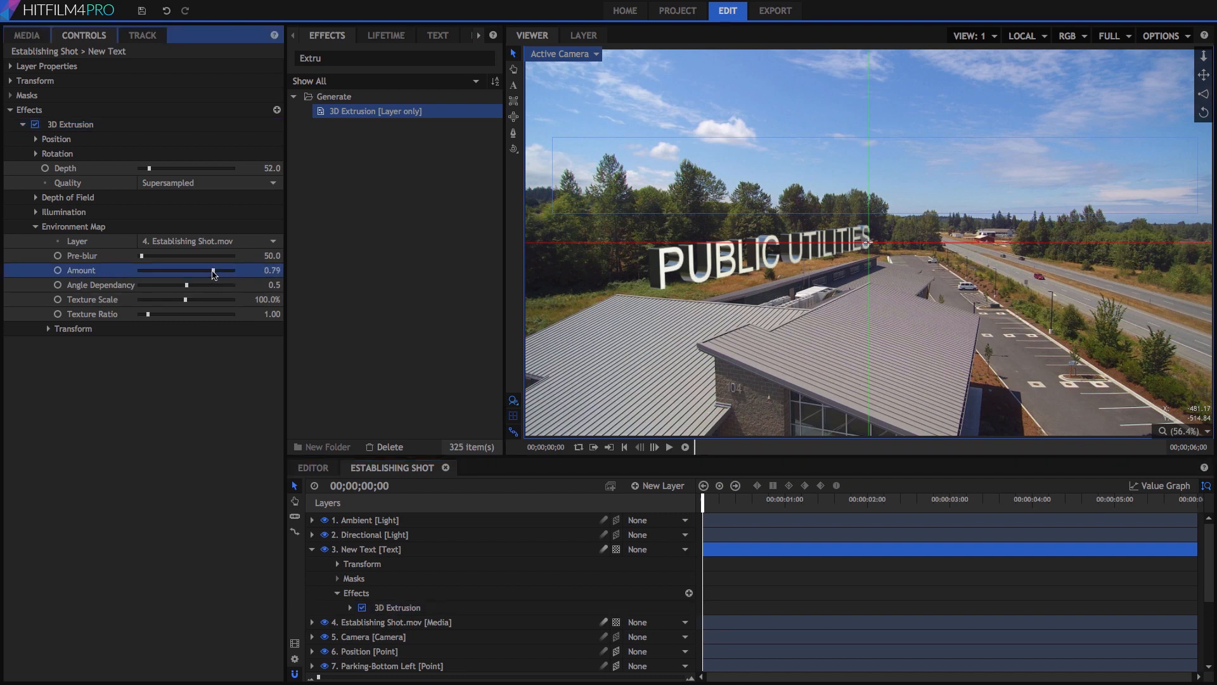
left_click_drag(213, 270, 212, 270)
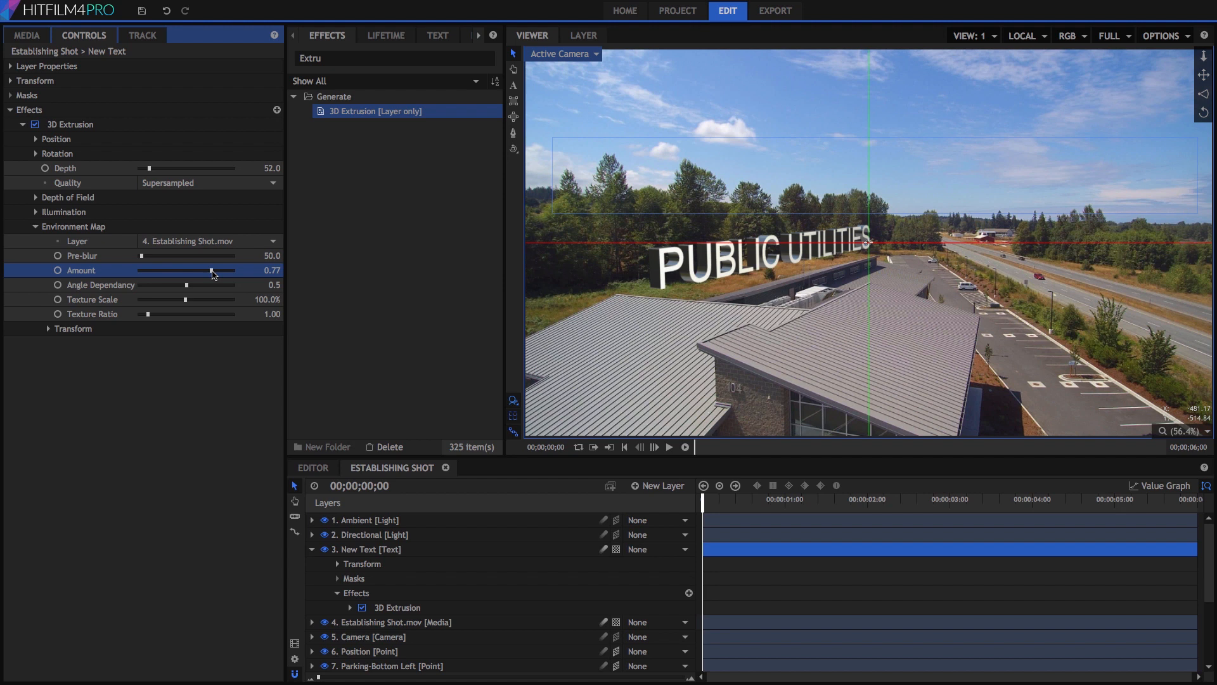
left_click_drag(212, 270, 220, 270)
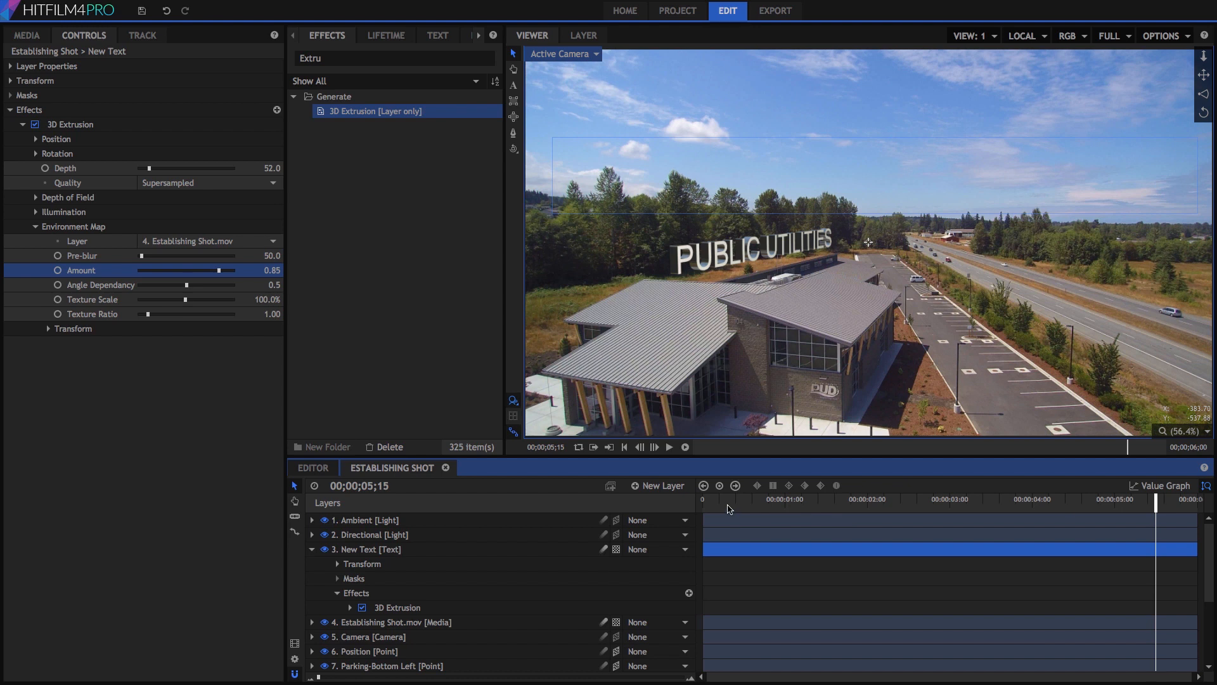
- Return the playhead to the first frame and play the lit title composition
left_click_drag(1155, 501, 727, 501)
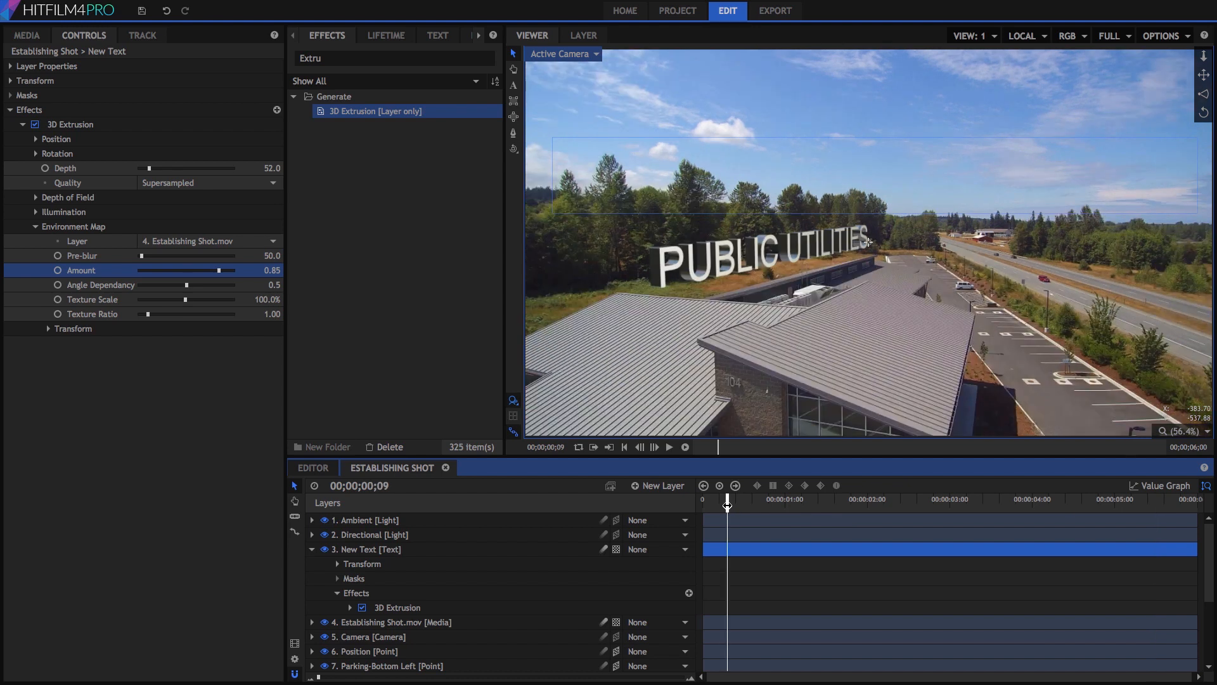
left_click(623, 446)
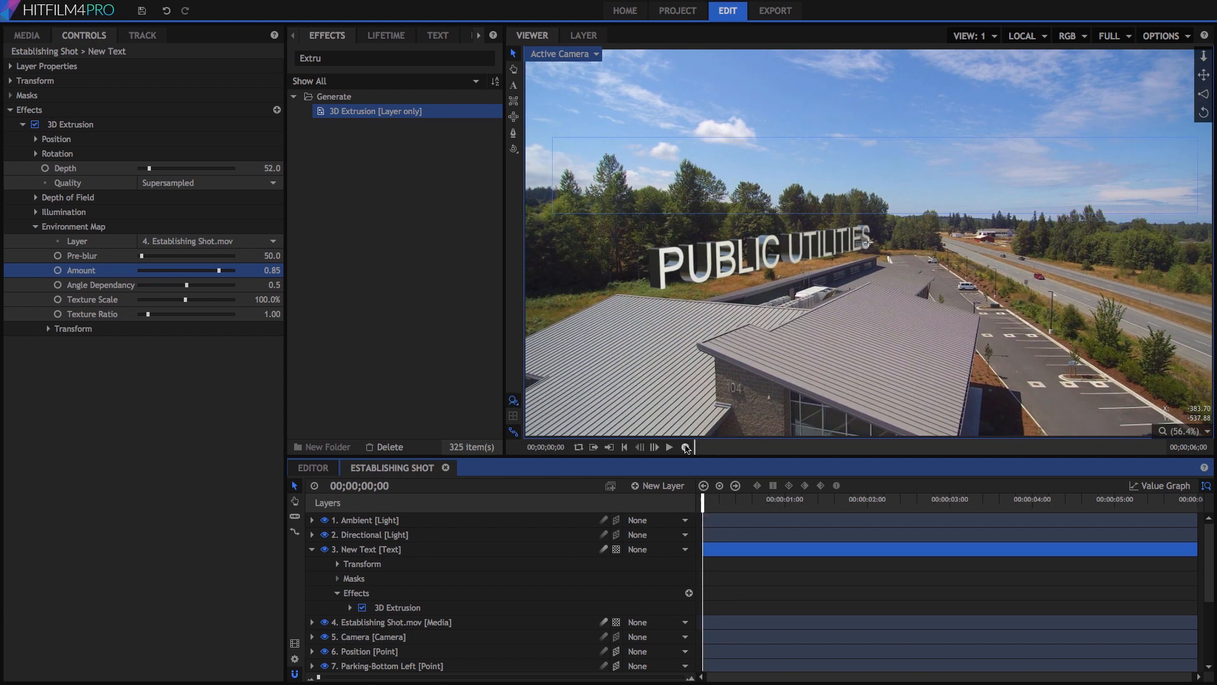
left_click(683, 446)
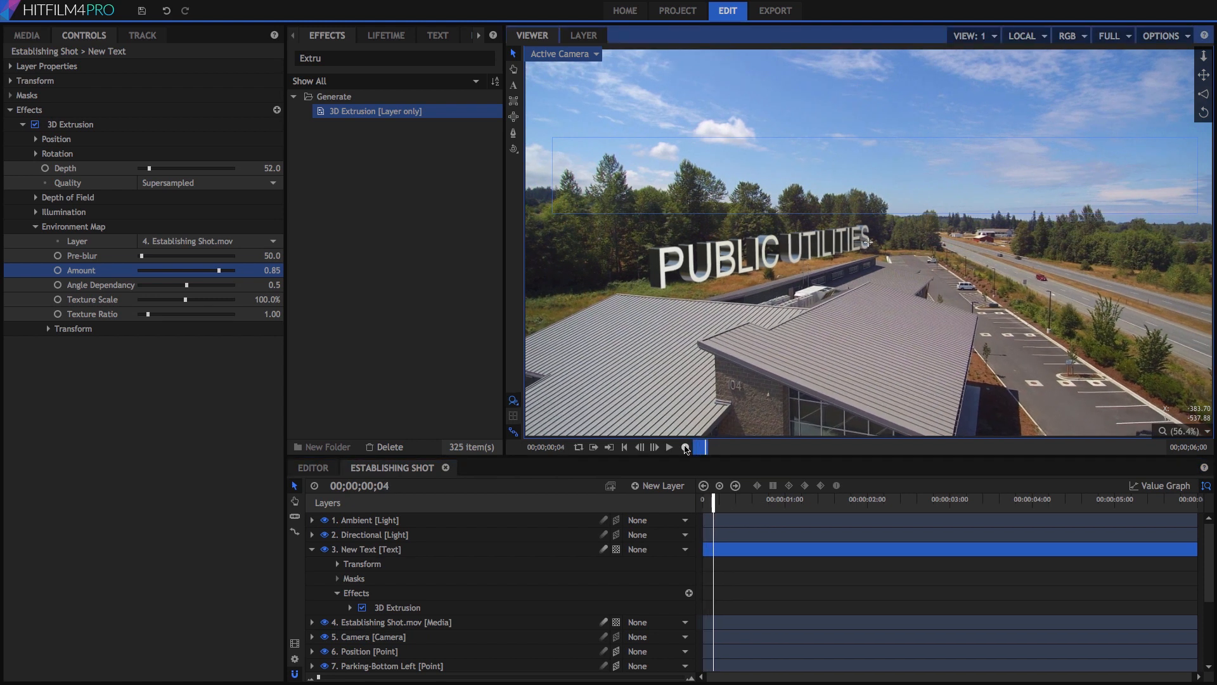